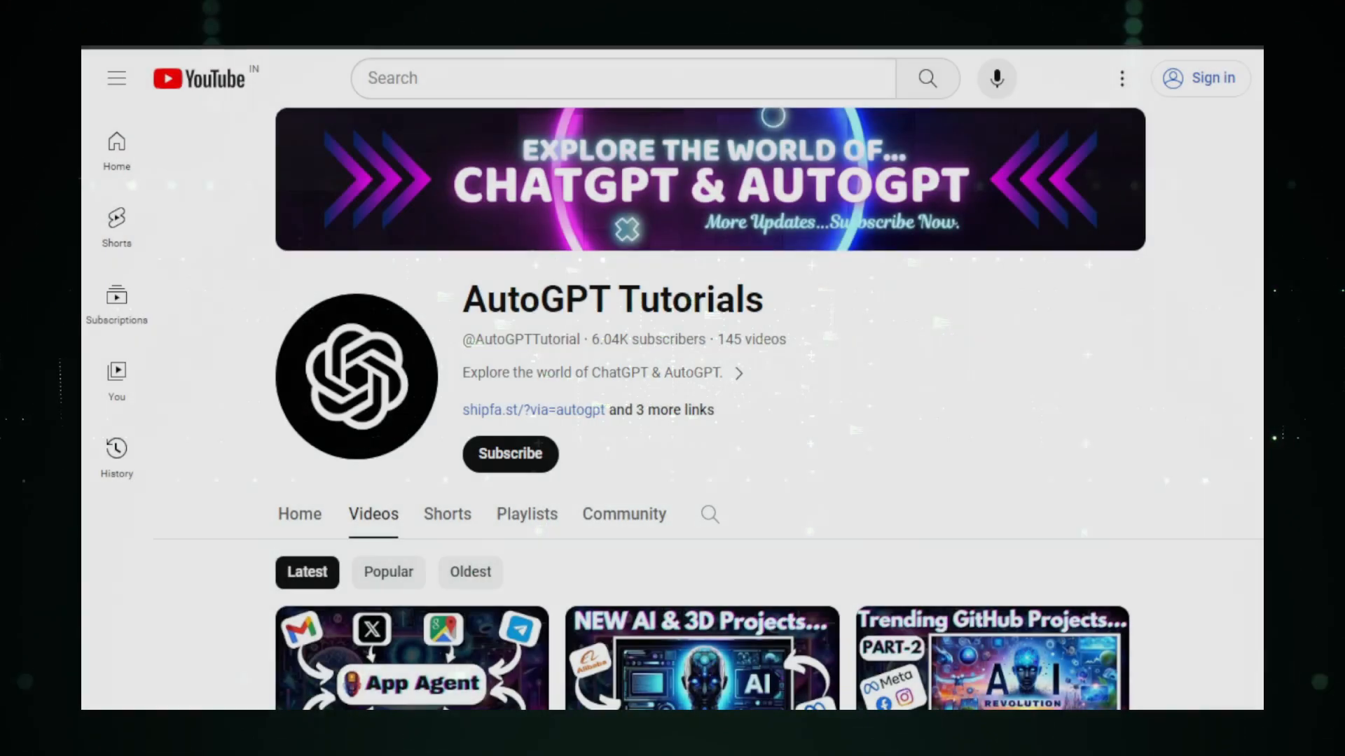
# Browse down the Hugging Face NLP Course introduction page toward the chapter outline
pyautogui.scroll(-3)
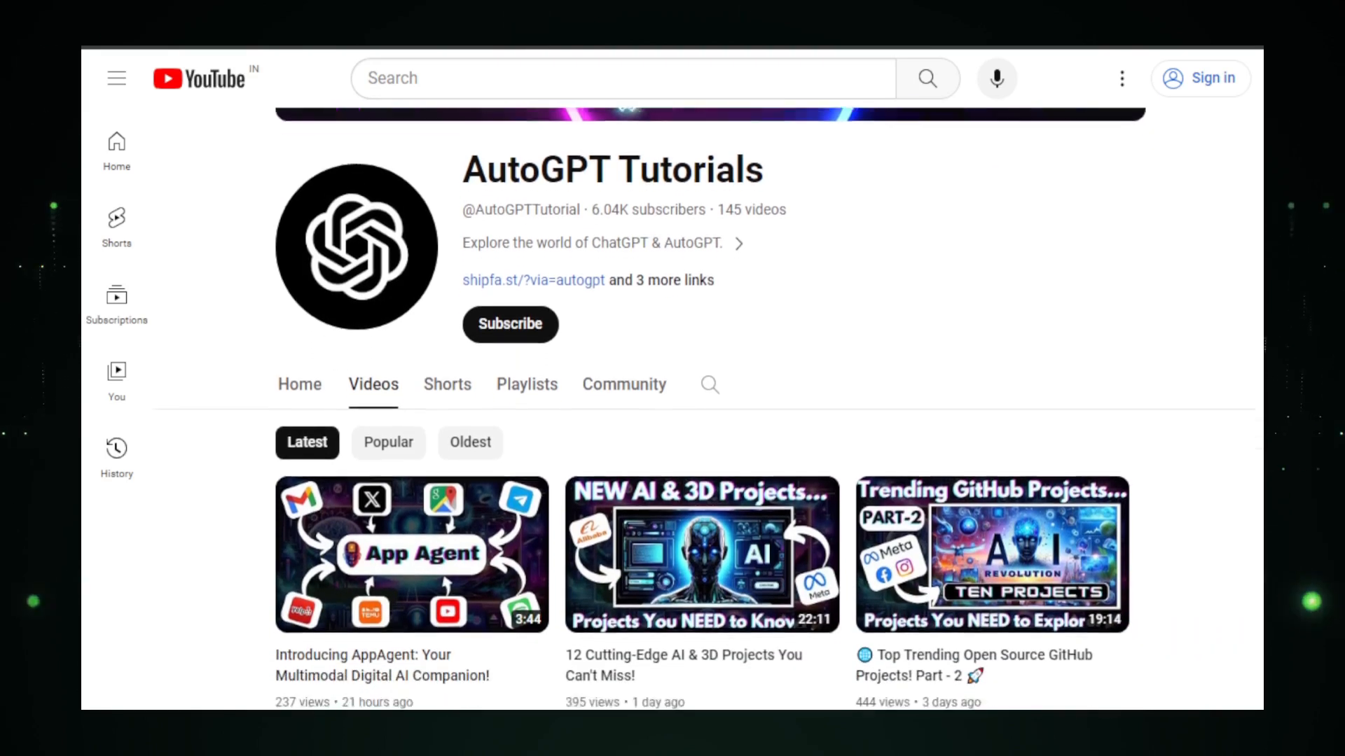
pyautogui.scroll(-3)
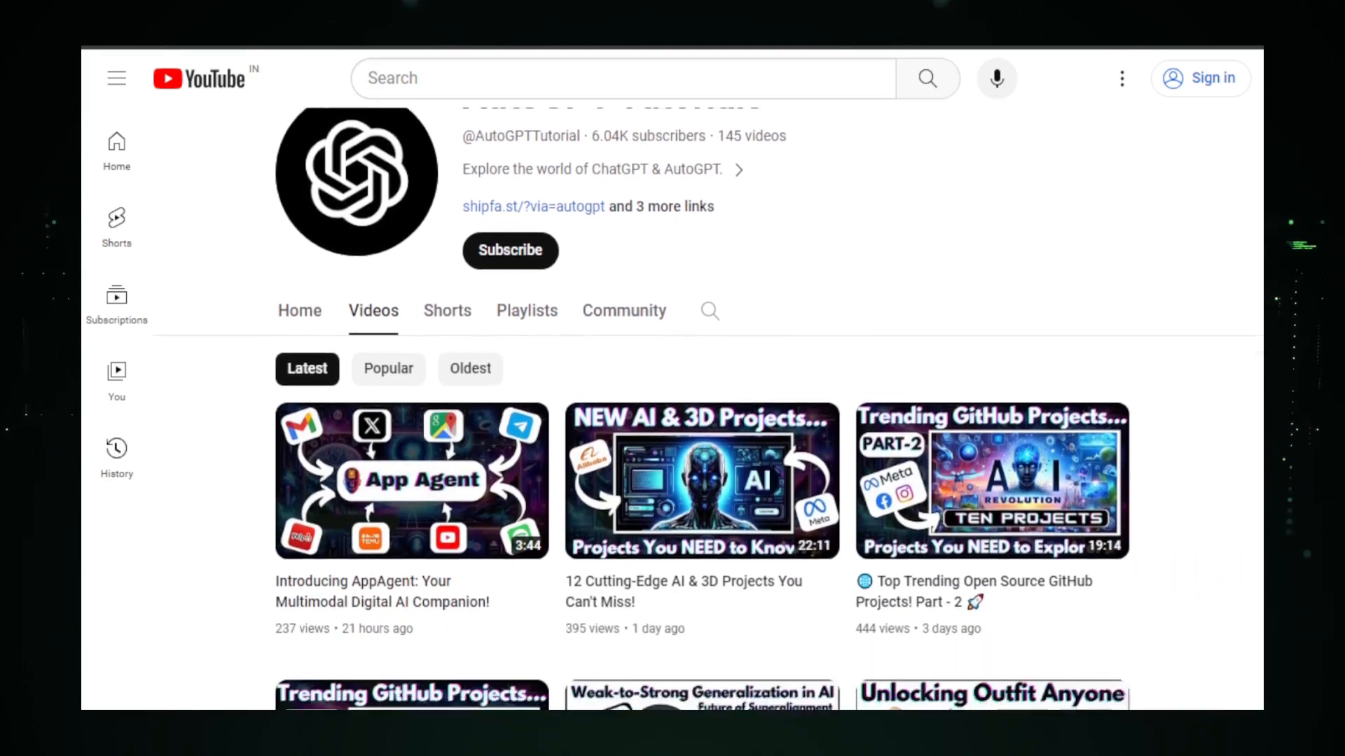
pyautogui.scroll(-3)
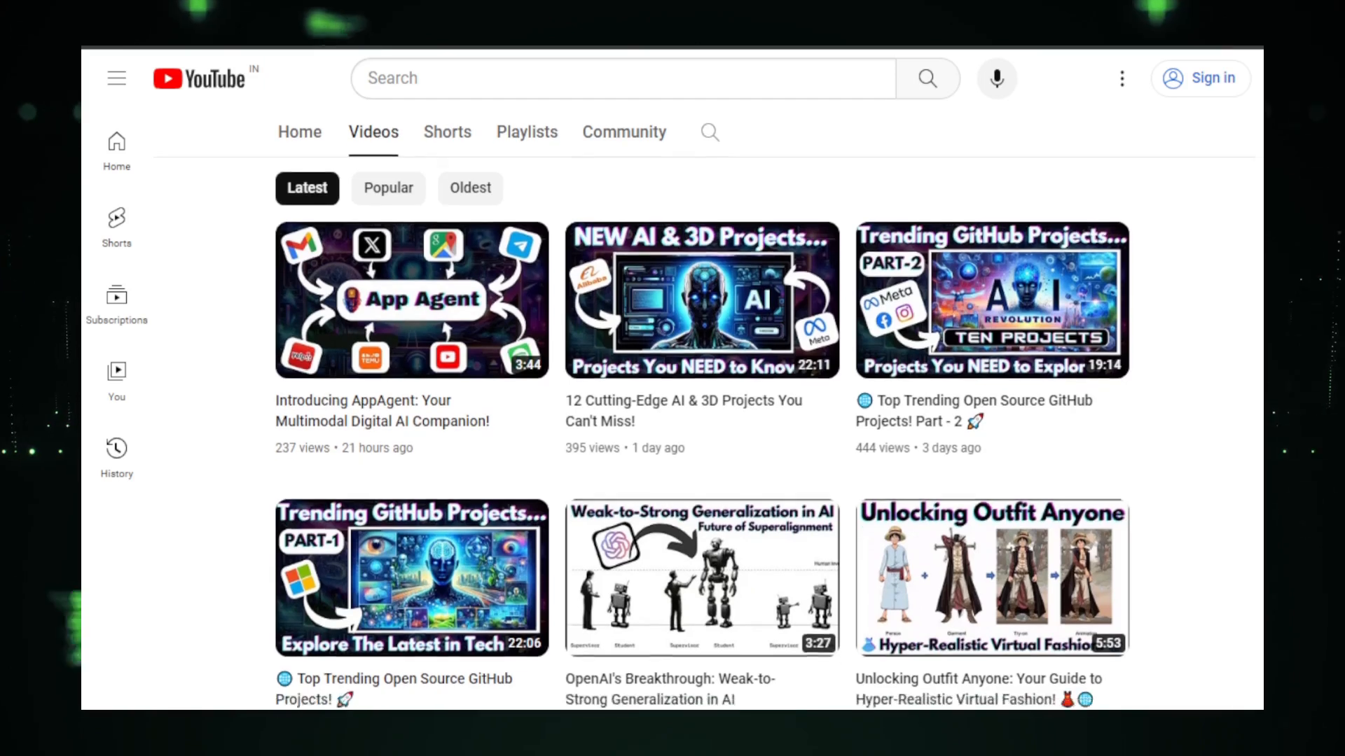
pyautogui.scroll(-3)
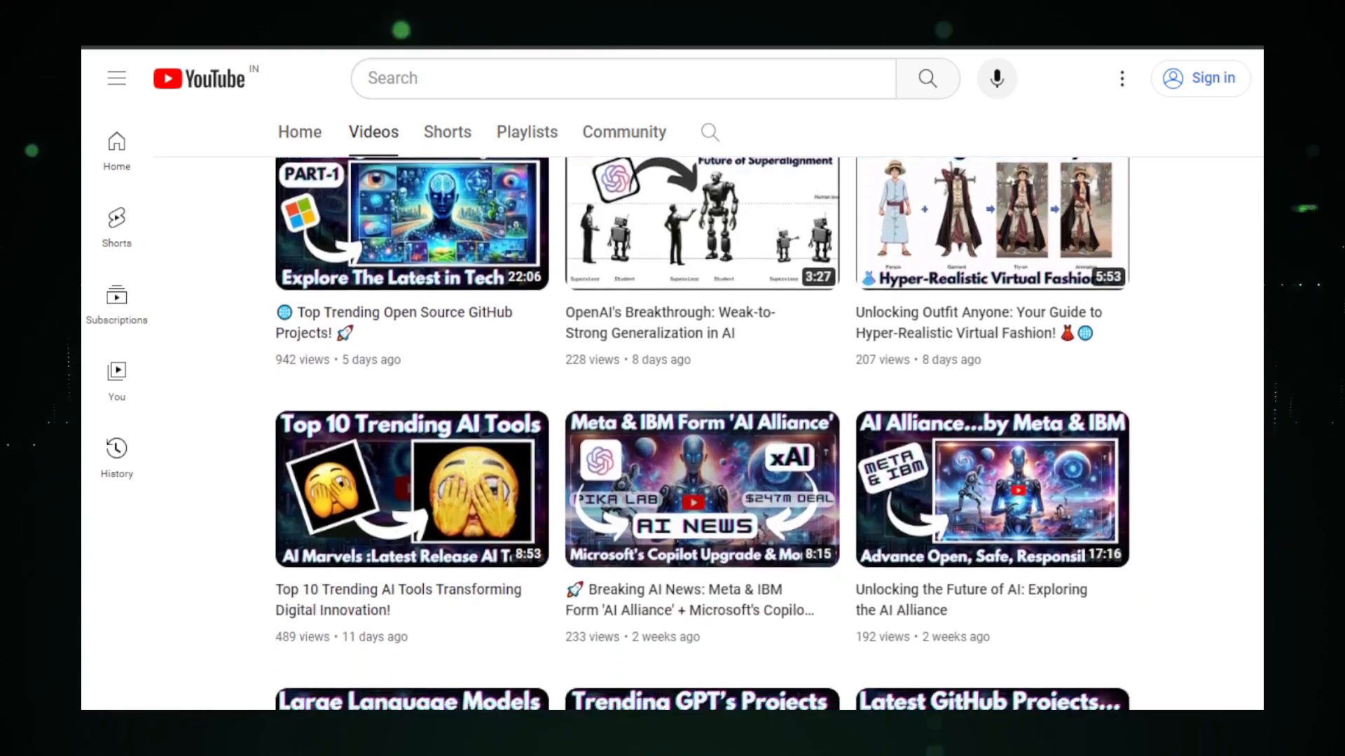
pyautogui.scroll(-3)
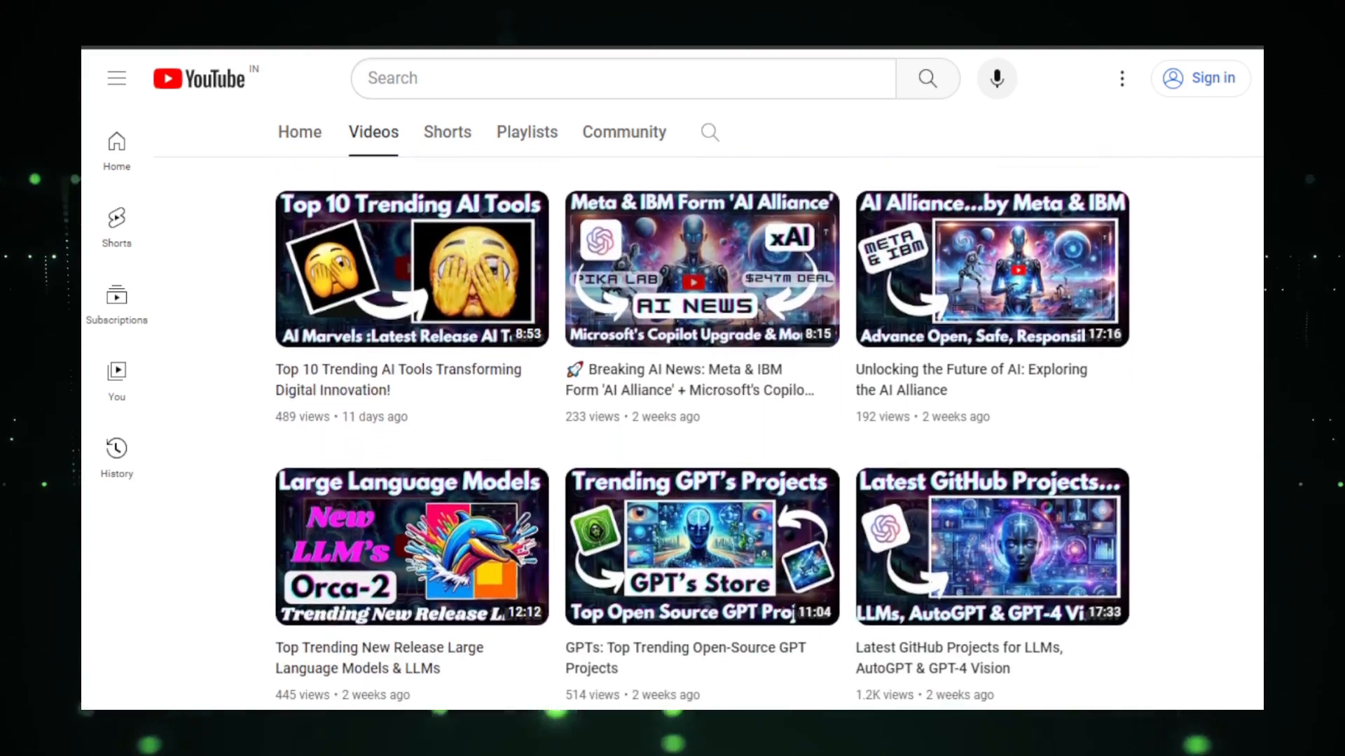
pyautogui.scroll(-3)
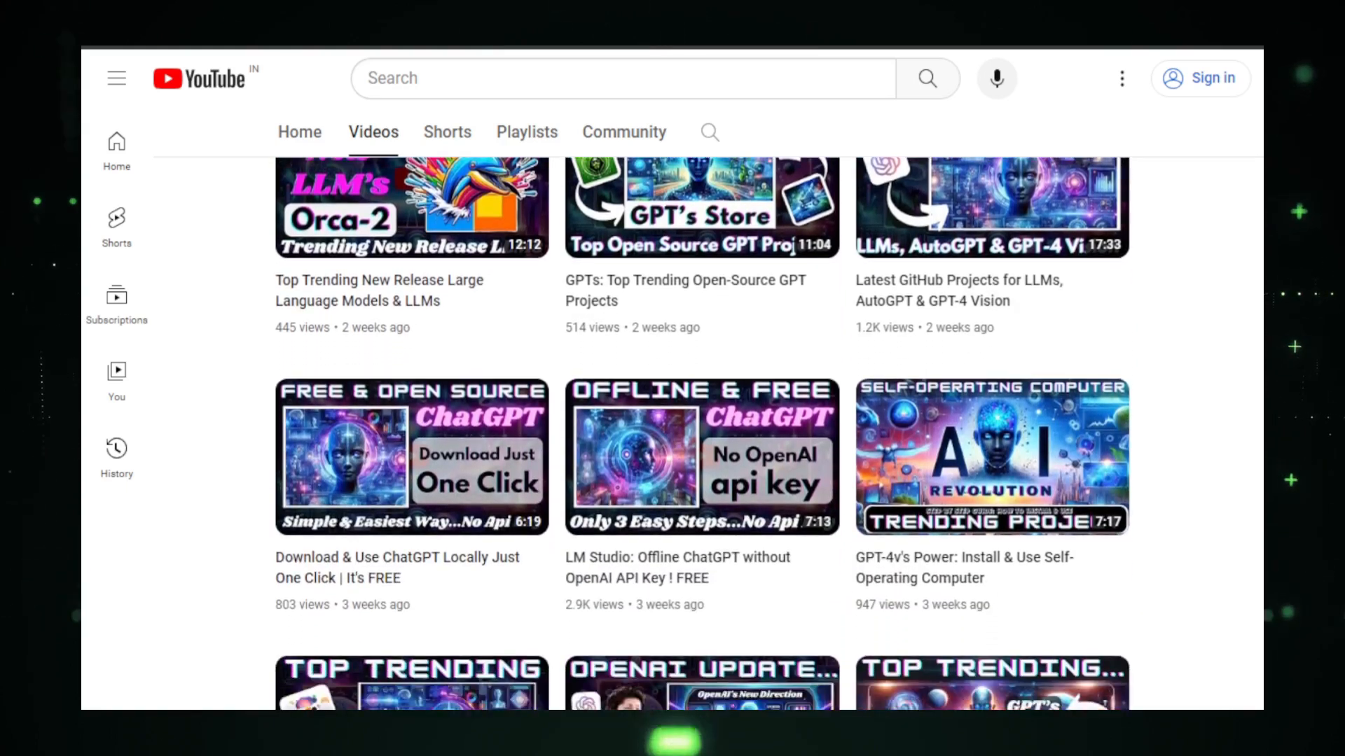
pyautogui.scroll(-3)
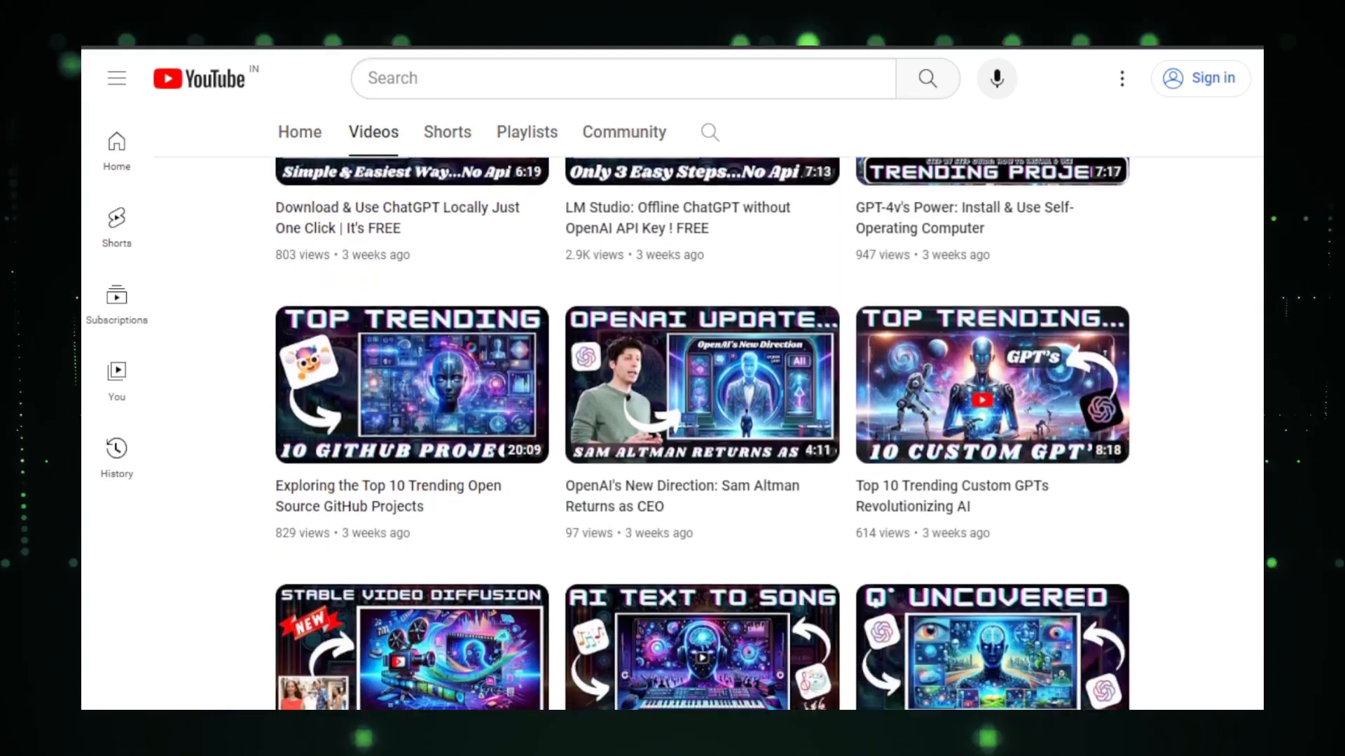
pyautogui.scroll(-3)
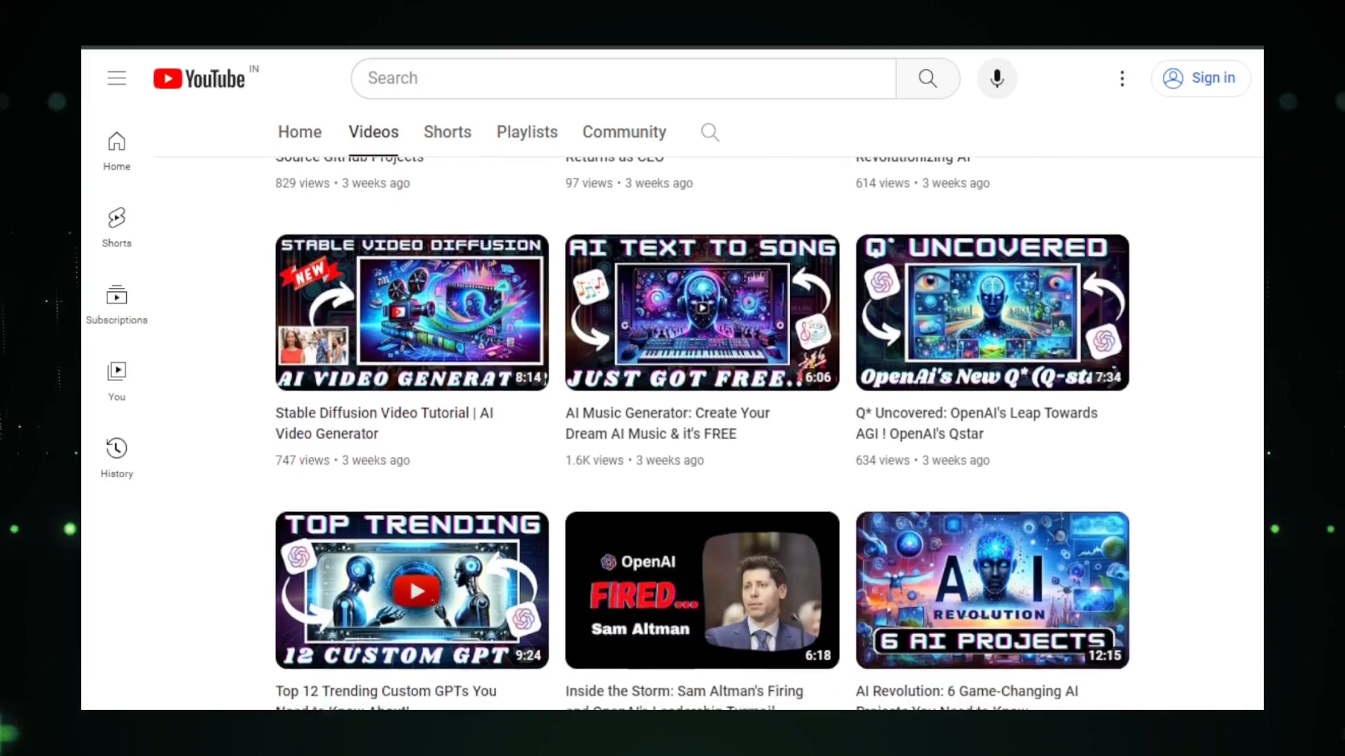
pyautogui.scroll(-3)
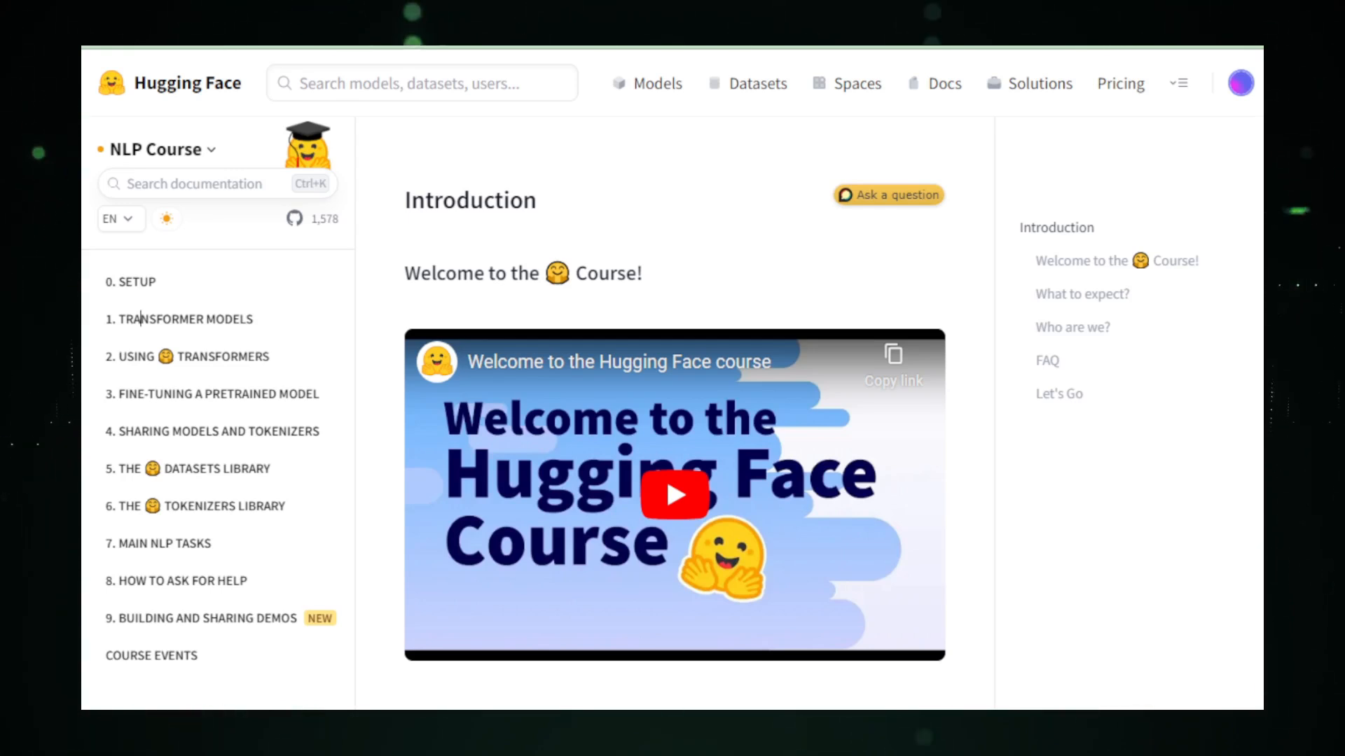
# Expand the Transformer Models chapter so its lessons are listed in the outline
pyautogui.click(178, 318)
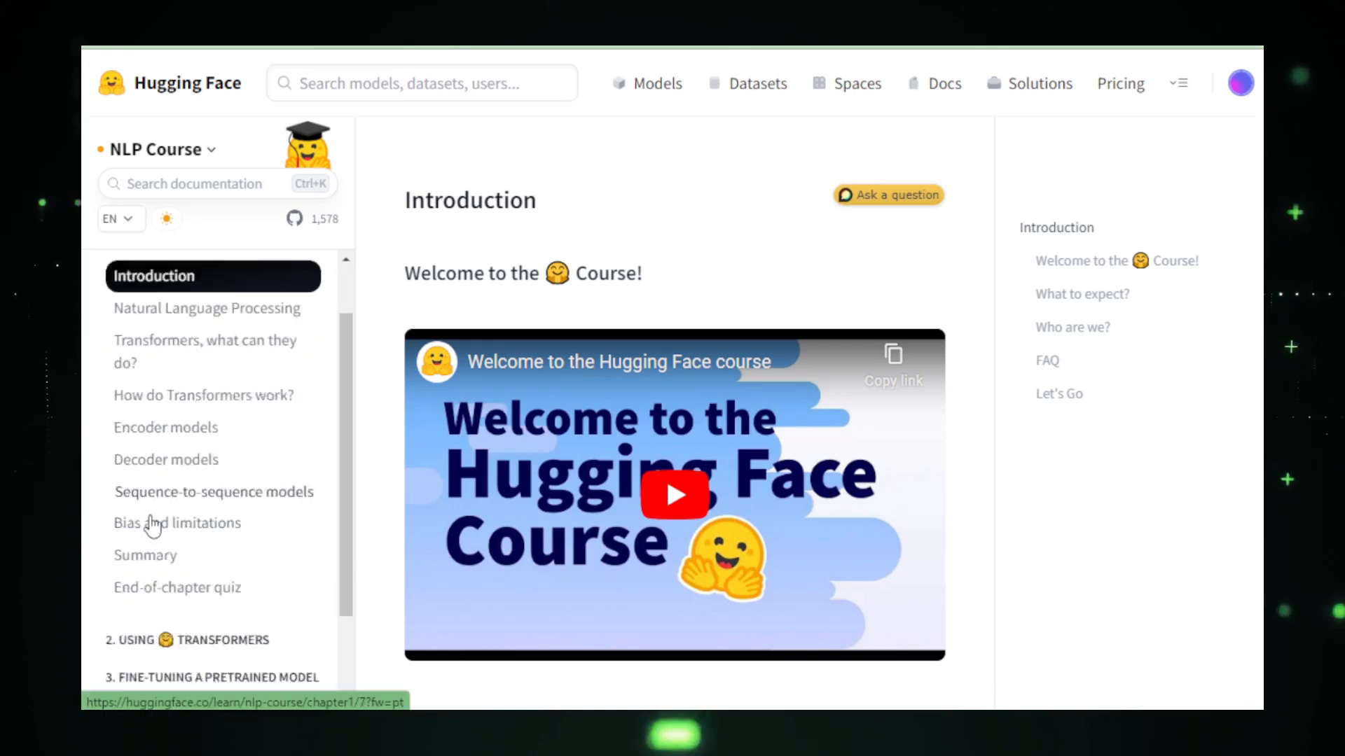
pyautogui.scroll(-3)
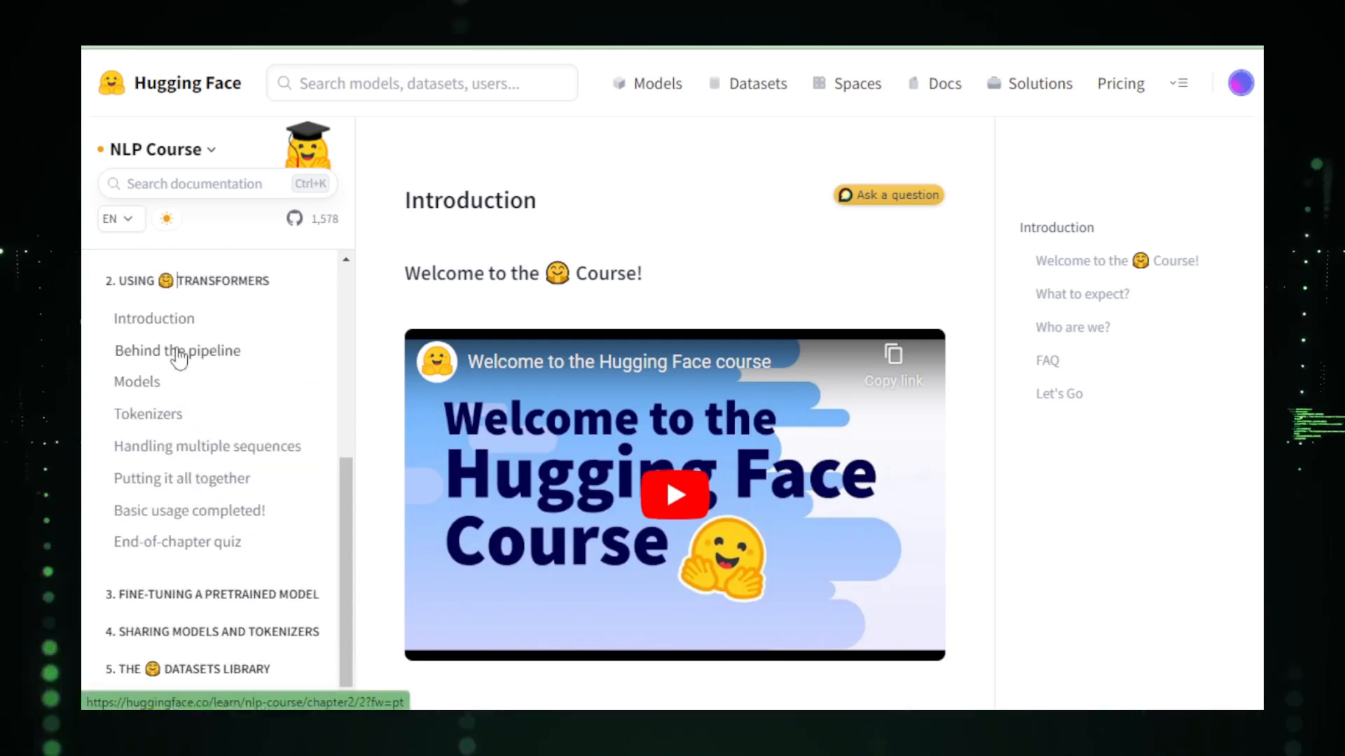
pyautogui.scroll(-3)
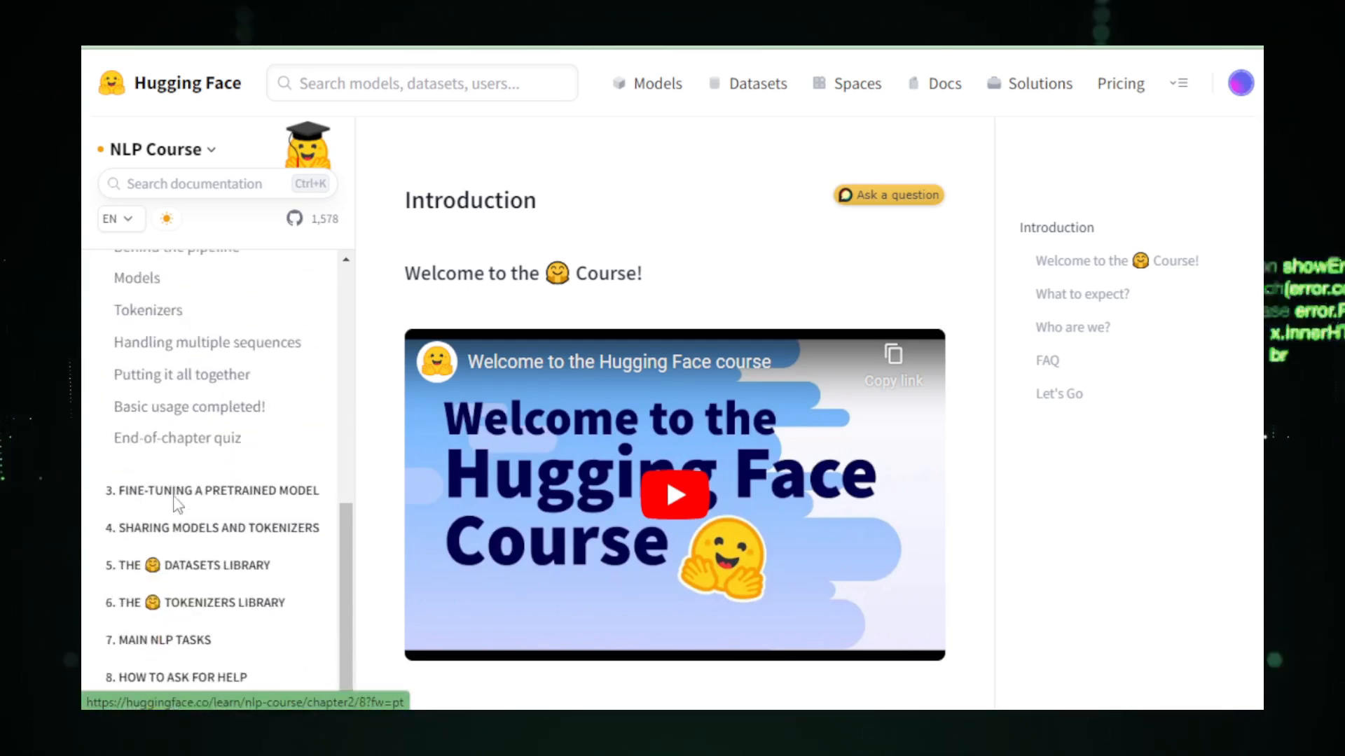
# Expand the Fine-tuning a Pretrained Model chapter and browse on toward the Datasets library chapter
pyautogui.click(210, 490)
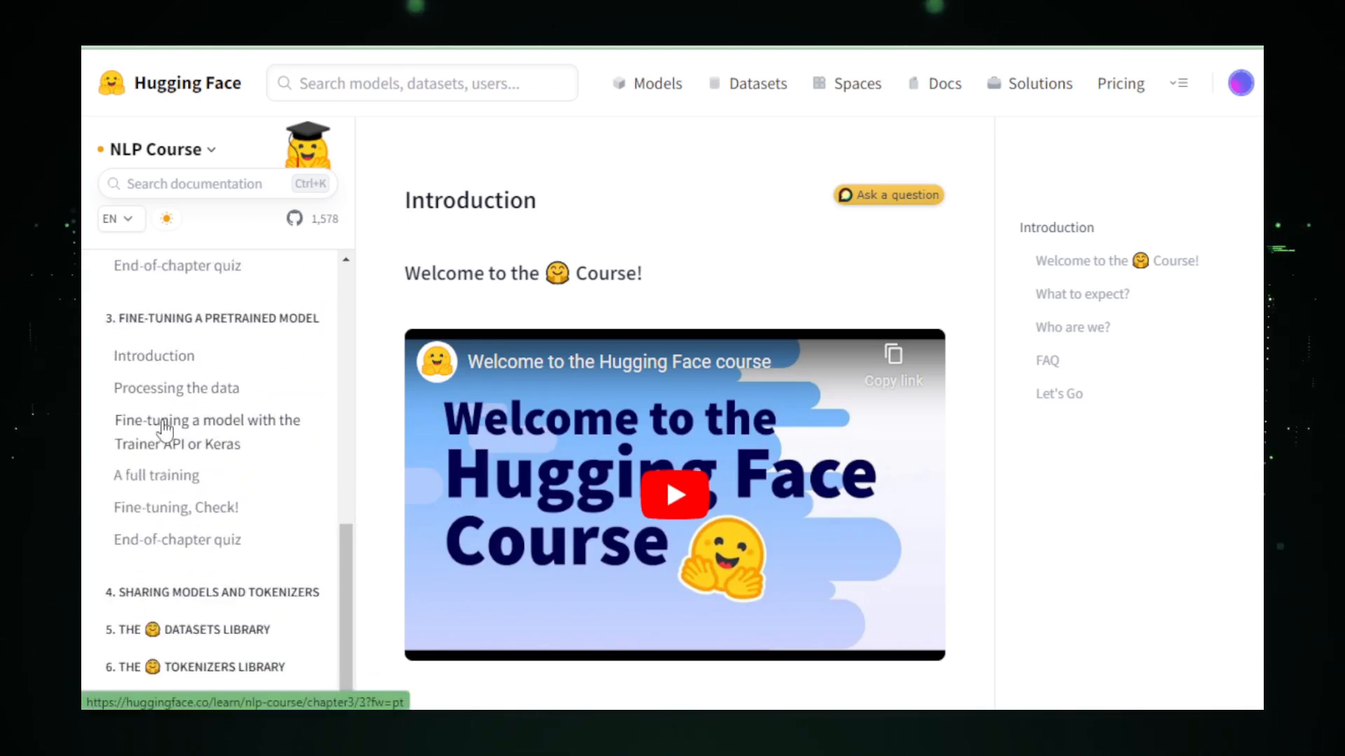
pyautogui.scroll(-3)
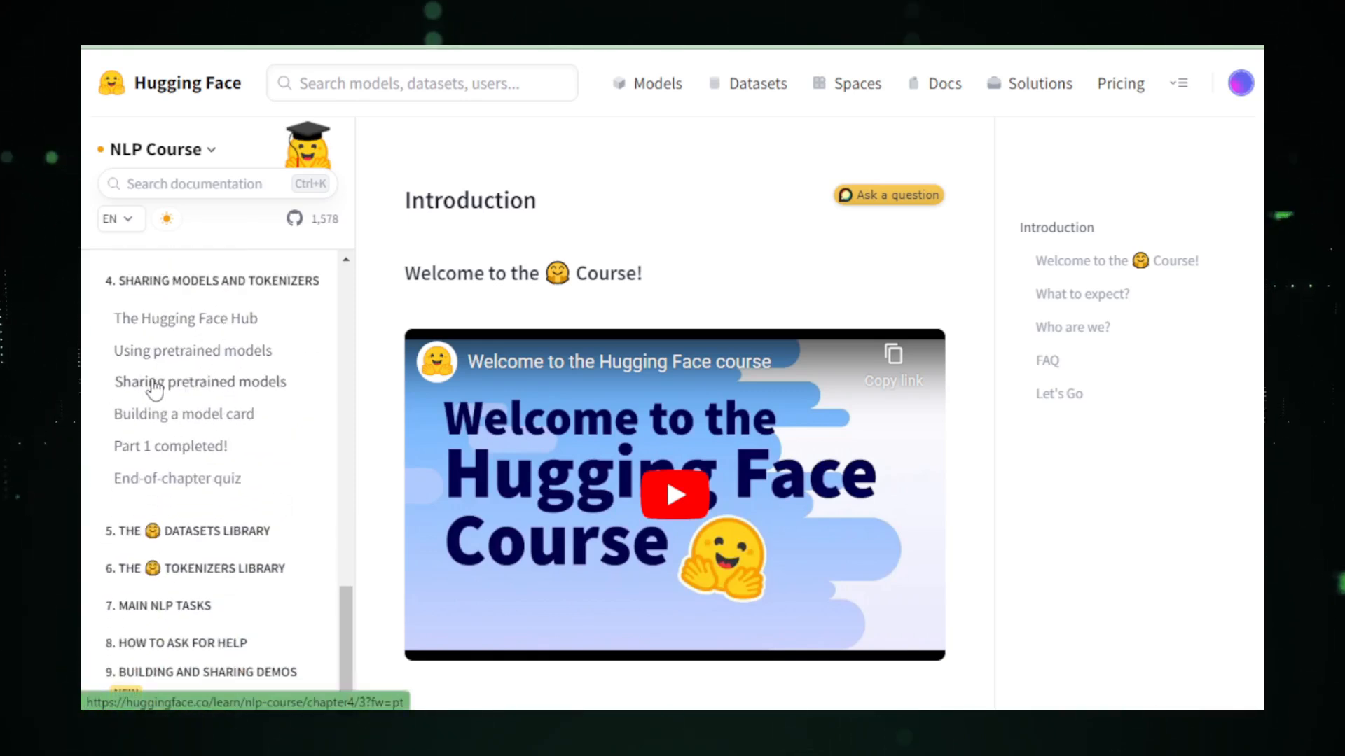
pyautogui.scroll(-3)
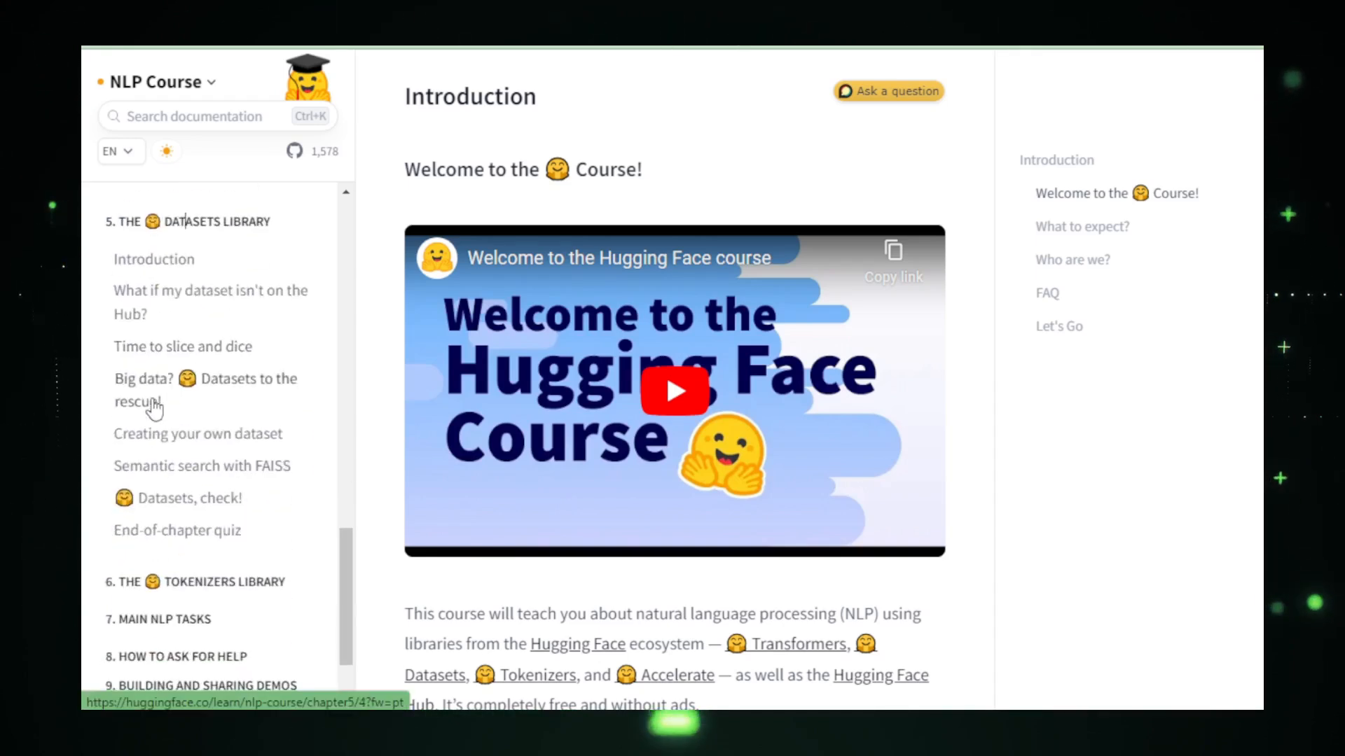
pyautogui.scroll(-3)
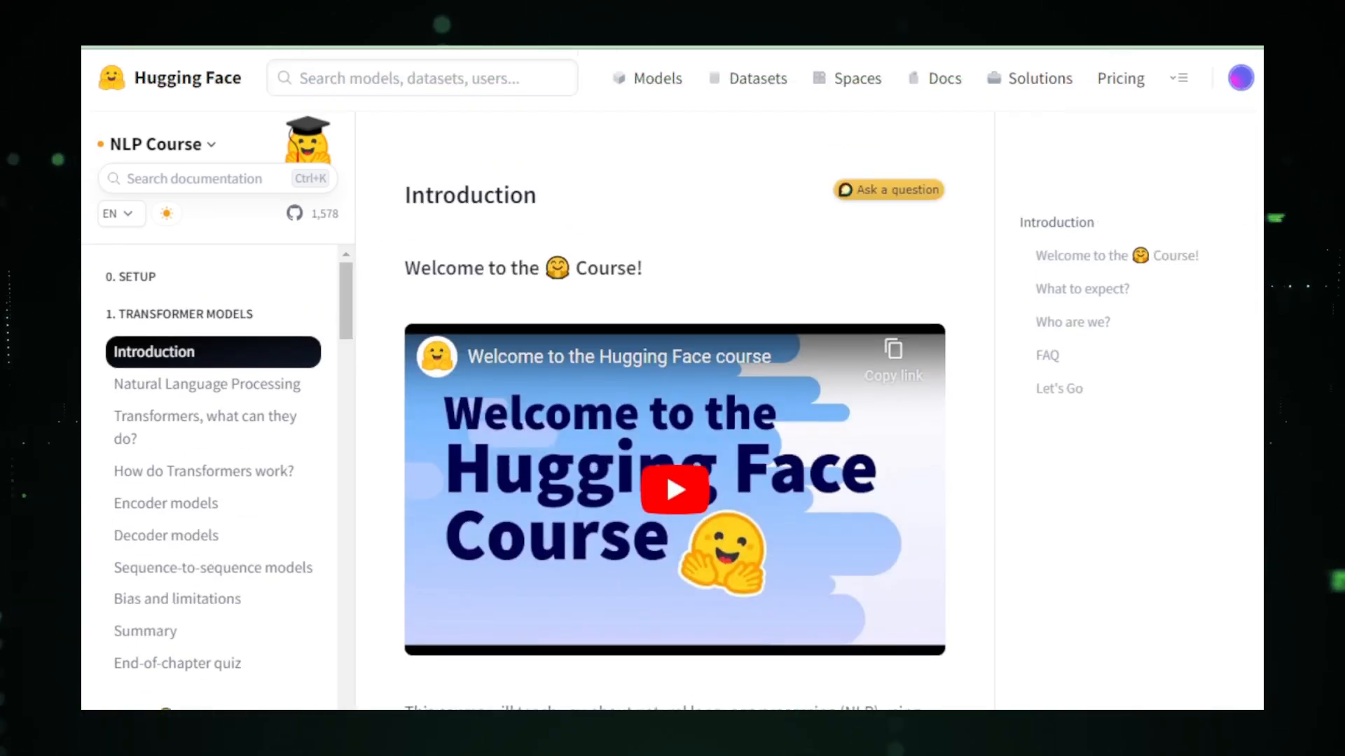
# Read through the 'Who are we?' instructor bios on the NLP Course introduction
pyautogui.scroll(-3)
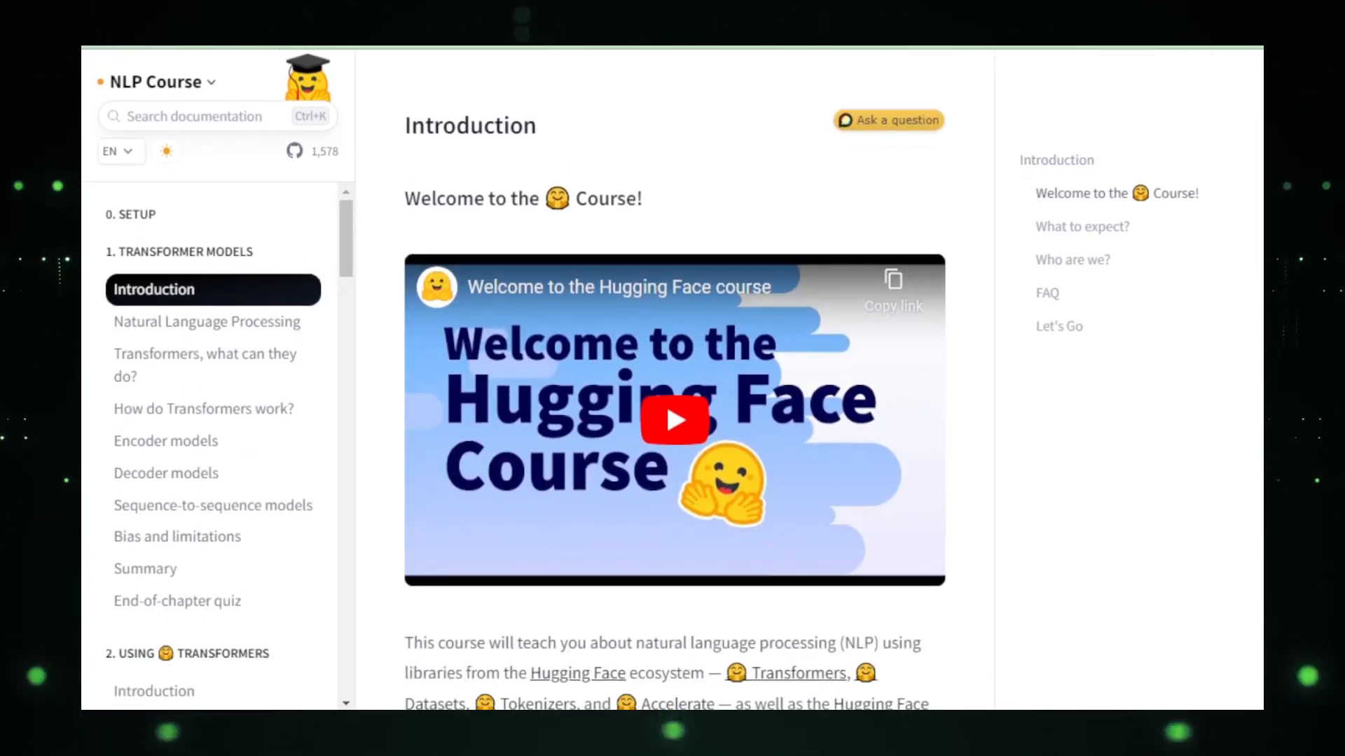
pyautogui.scroll(-3)
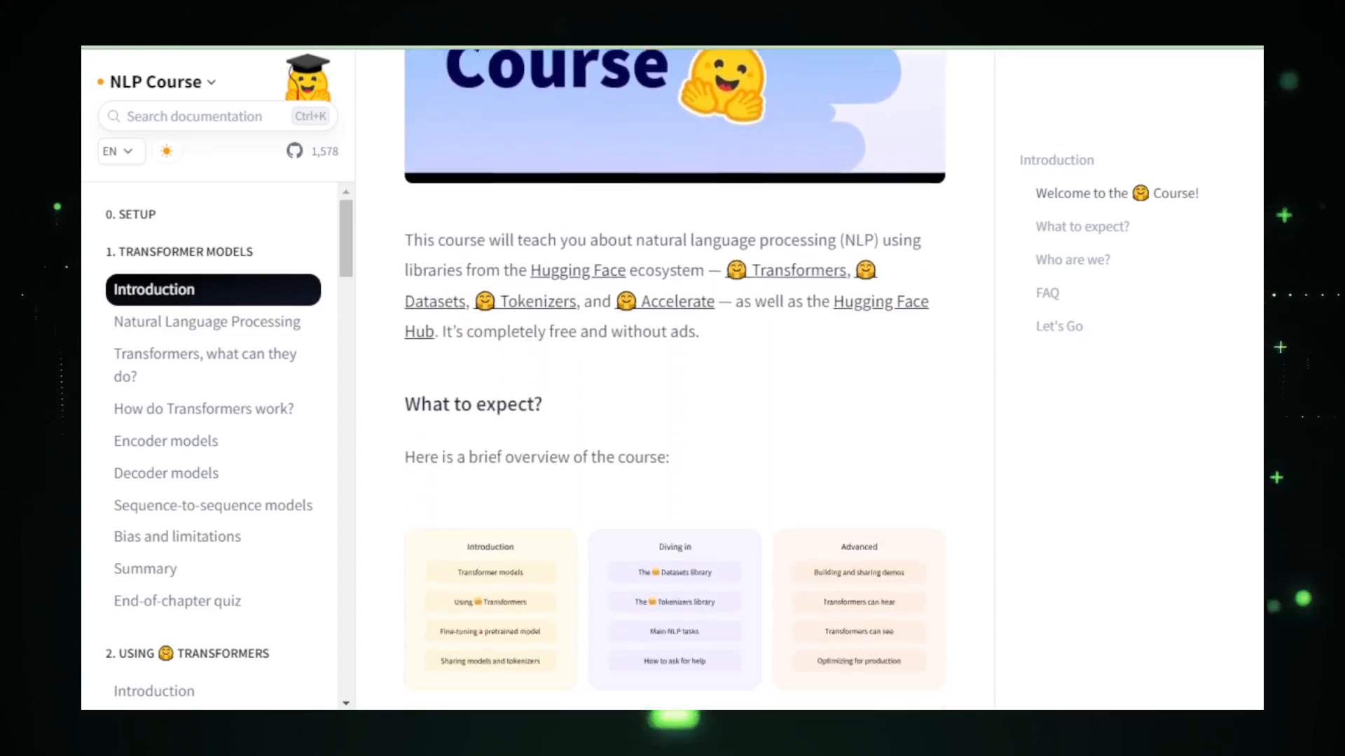
pyautogui.scroll(-3)
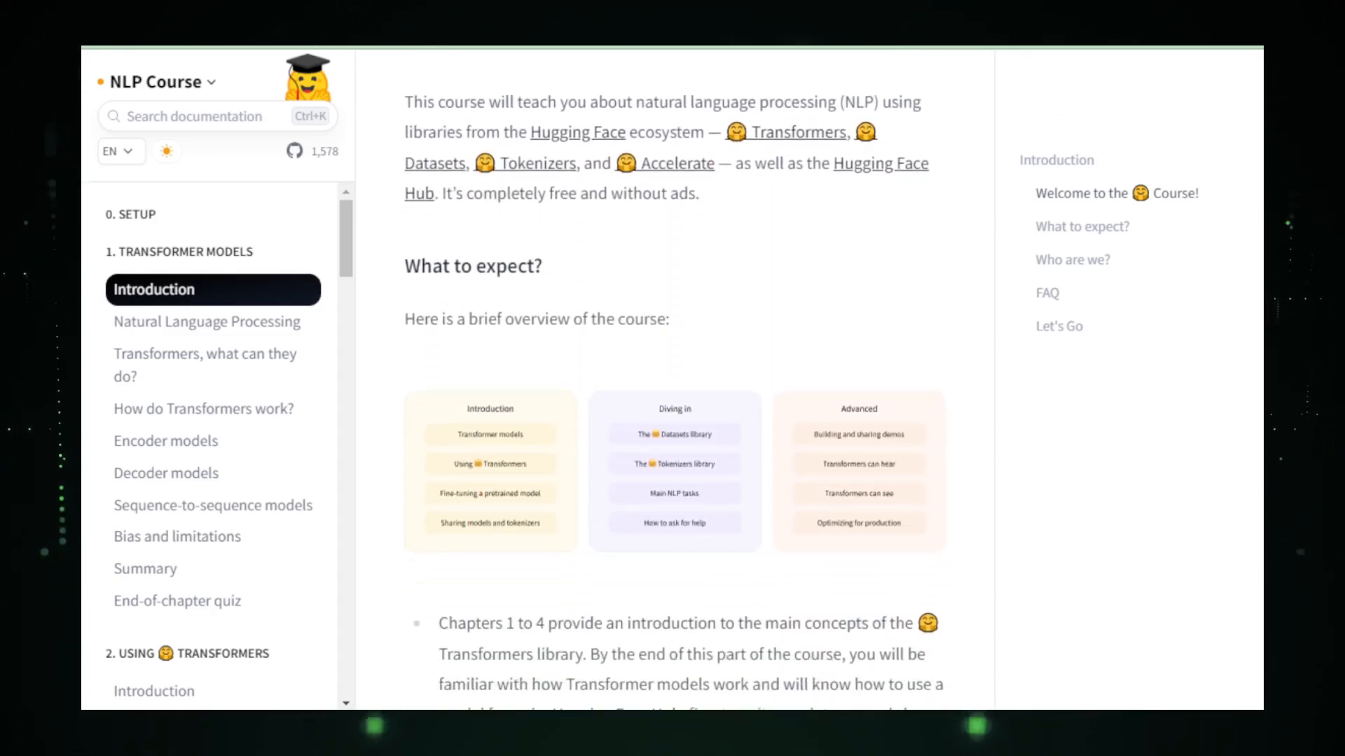
pyautogui.scroll(-3)
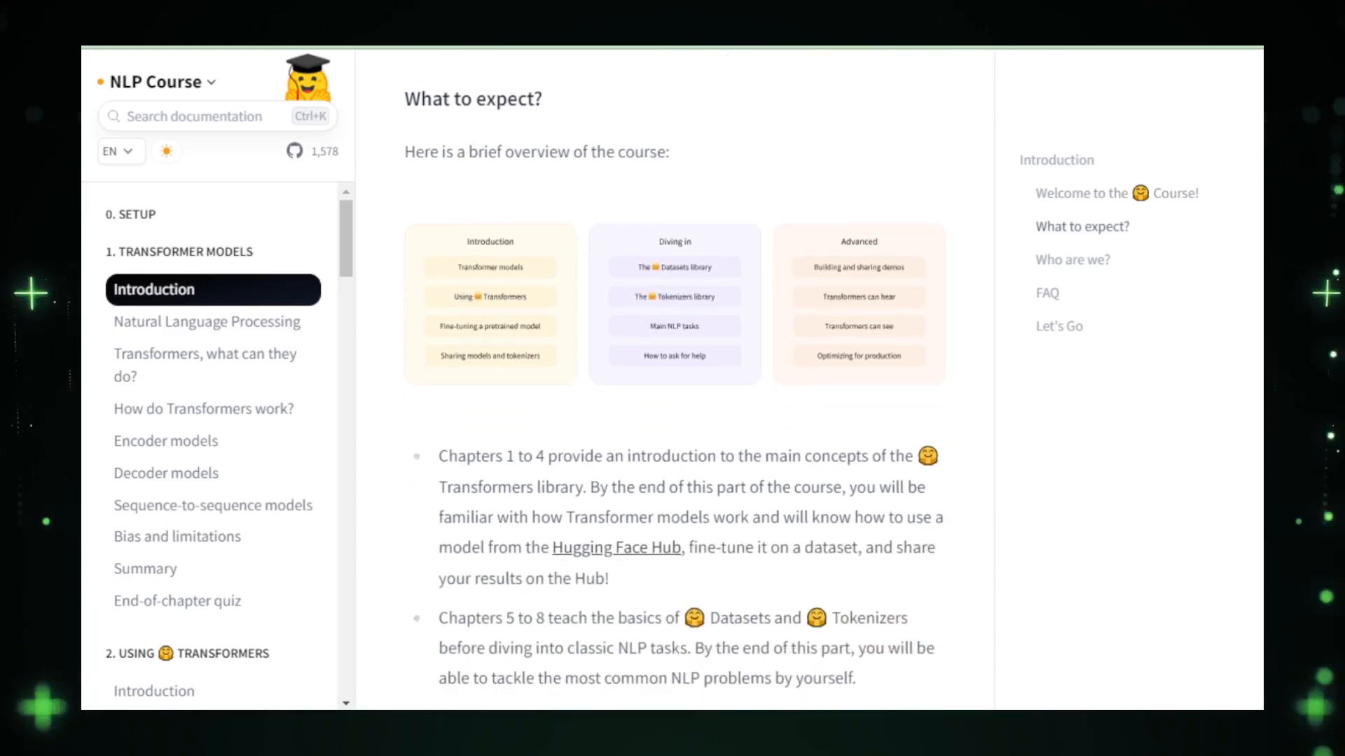
pyautogui.scroll(-3)
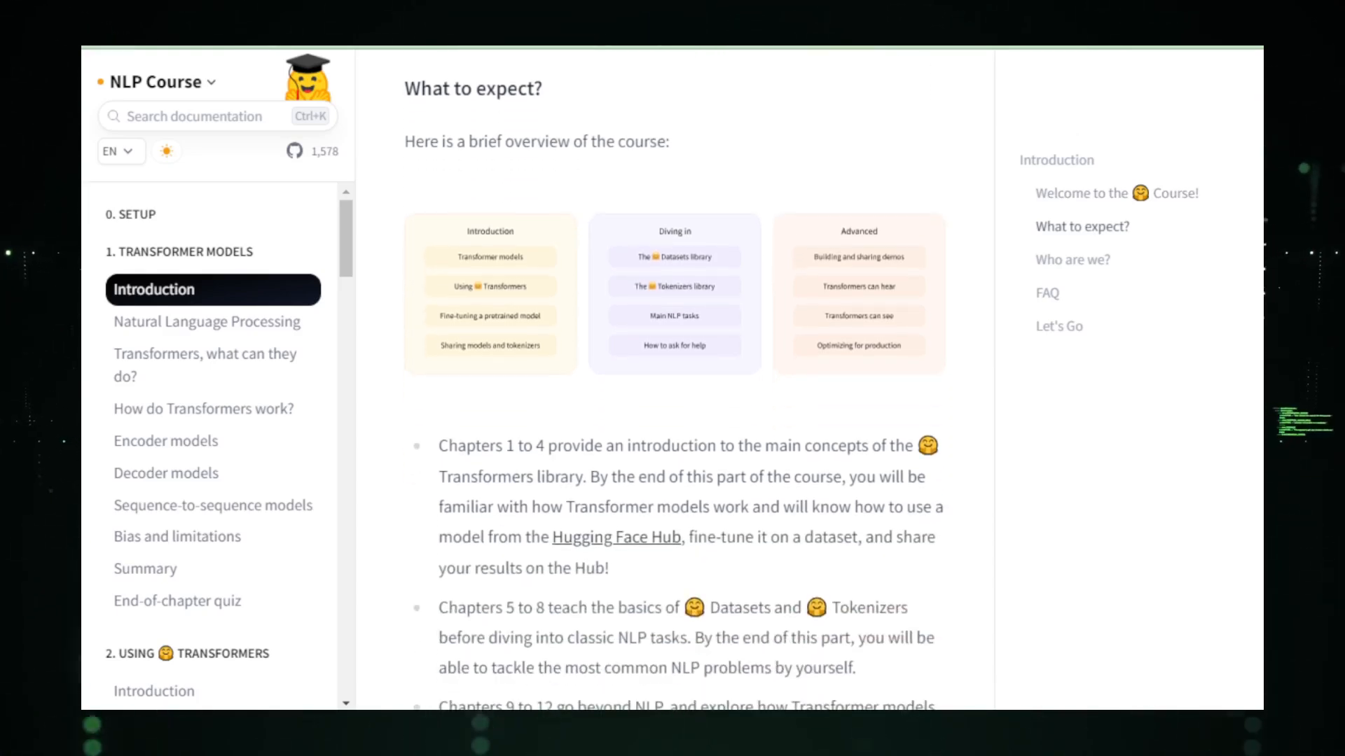
pyautogui.scroll(-3)
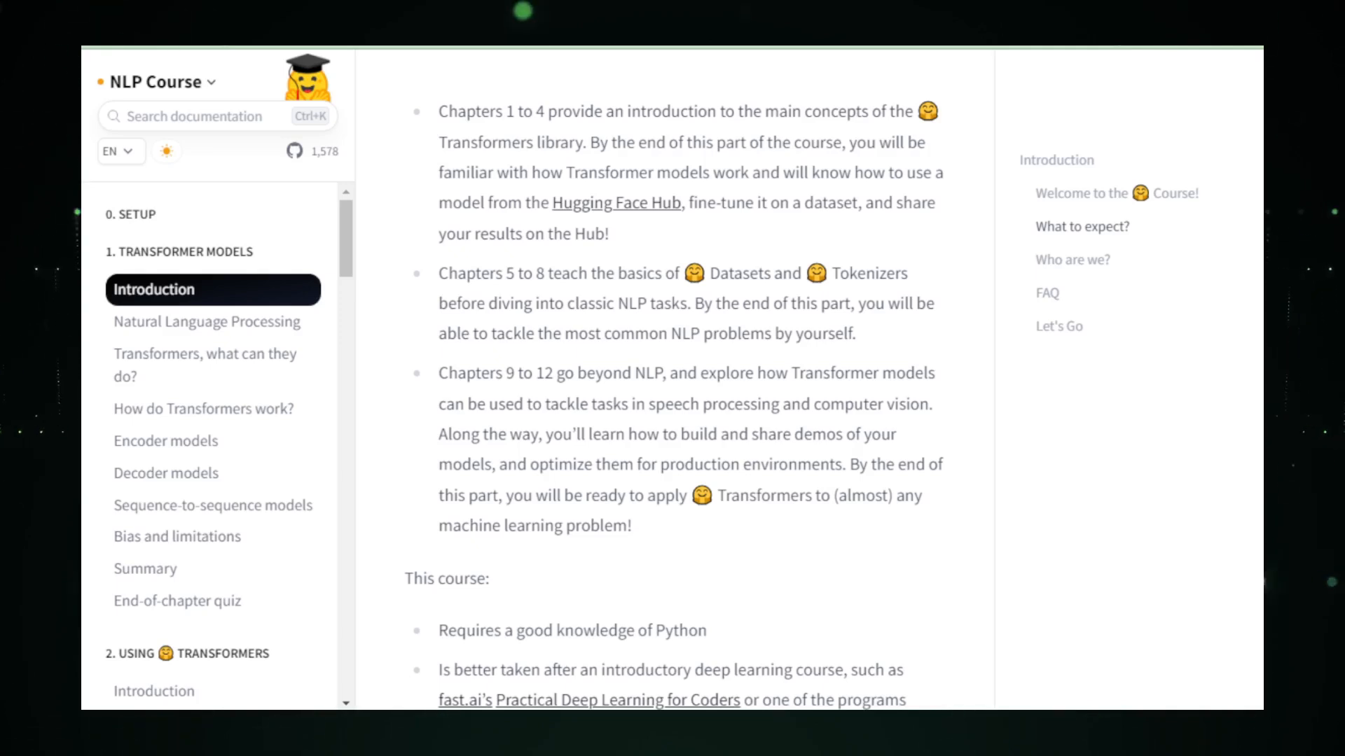
pyautogui.scroll(-3)
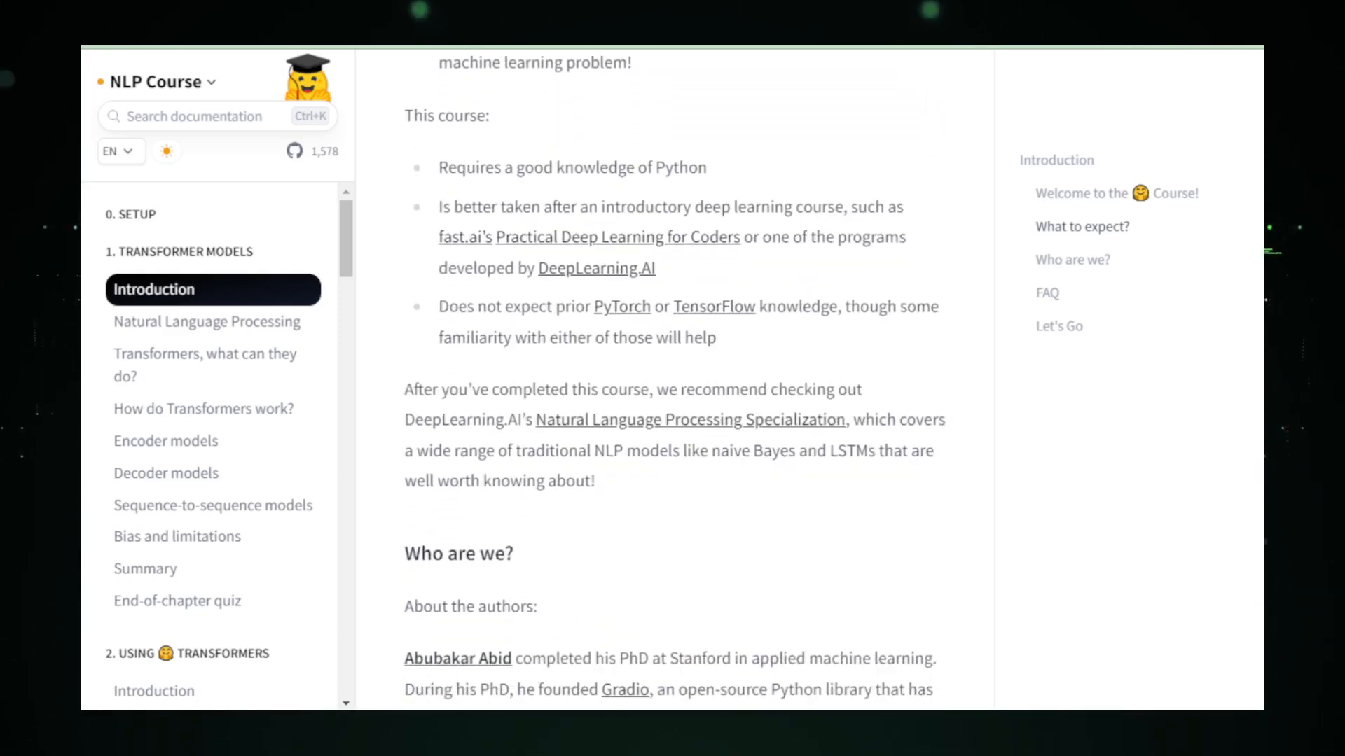
pyautogui.scroll(-3)
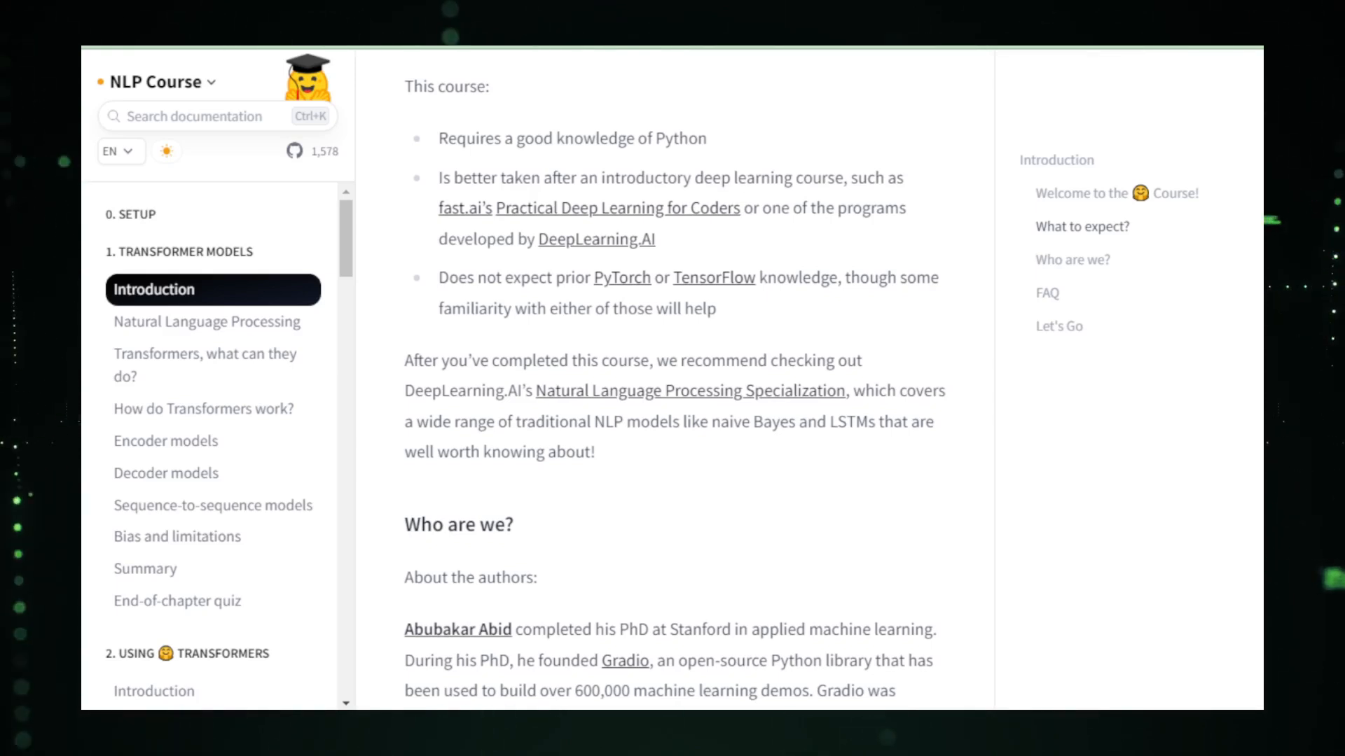
# Continue into the FAQ answers about certification and time commitment
pyautogui.scroll(-3)
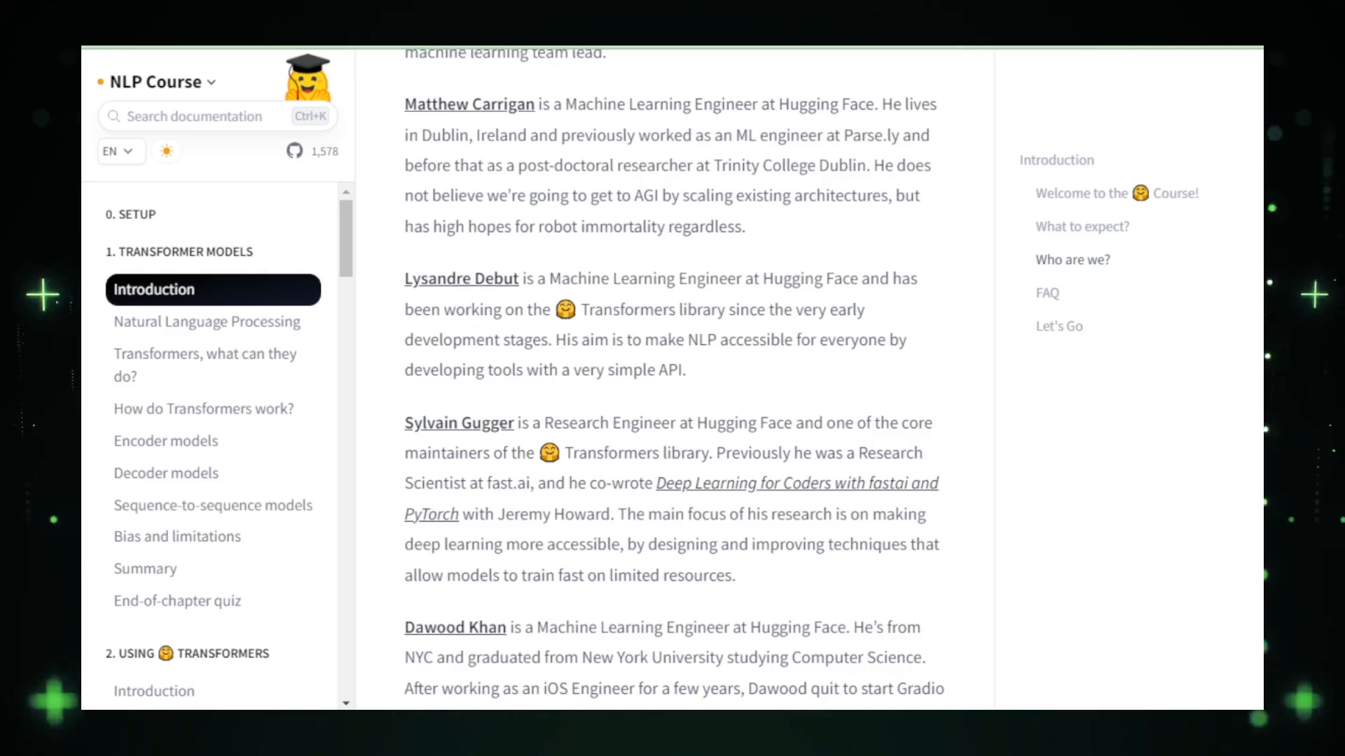
pyautogui.scroll(-3)
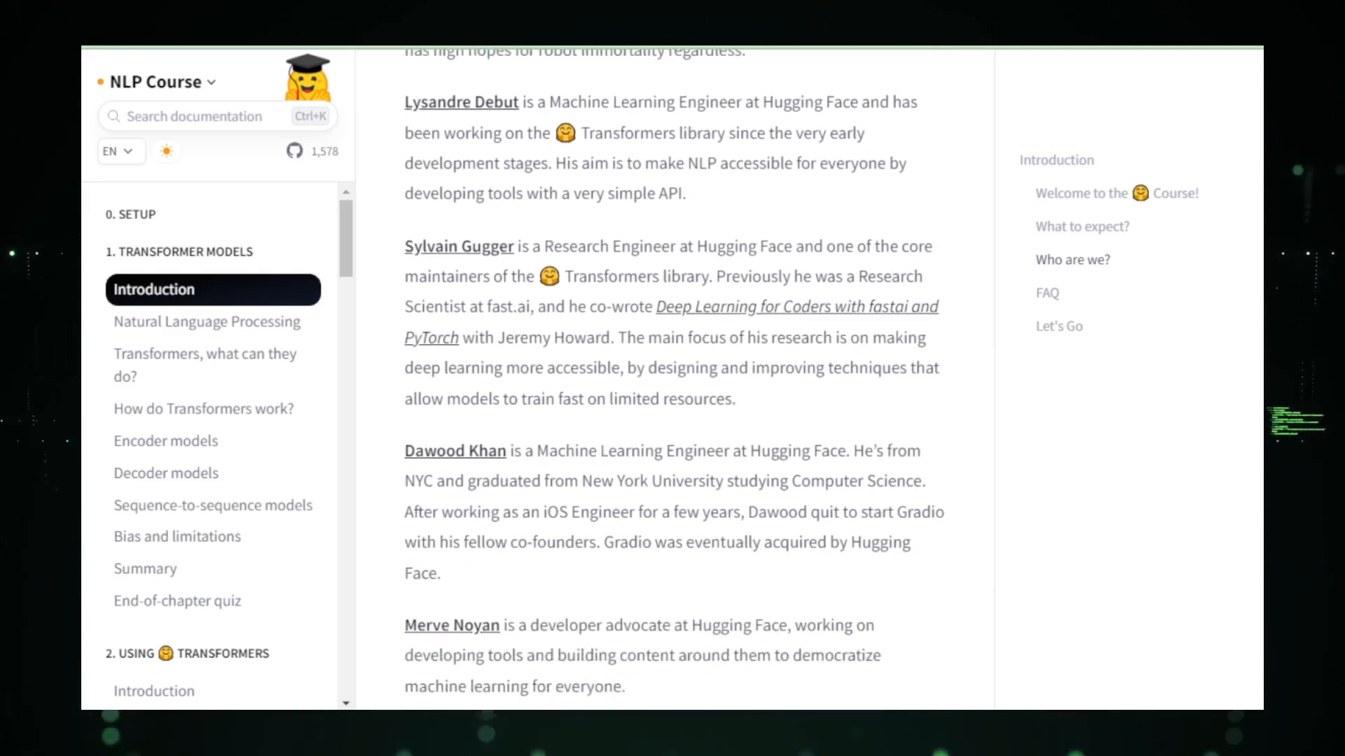
pyautogui.scroll(-3)
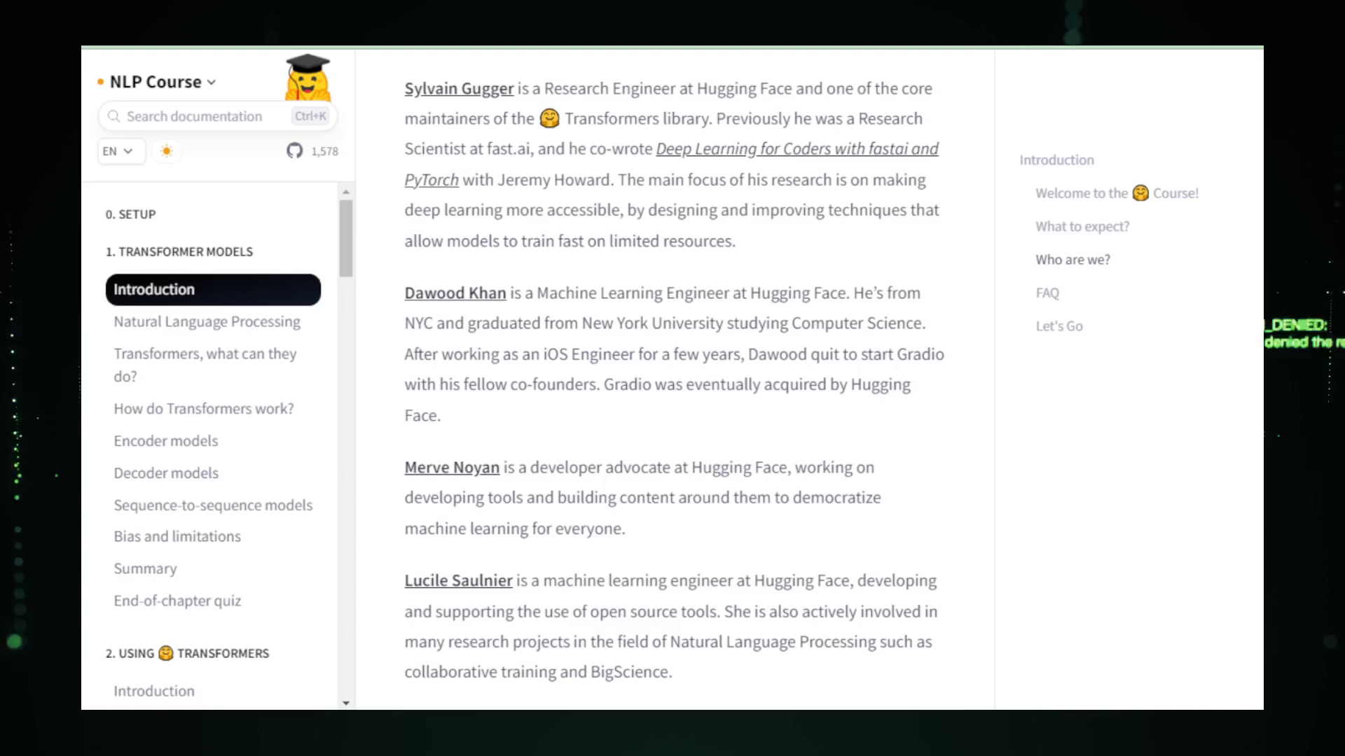
pyautogui.scroll(-3)
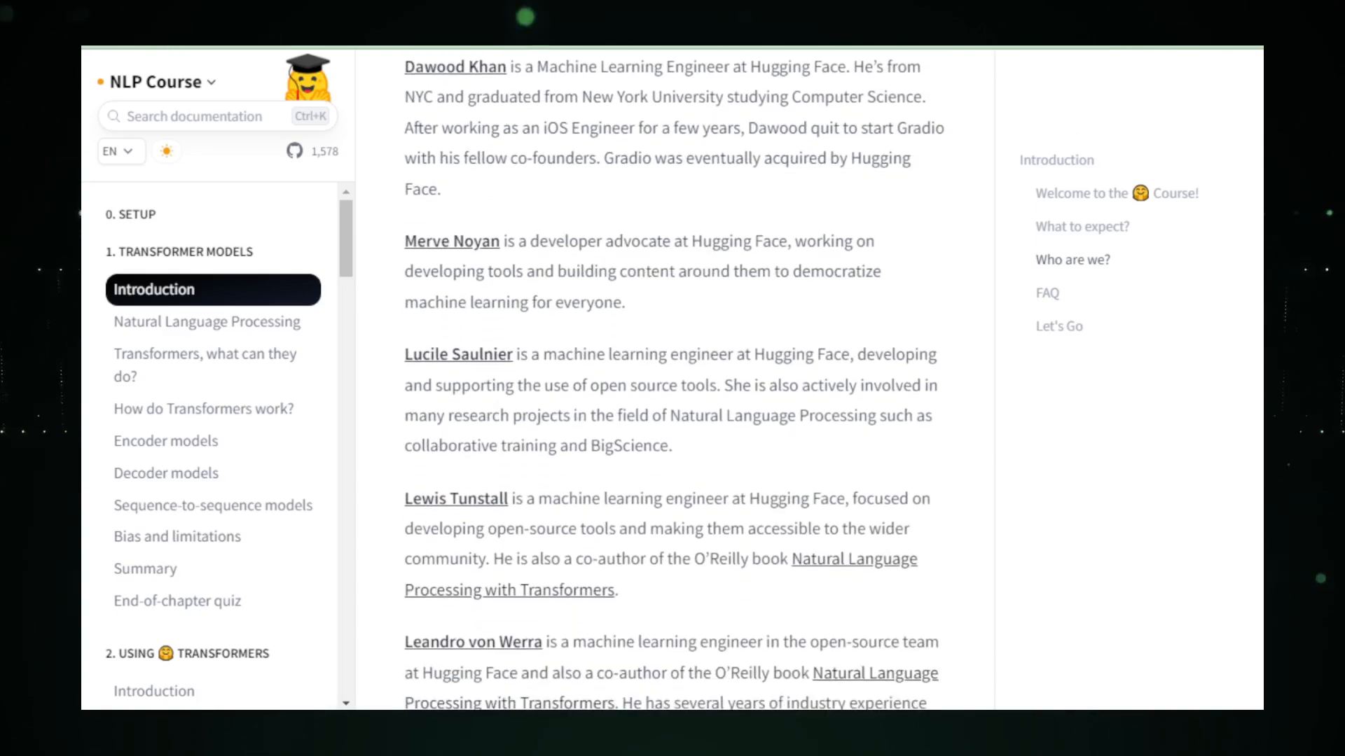
pyautogui.scroll(-3)
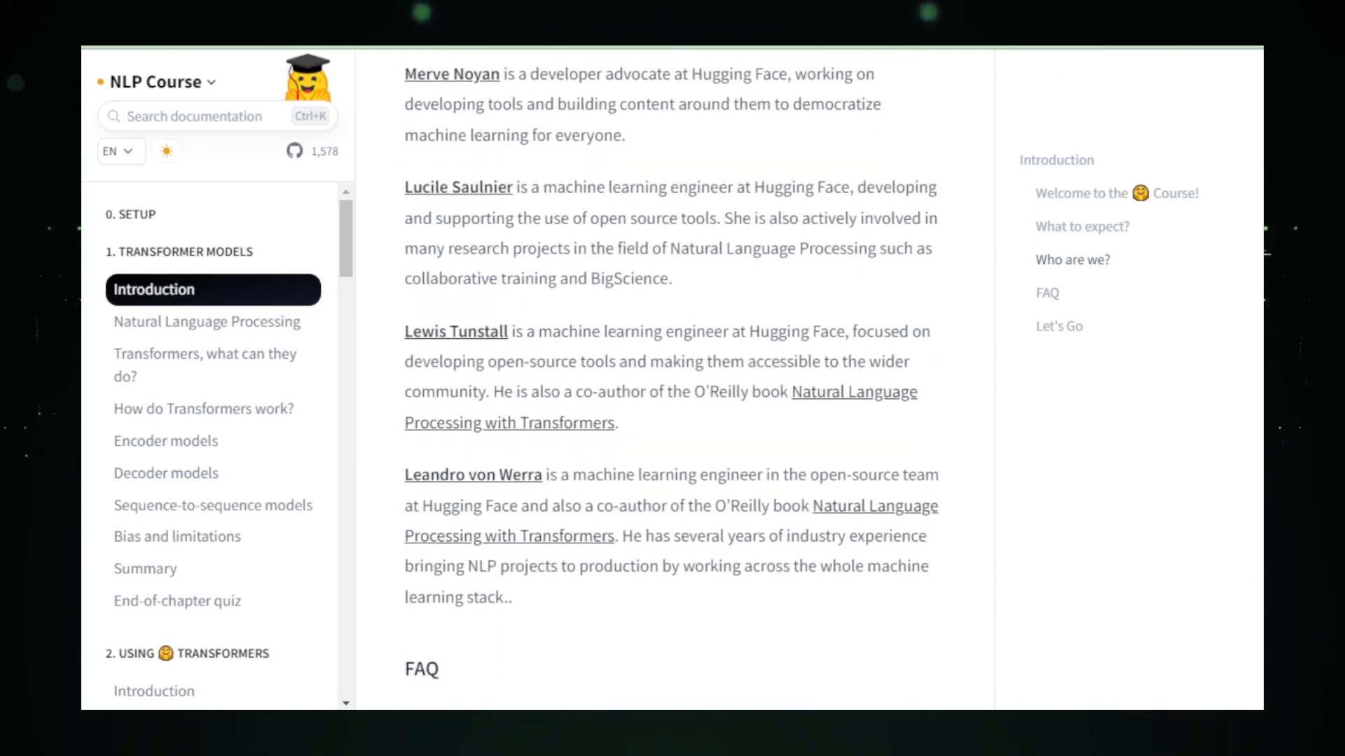
pyautogui.scroll(-3)
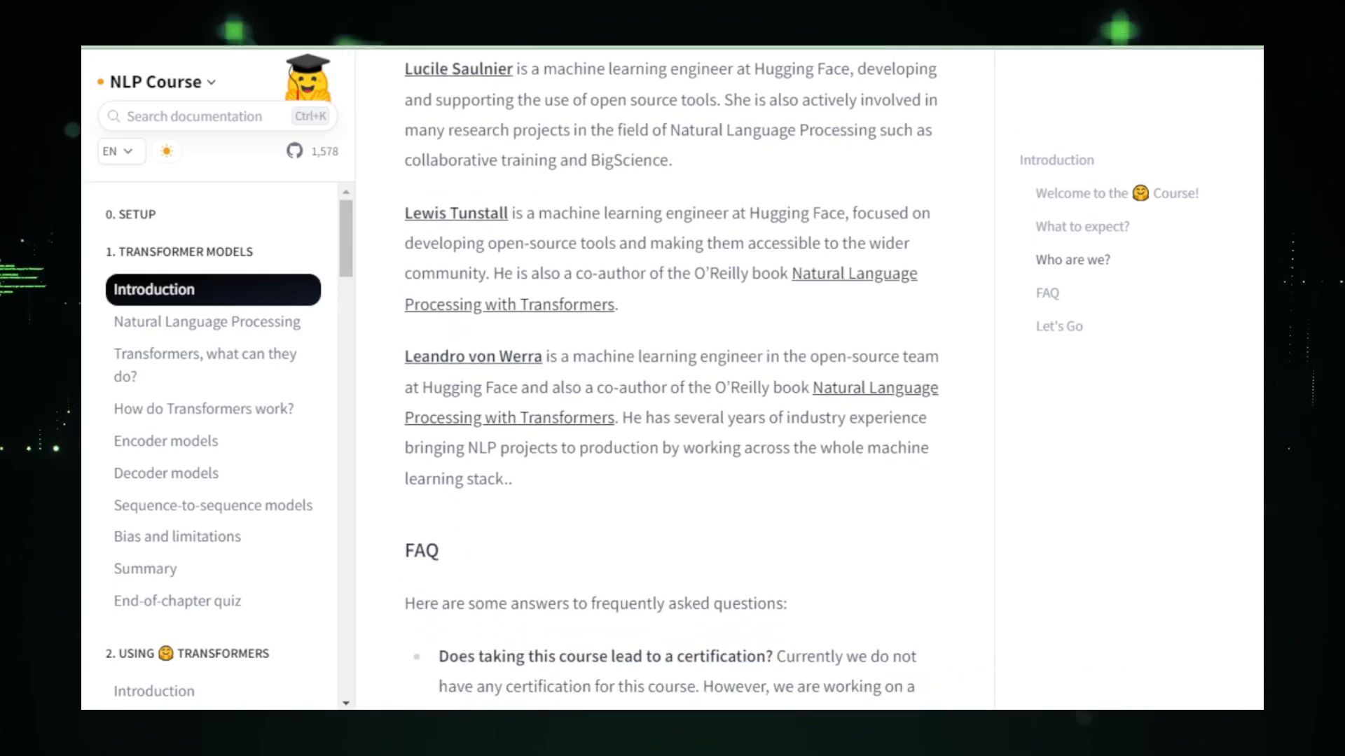
pyautogui.scroll(-3)
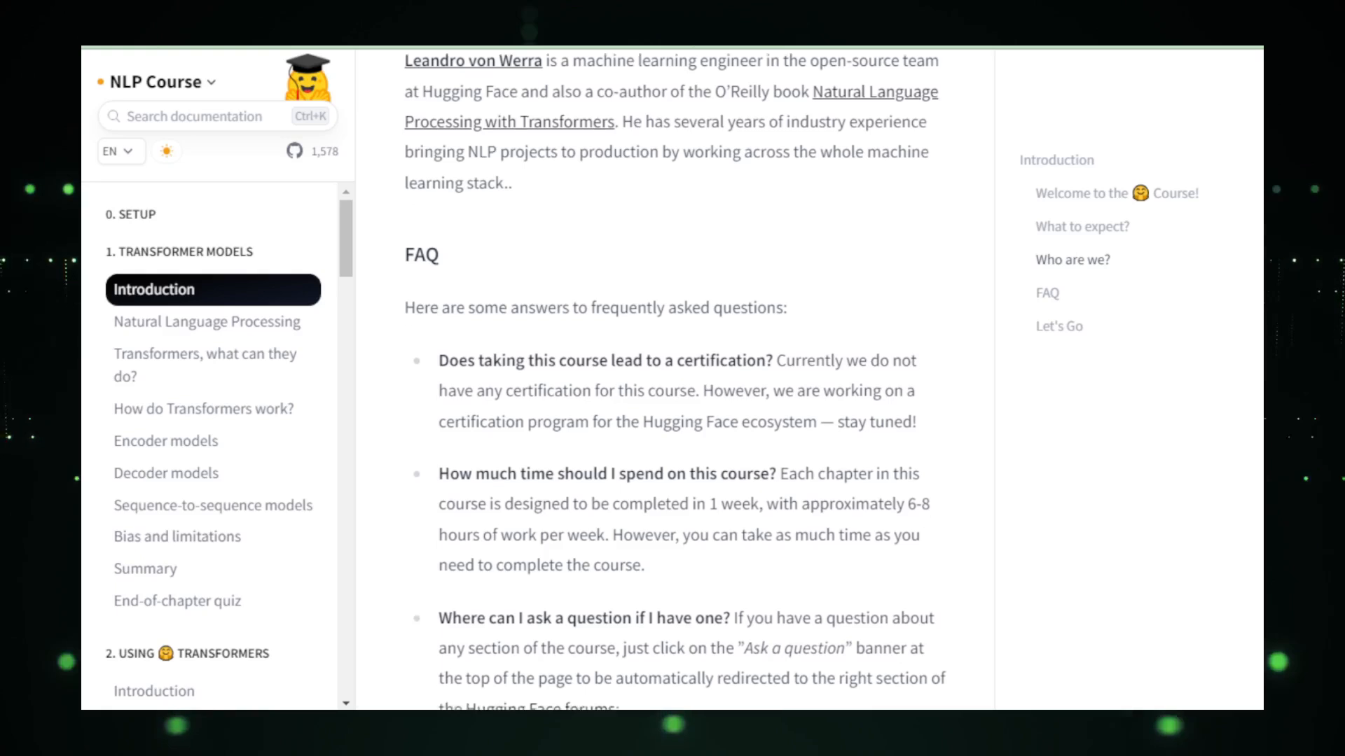
pyautogui.scroll(-3)
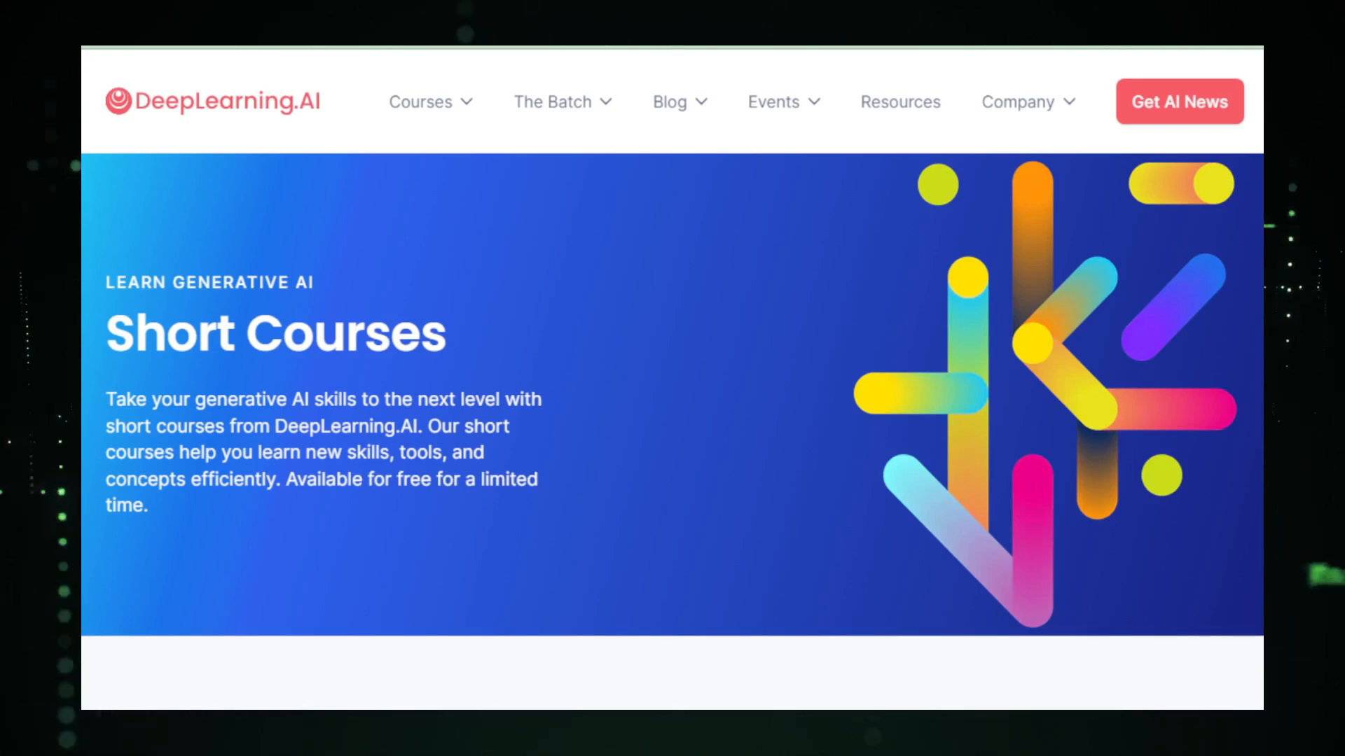
# Browse the DeepLearning.AI Short Courses Just Added and All Courses listings from RLHF through Semantic Search
pyautogui.scroll(-3)
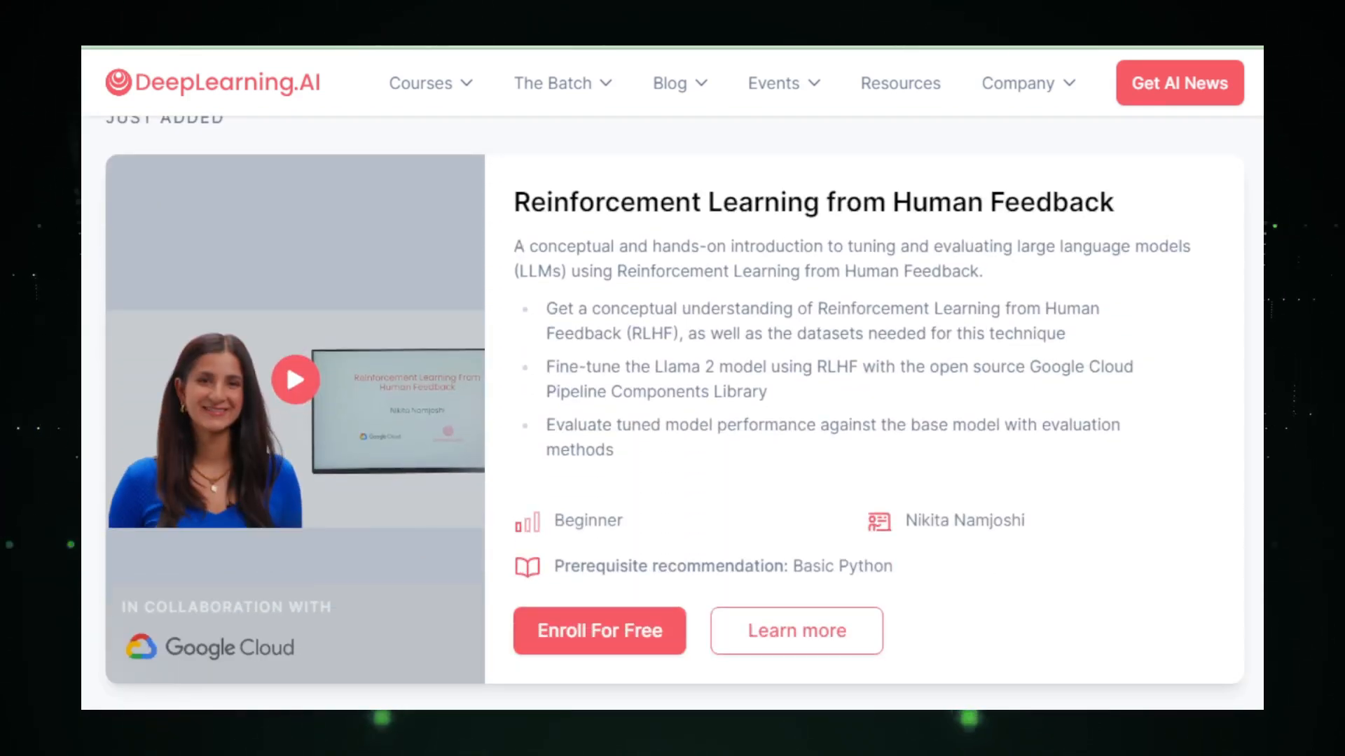
pyautogui.scroll(-3)
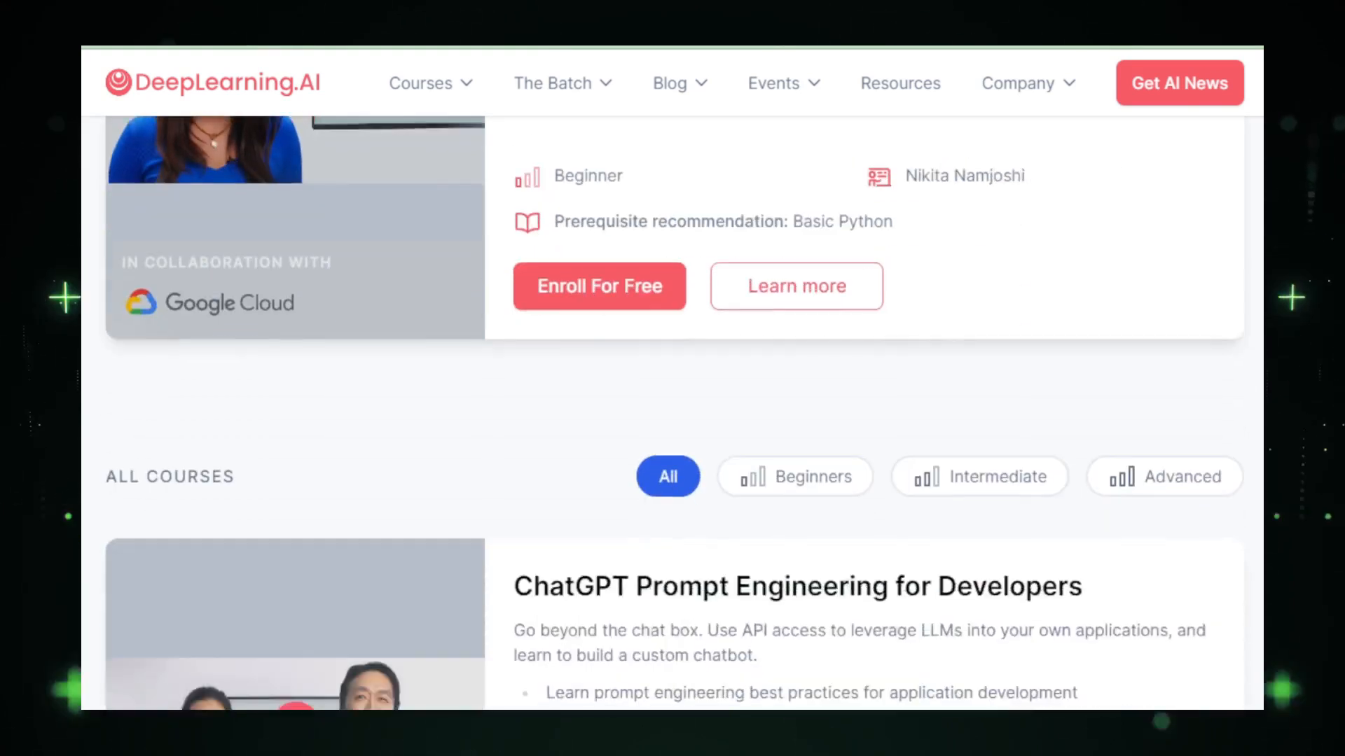
pyautogui.scroll(-3)
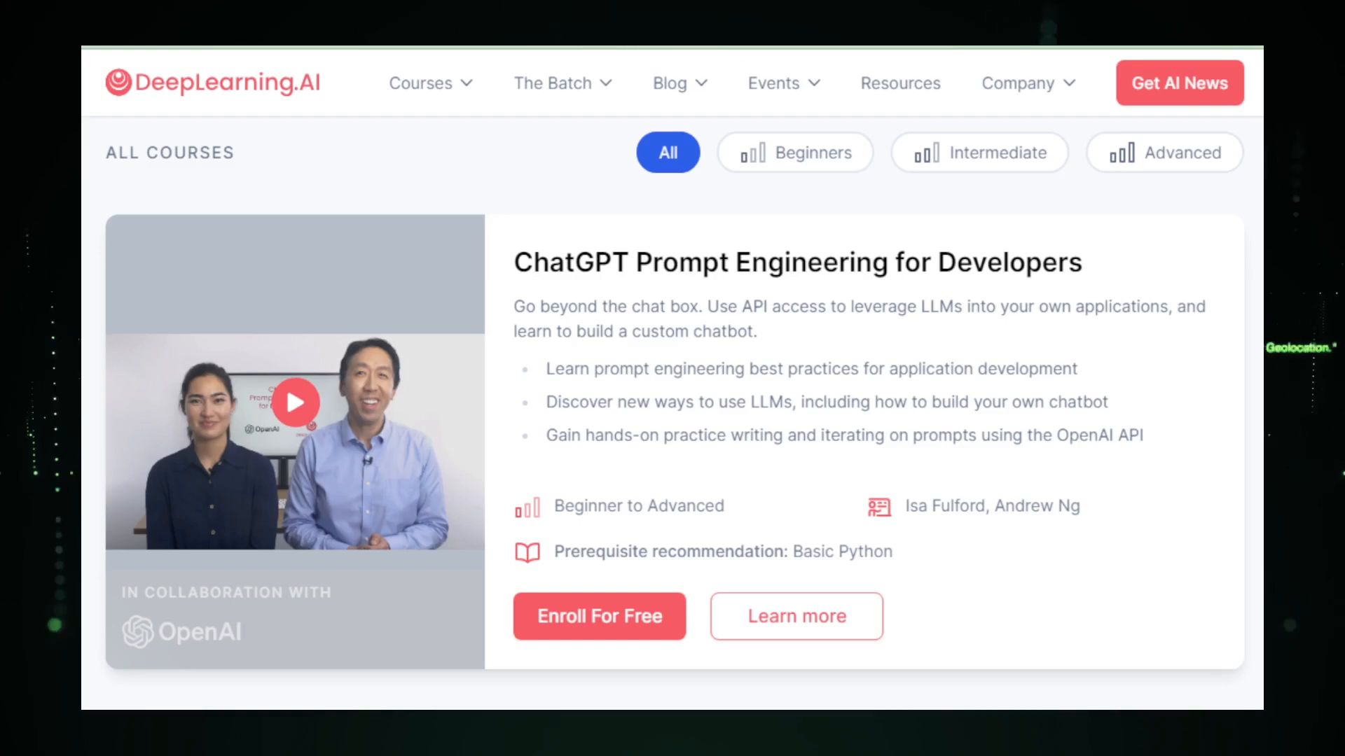
pyautogui.scroll(-3)
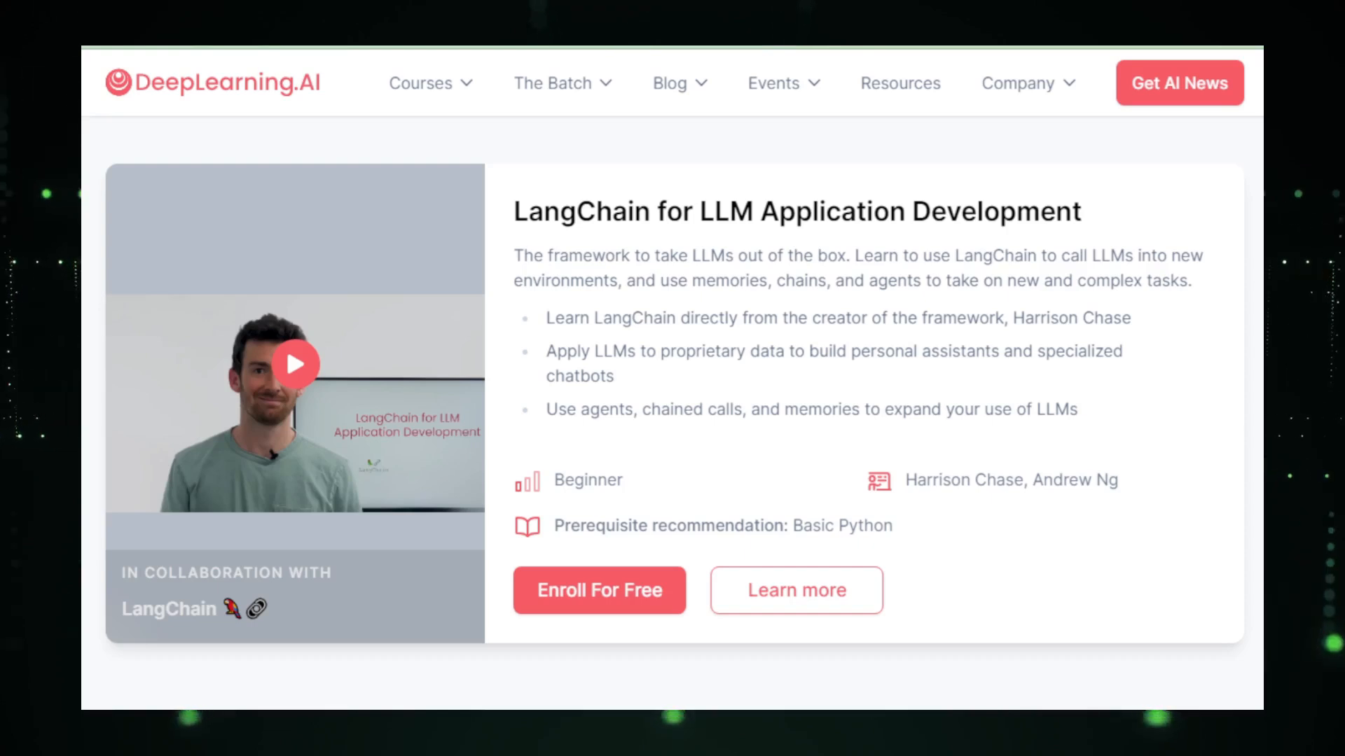
pyautogui.scroll(-3)
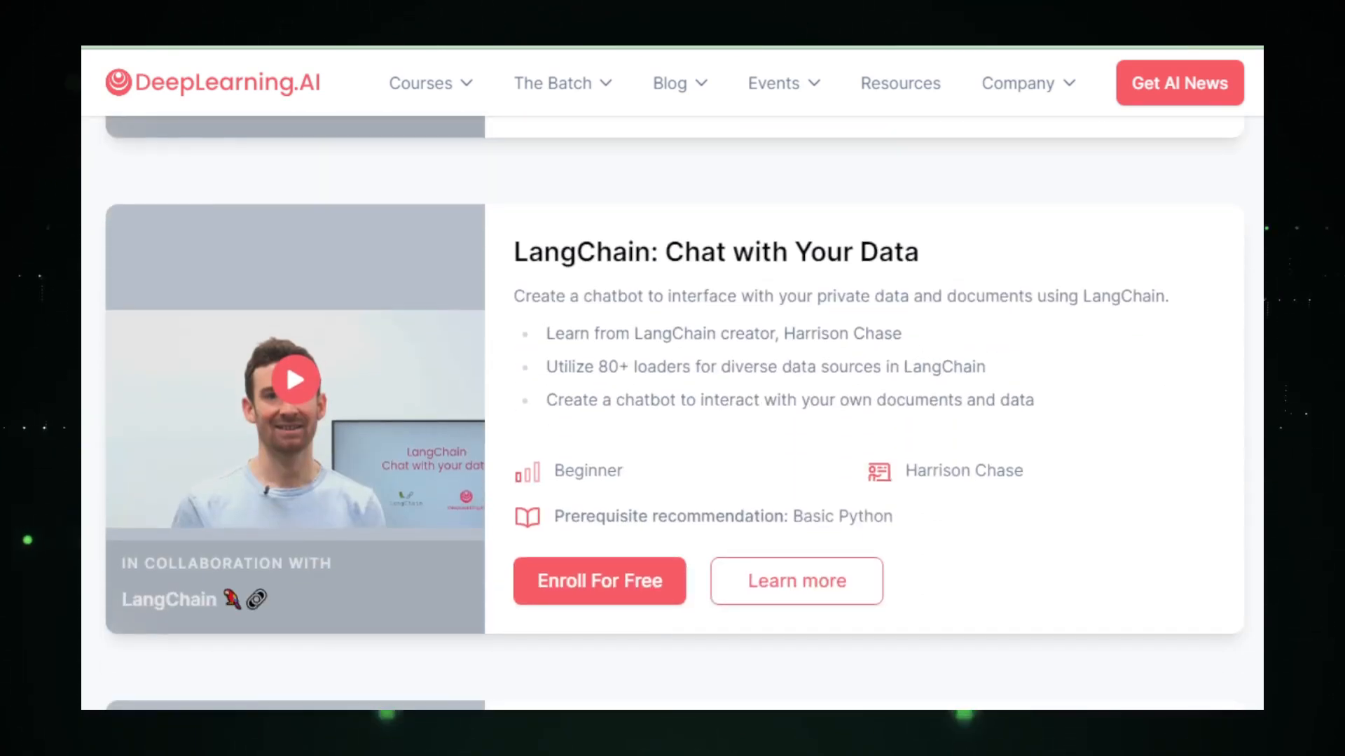
pyautogui.scroll(-3)
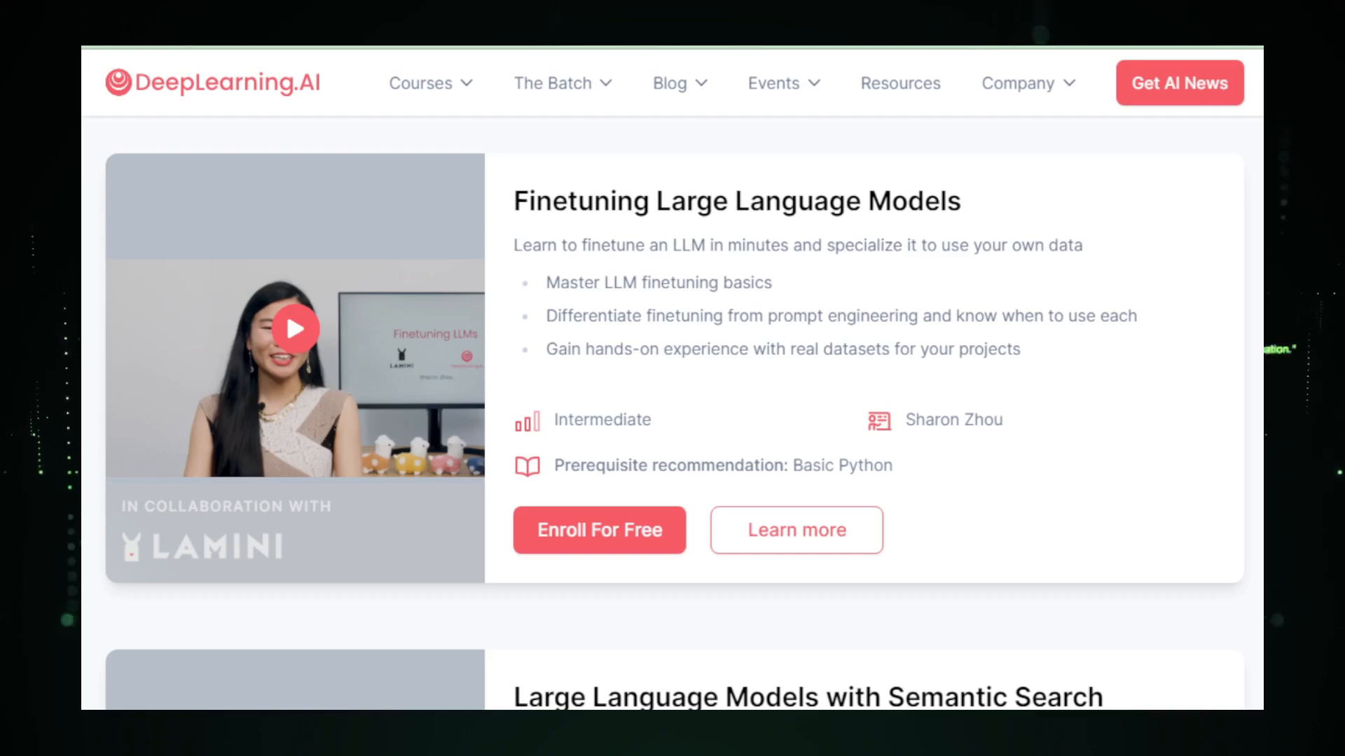
pyautogui.scroll(-3)
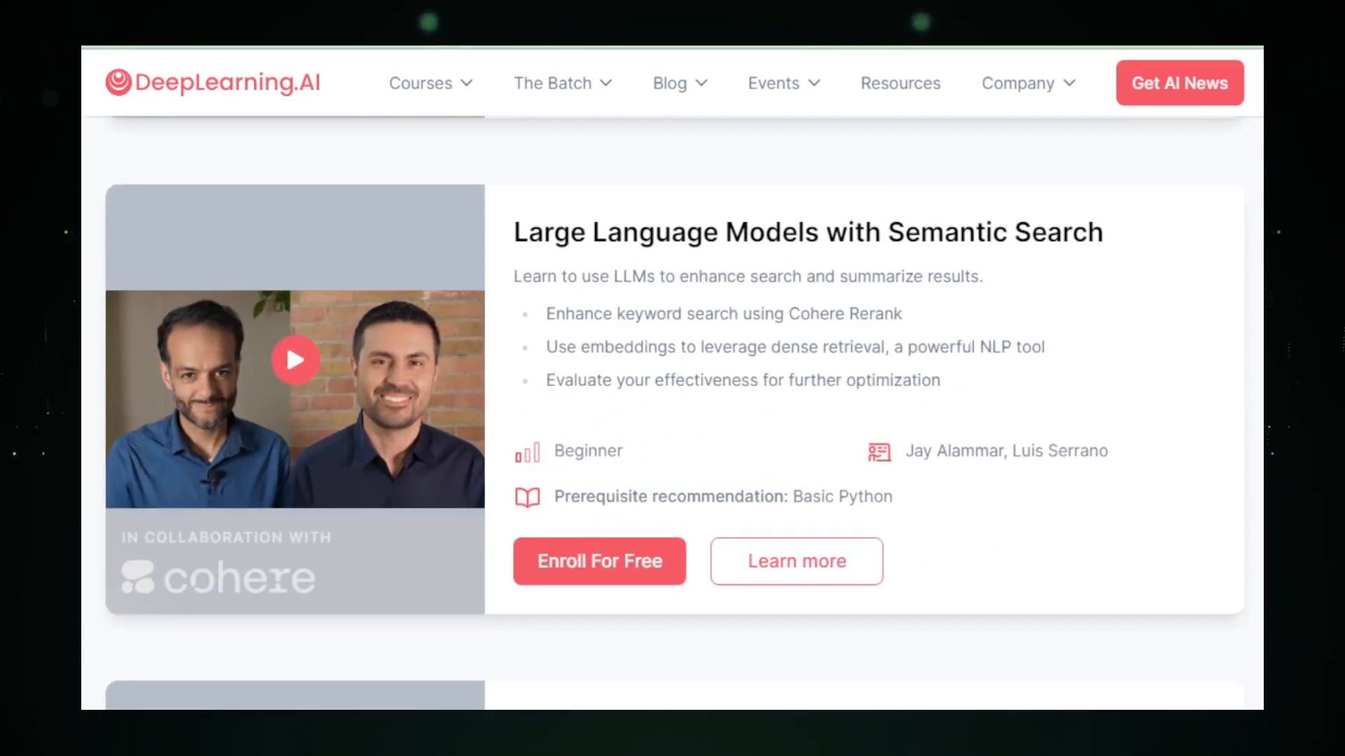
pyautogui.scroll(-3)
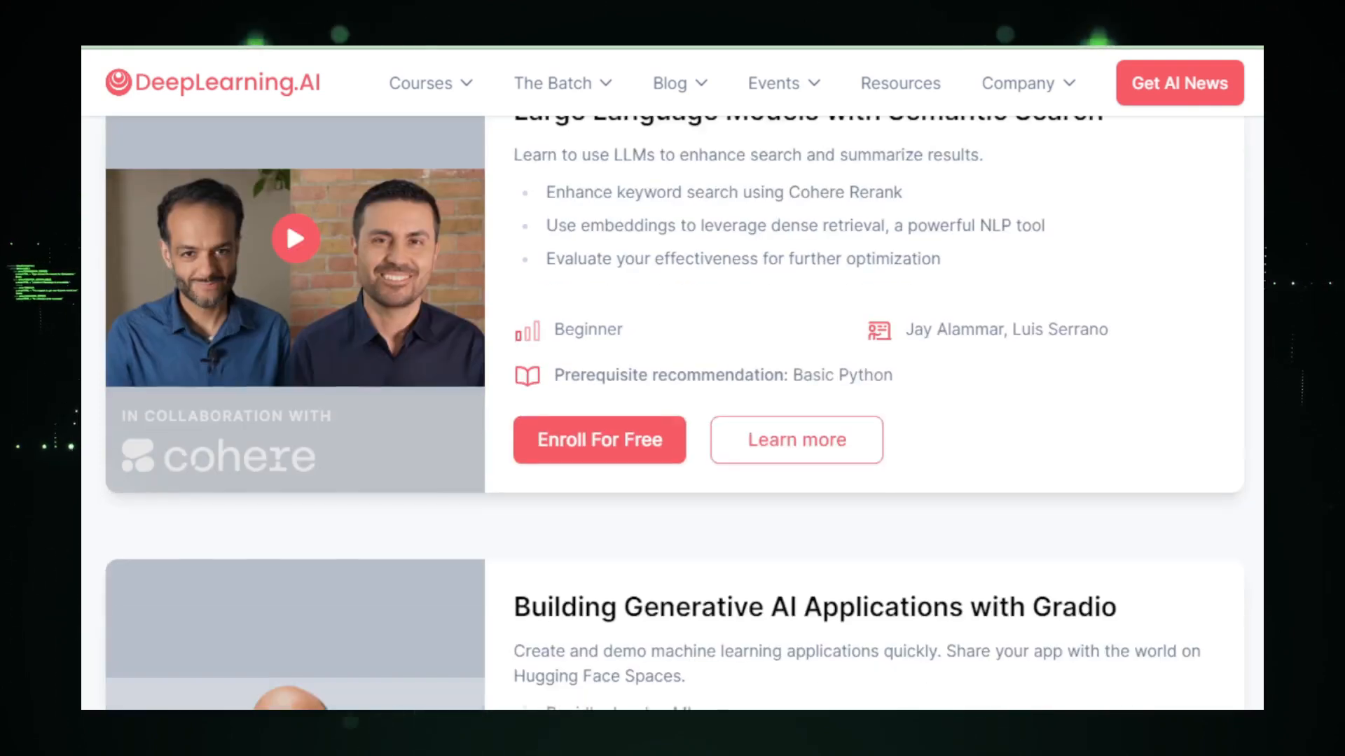
pyautogui.scroll(-3)
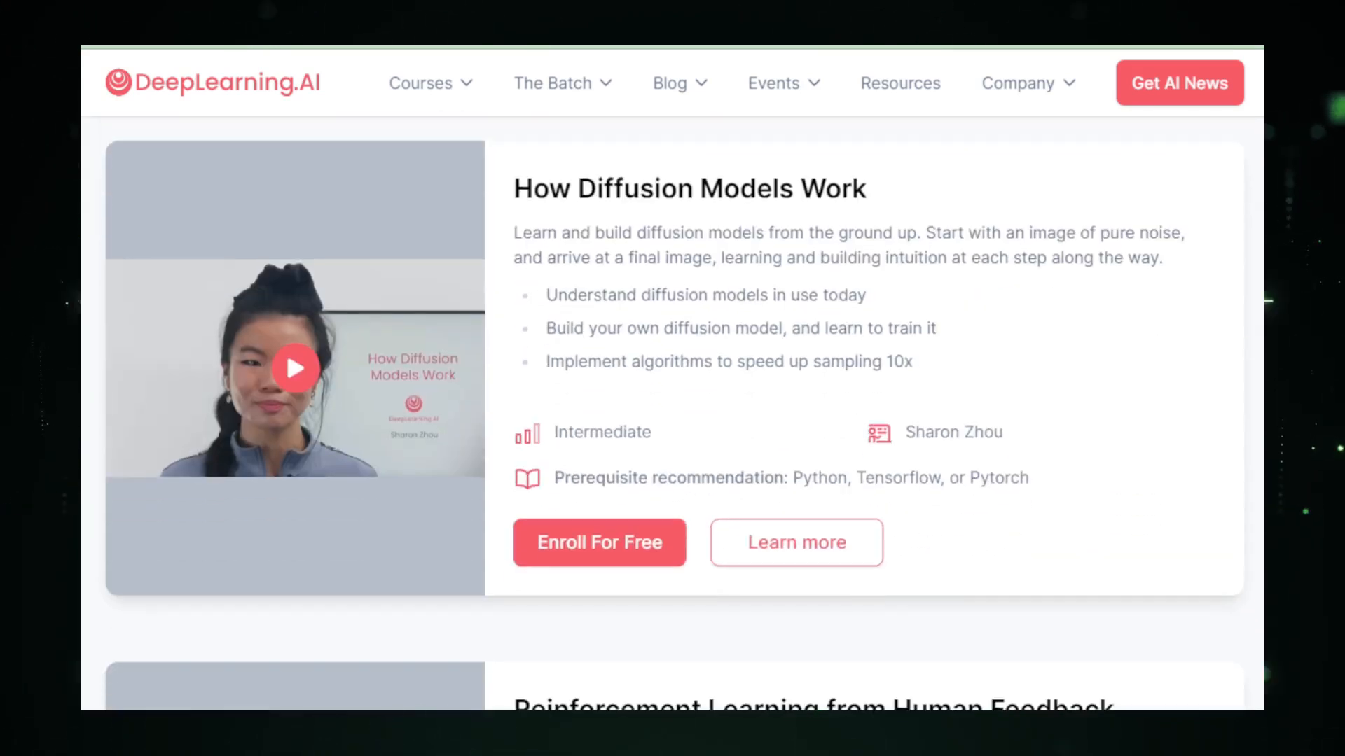
# Browse past Diffusion Models, Pair Programming and Text Embeddings down to the Semantic Kernel plugins course
pyautogui.scroll(-3)
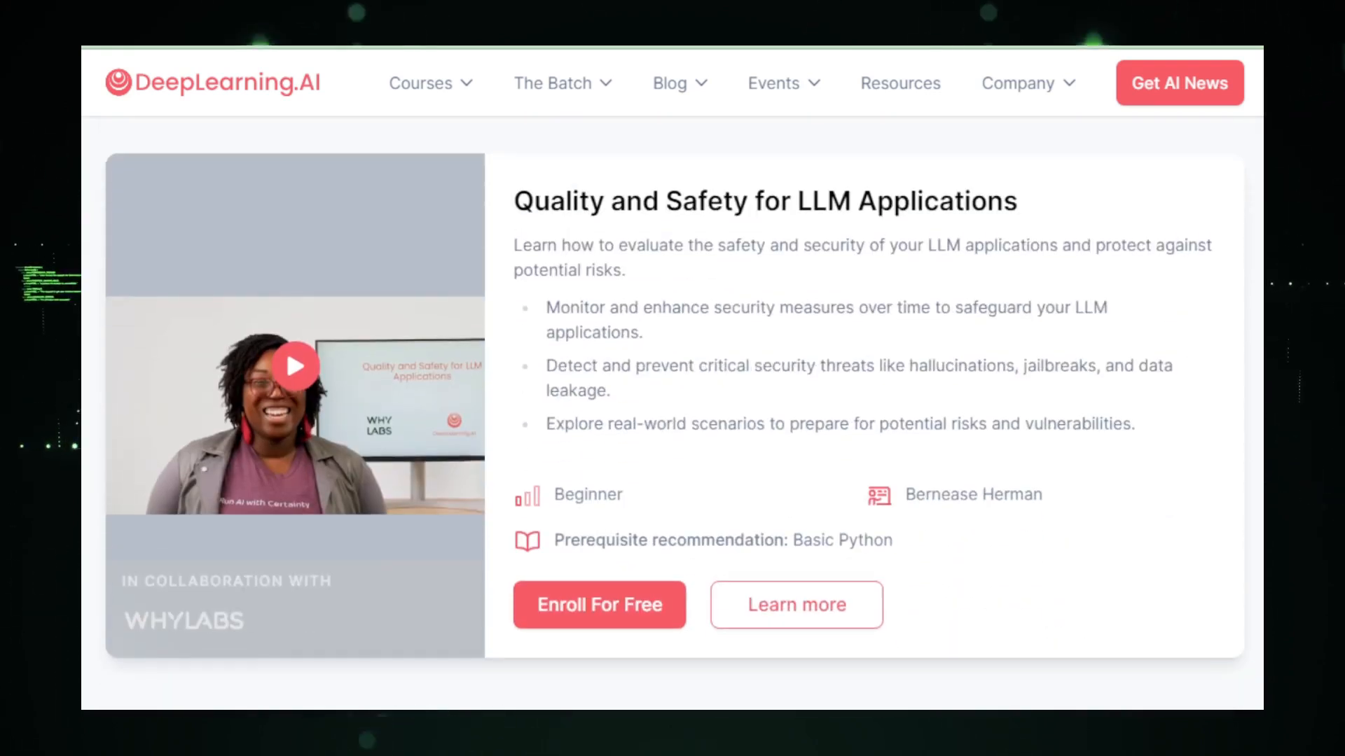
pyautogui.scroll(-3)
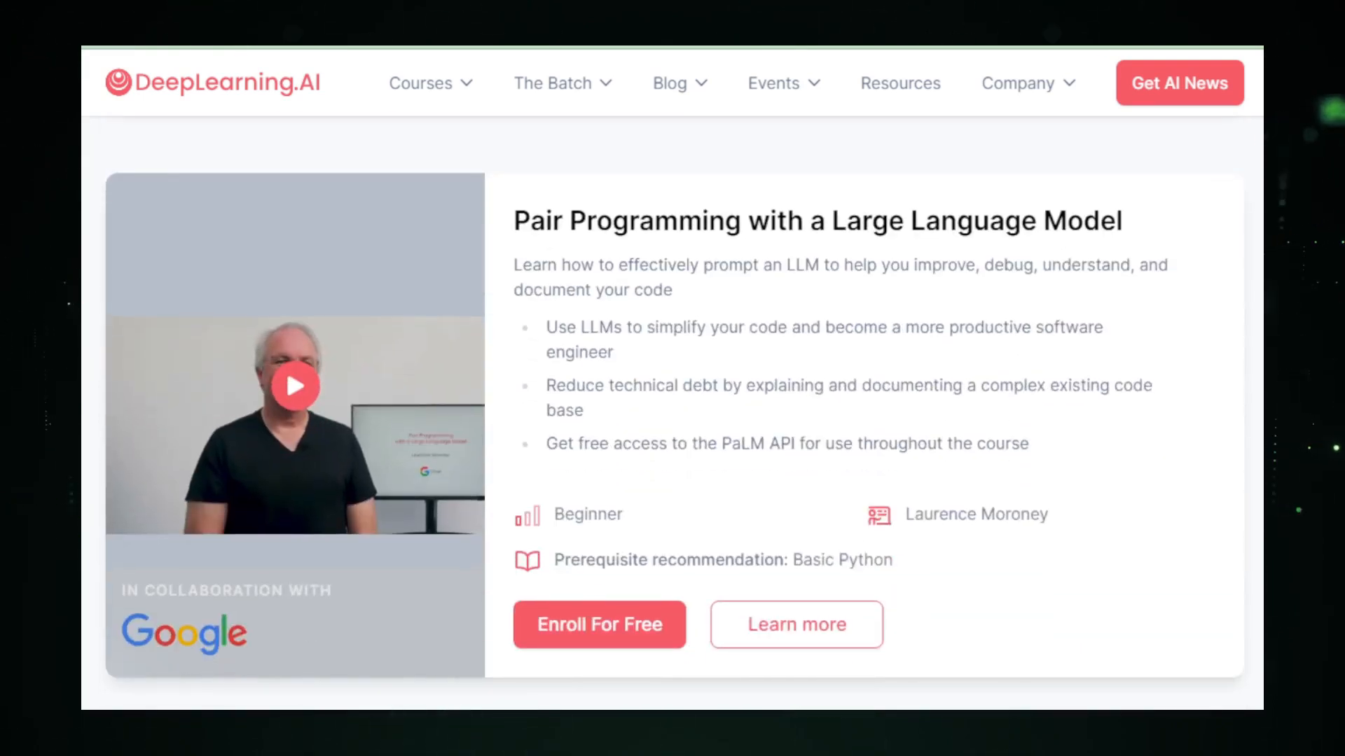
pyautogui.scroll(-3)
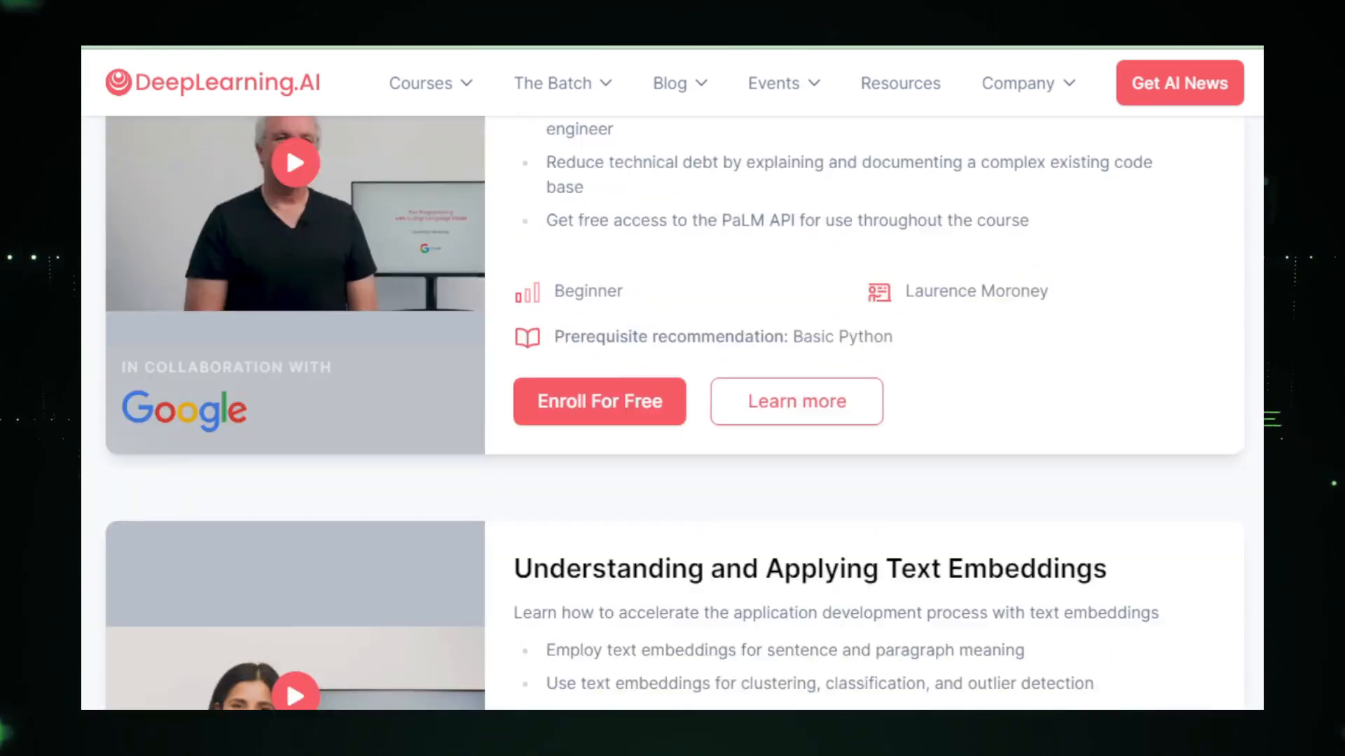
pyautogui.scroll(-3)
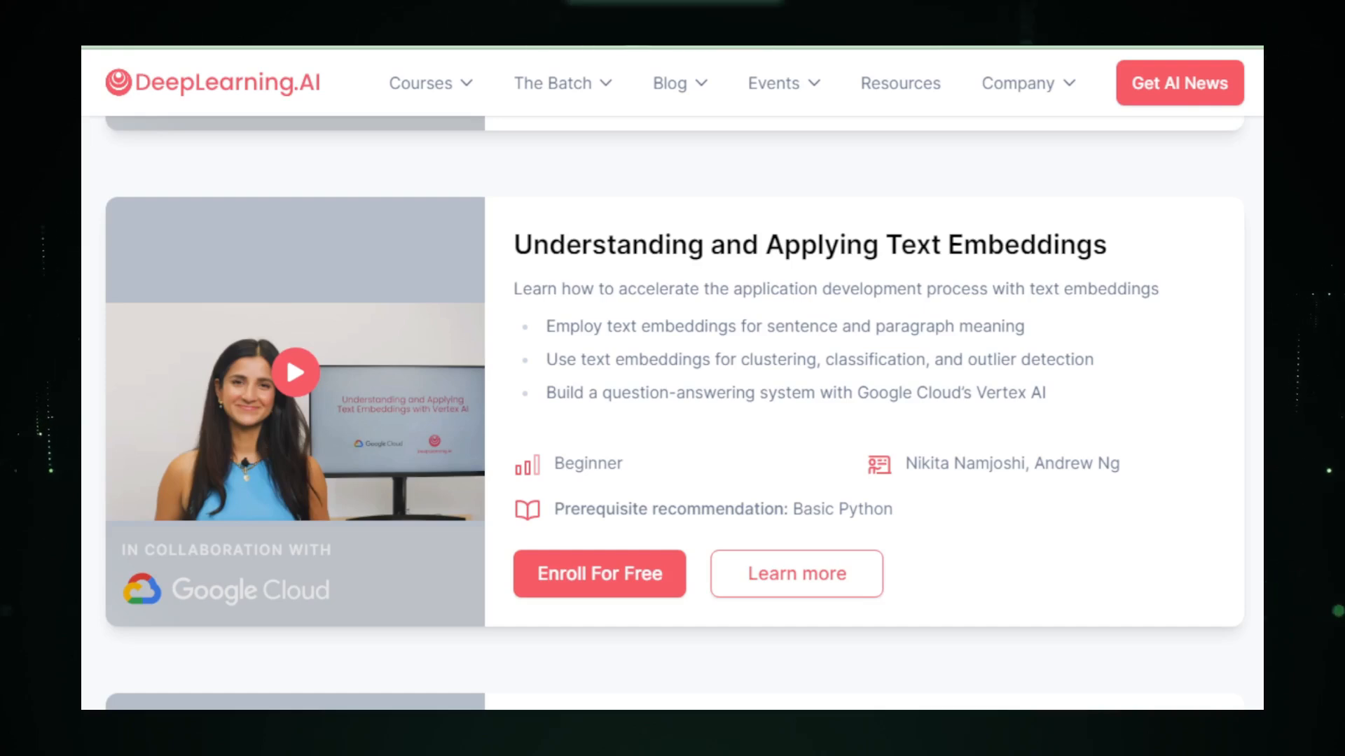
pyautogui.scroll(-3)
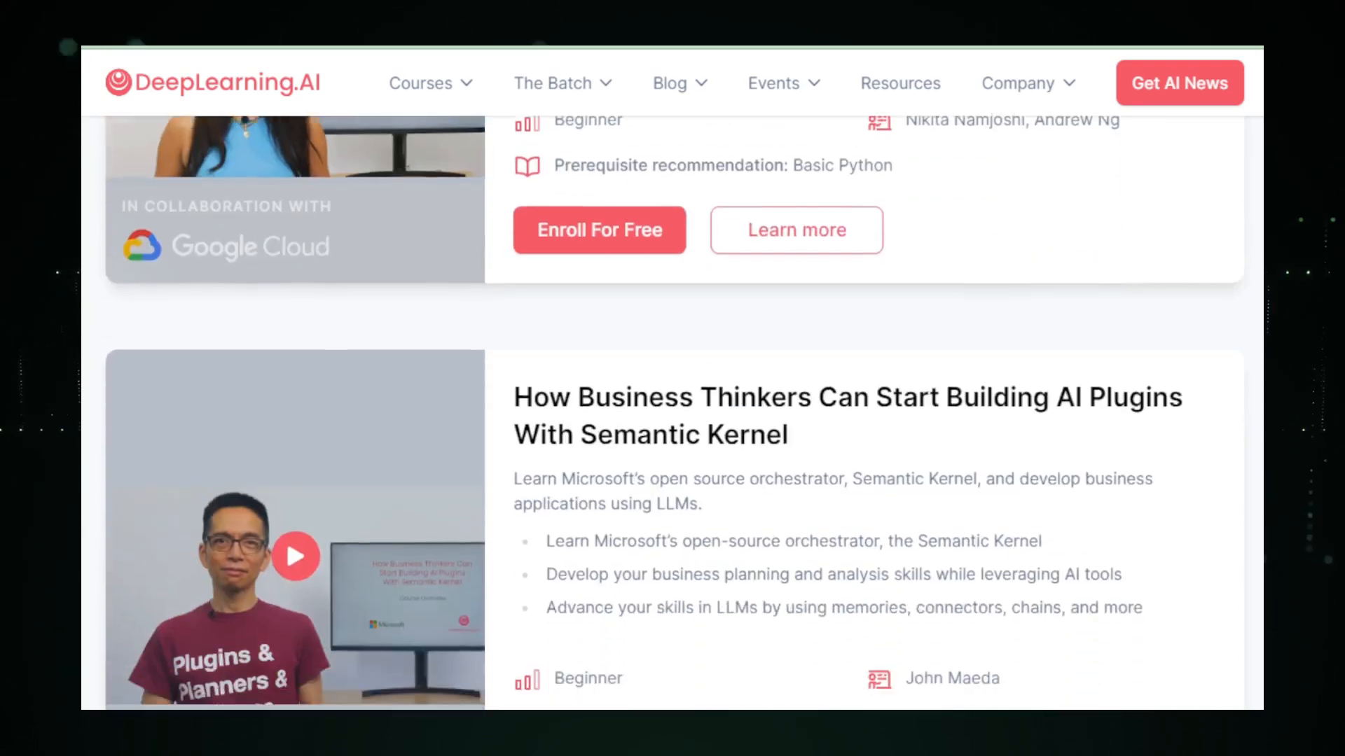
pyautogui.scroll(-3)
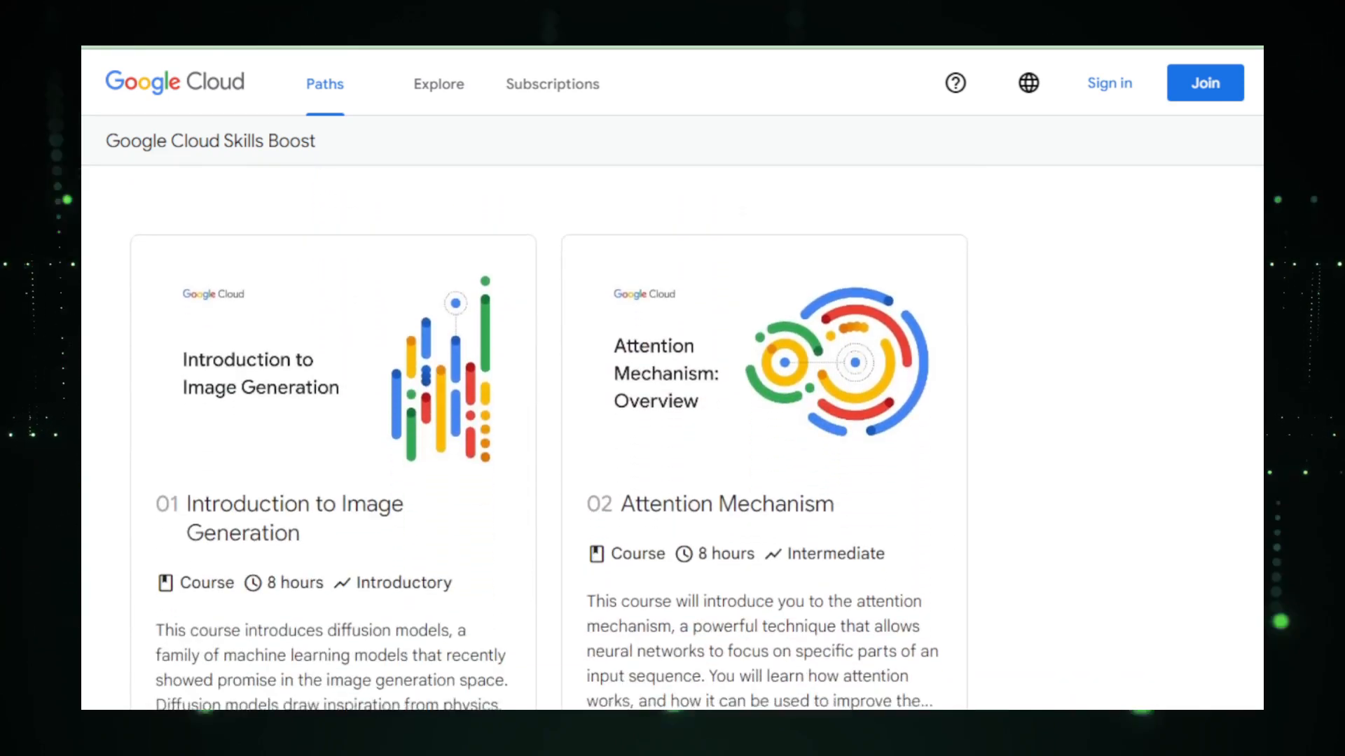
# Browse the Google Cloud Skills Boost generative AI path until the 09 Prompt Design using PaLM lab card shows
pyautogui.scroll(-3)
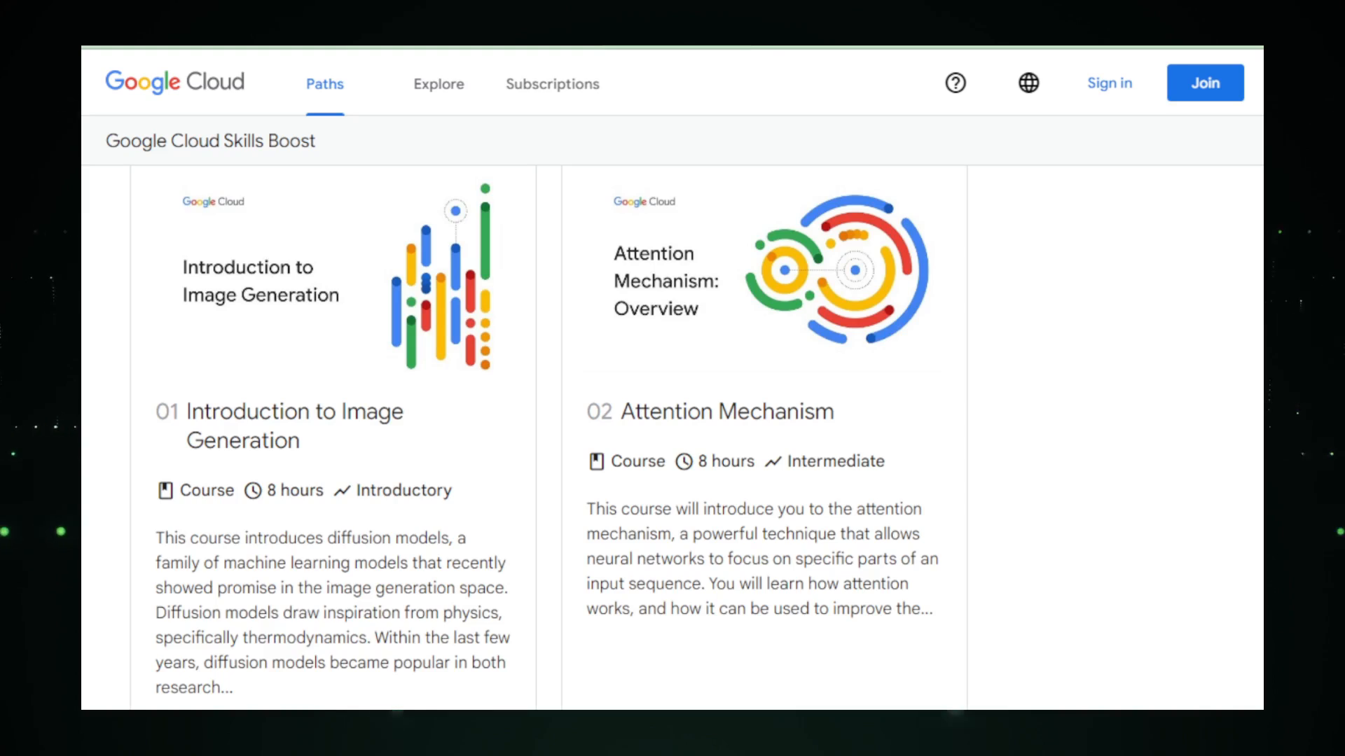
pyautogui.scroll(-3)
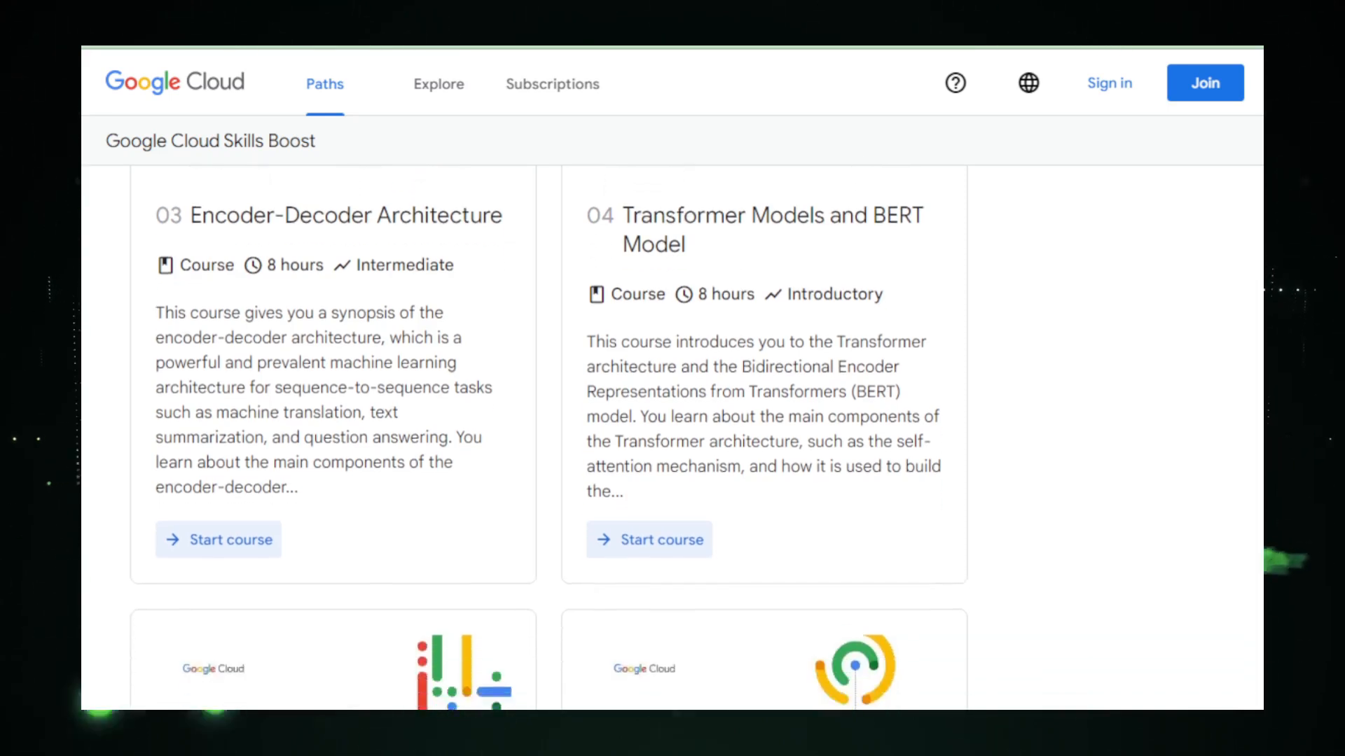
pyautogui.scroll(-3)
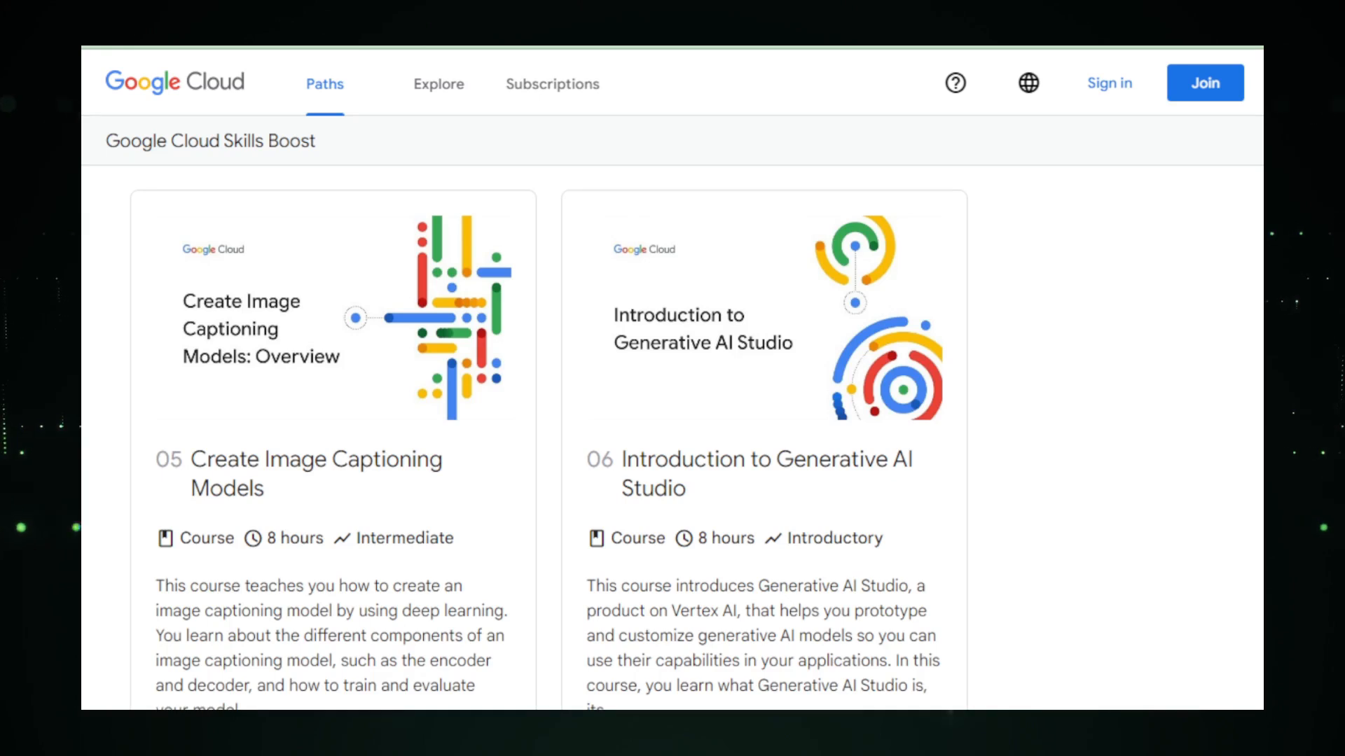
pyautogui.scroll(-3)
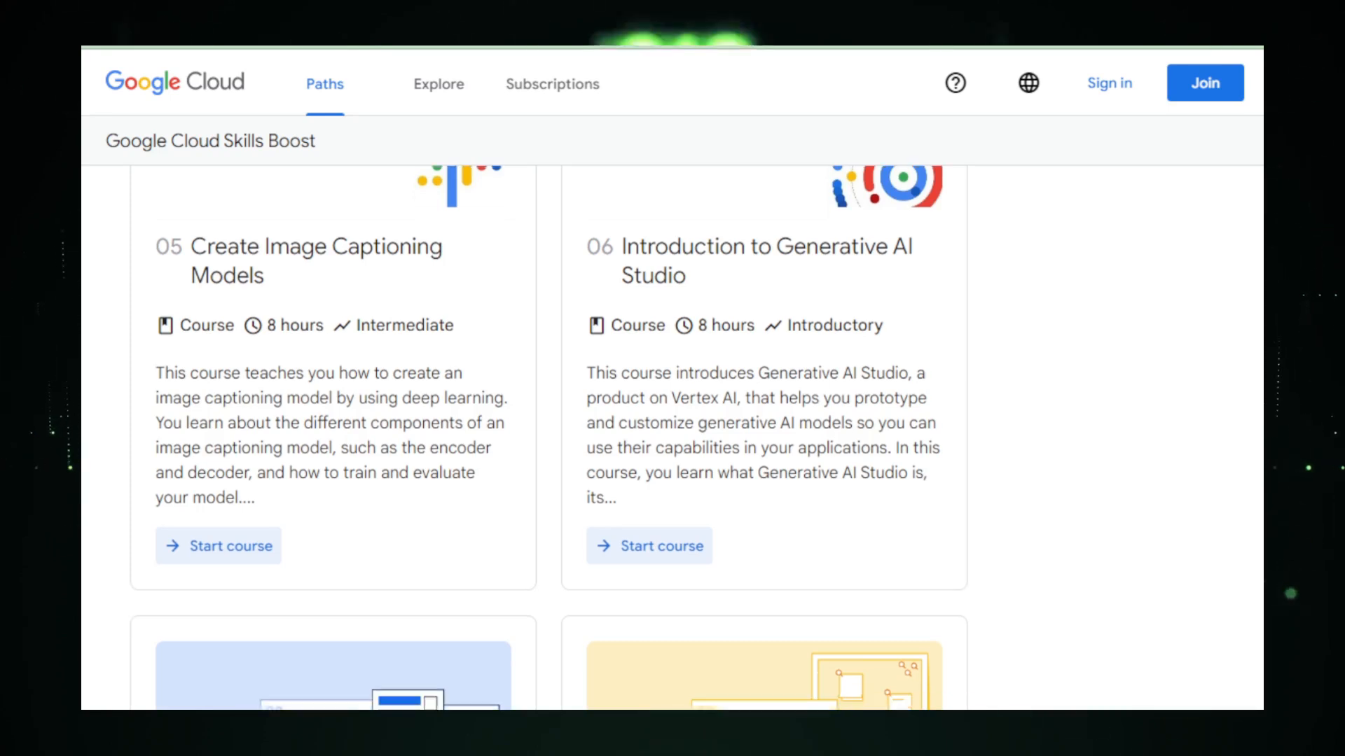
pyautogui.scroll(-3)
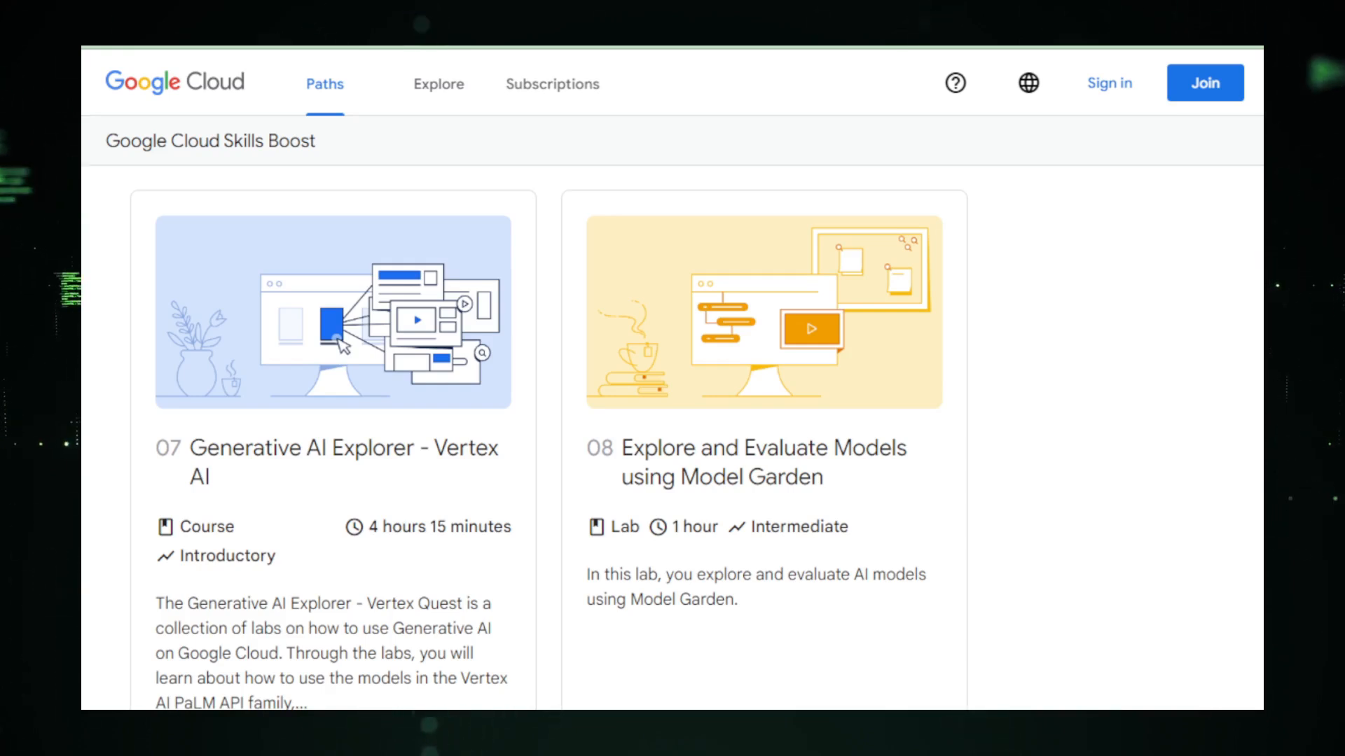
pyautogui.scroll(-3)
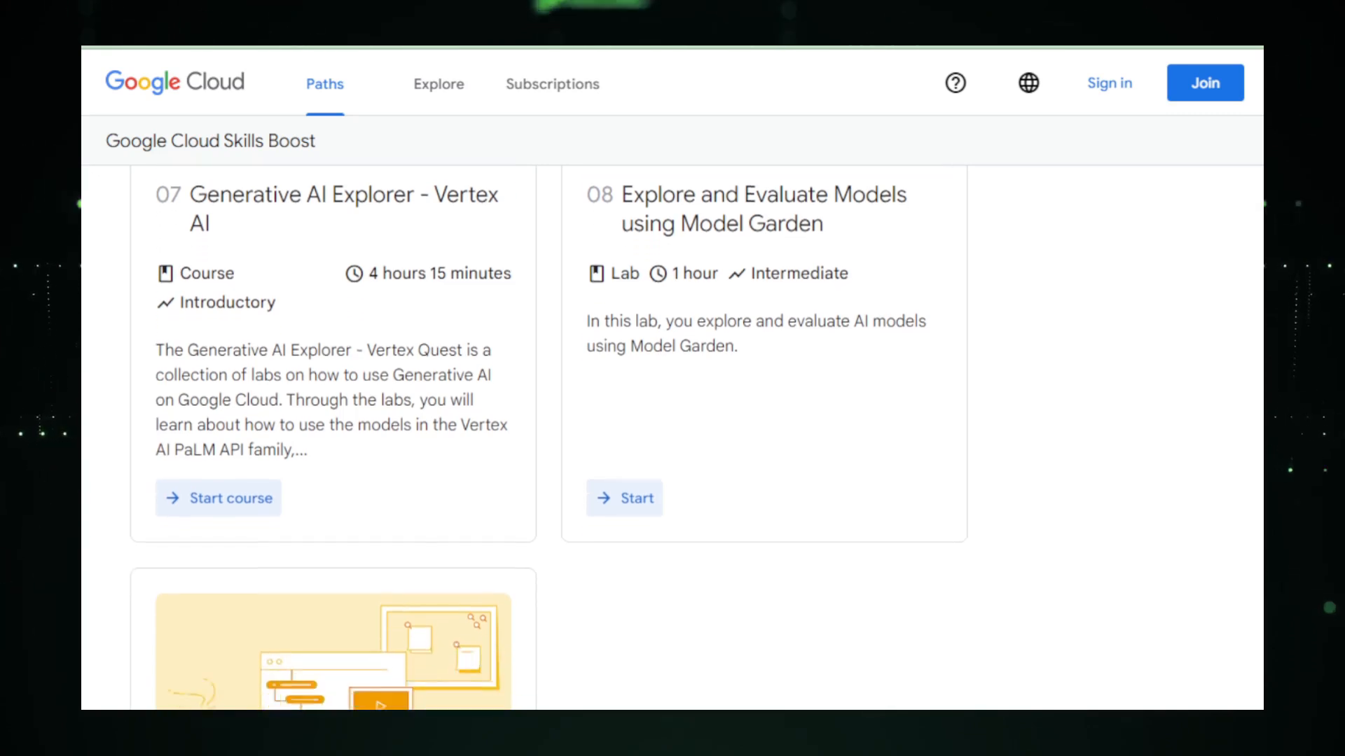
pyautogui.scroll(-3)
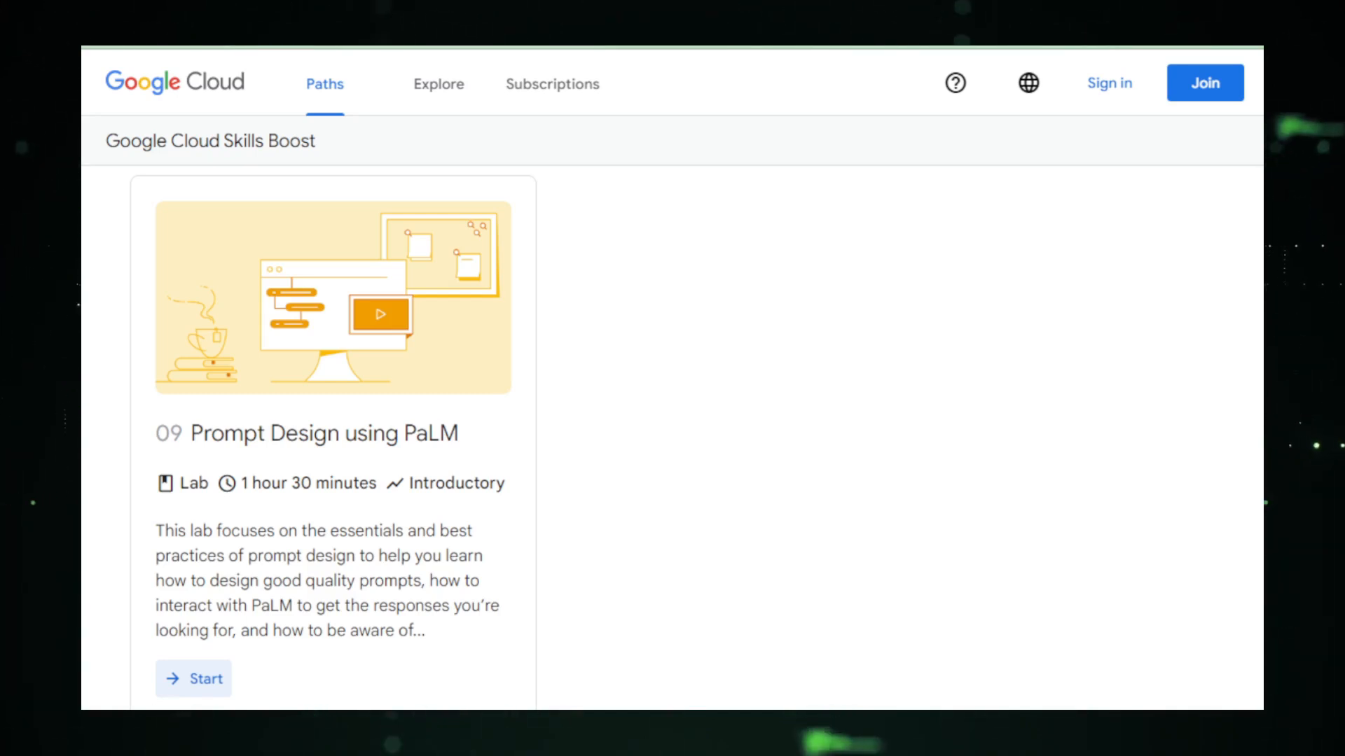
pyautogui.scroll(-3)
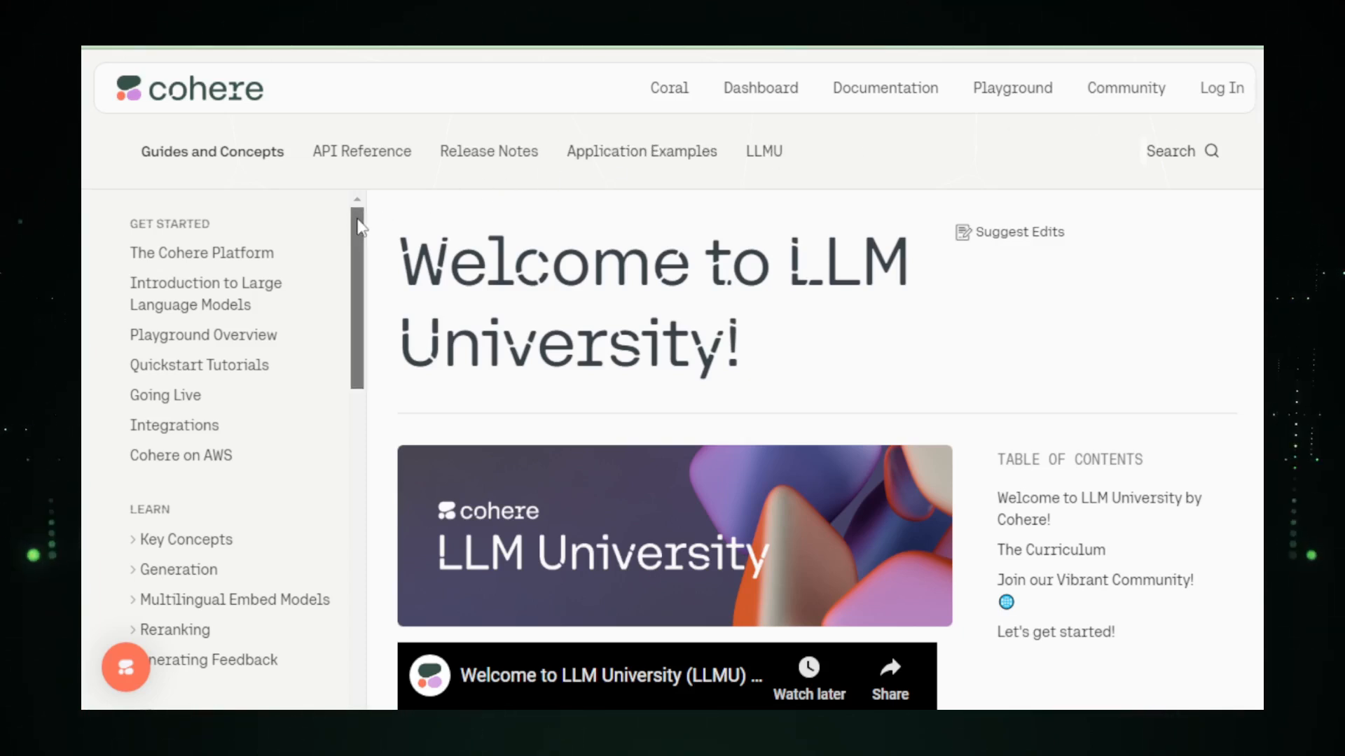
pyautogui.scroll(-3)
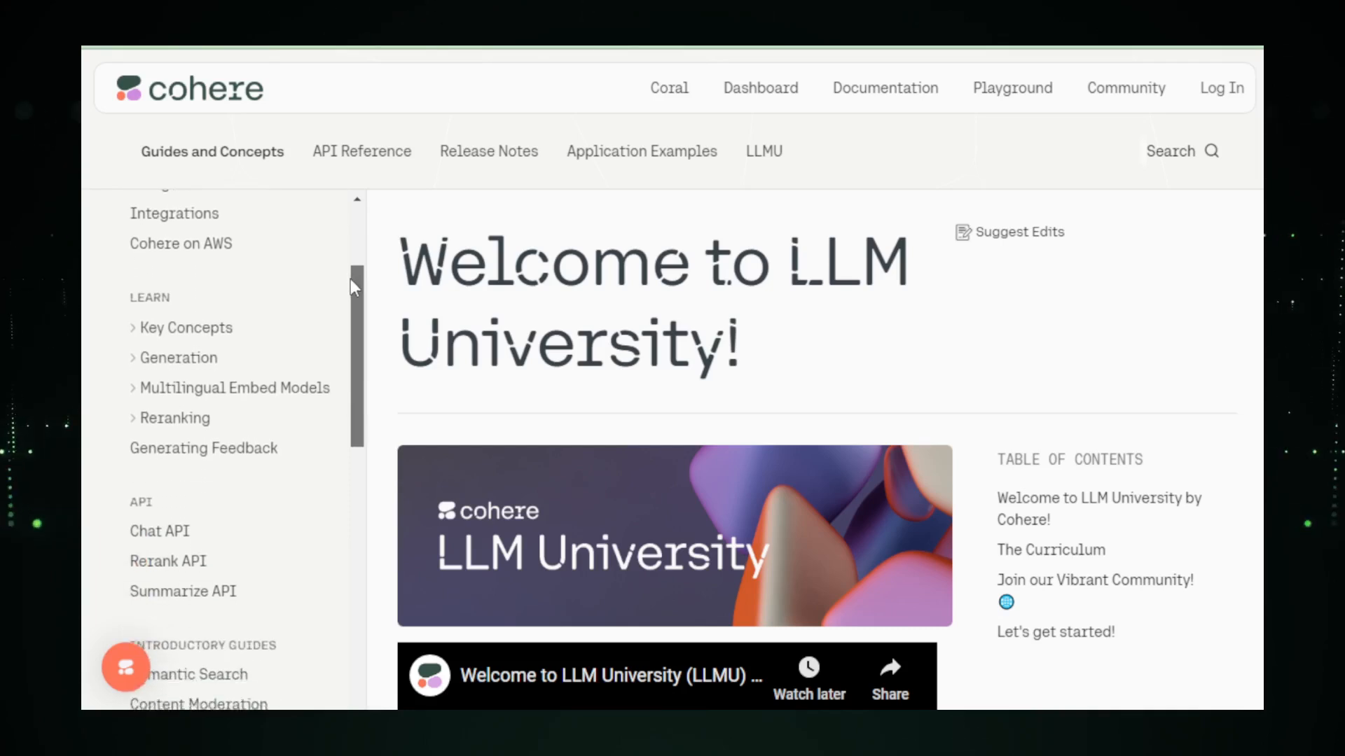
pyautogui.scroll(-3)
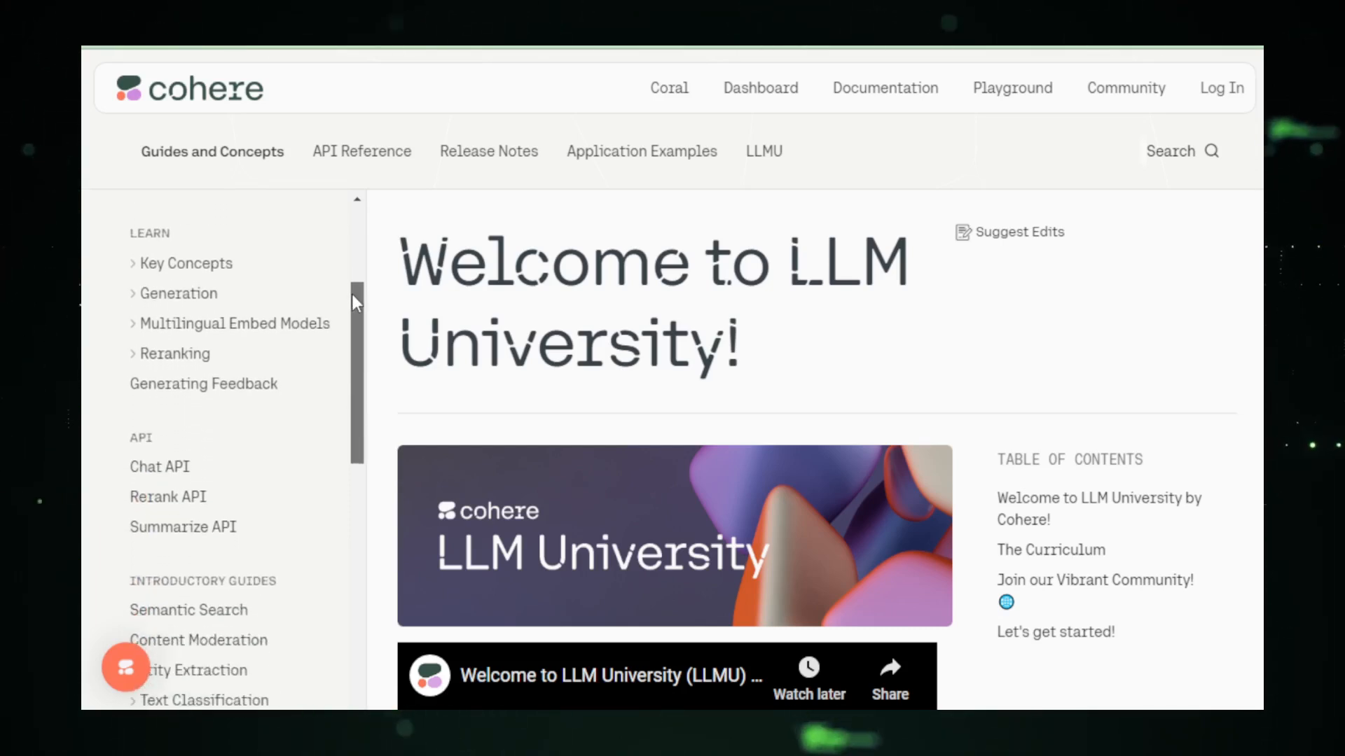
pyautogui.scroll(-3)
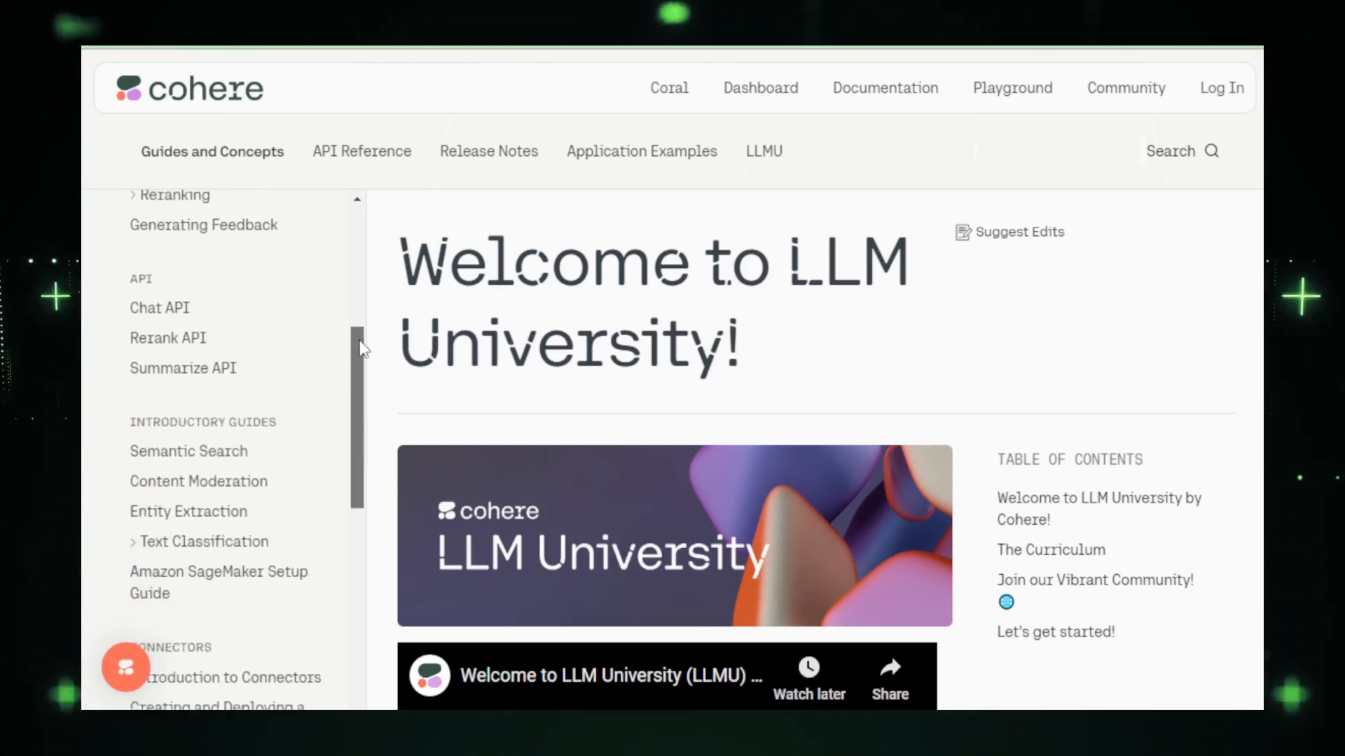
pyautogui.scroll(-3)
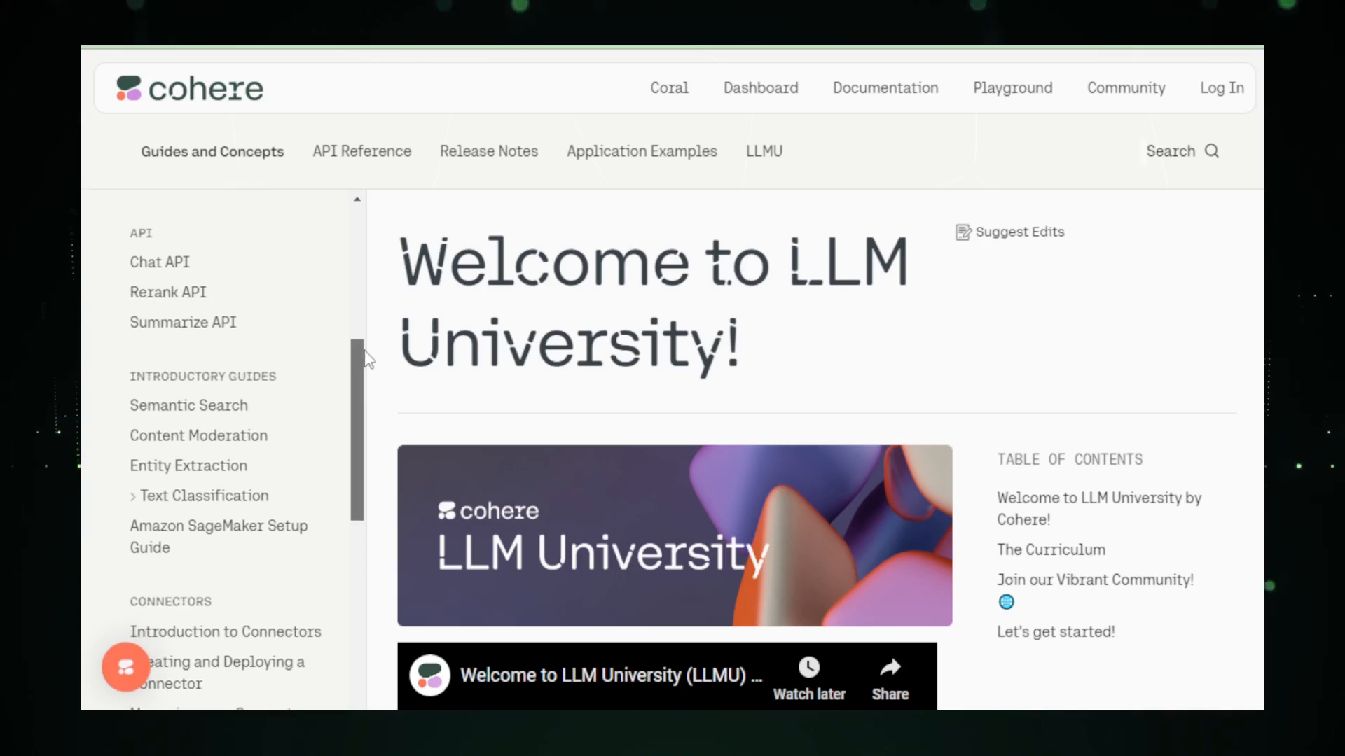
pyautogui.scroll(-3)
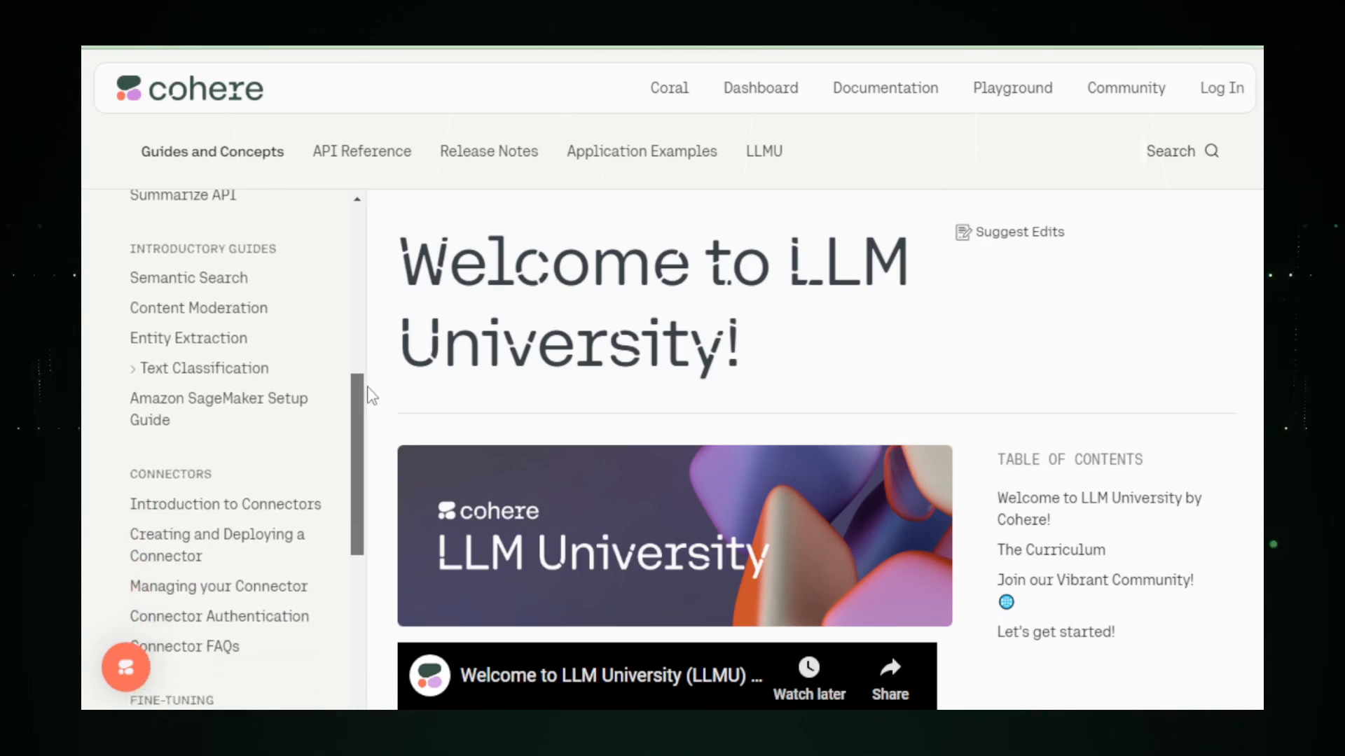
pyautogui.scroll(-3)
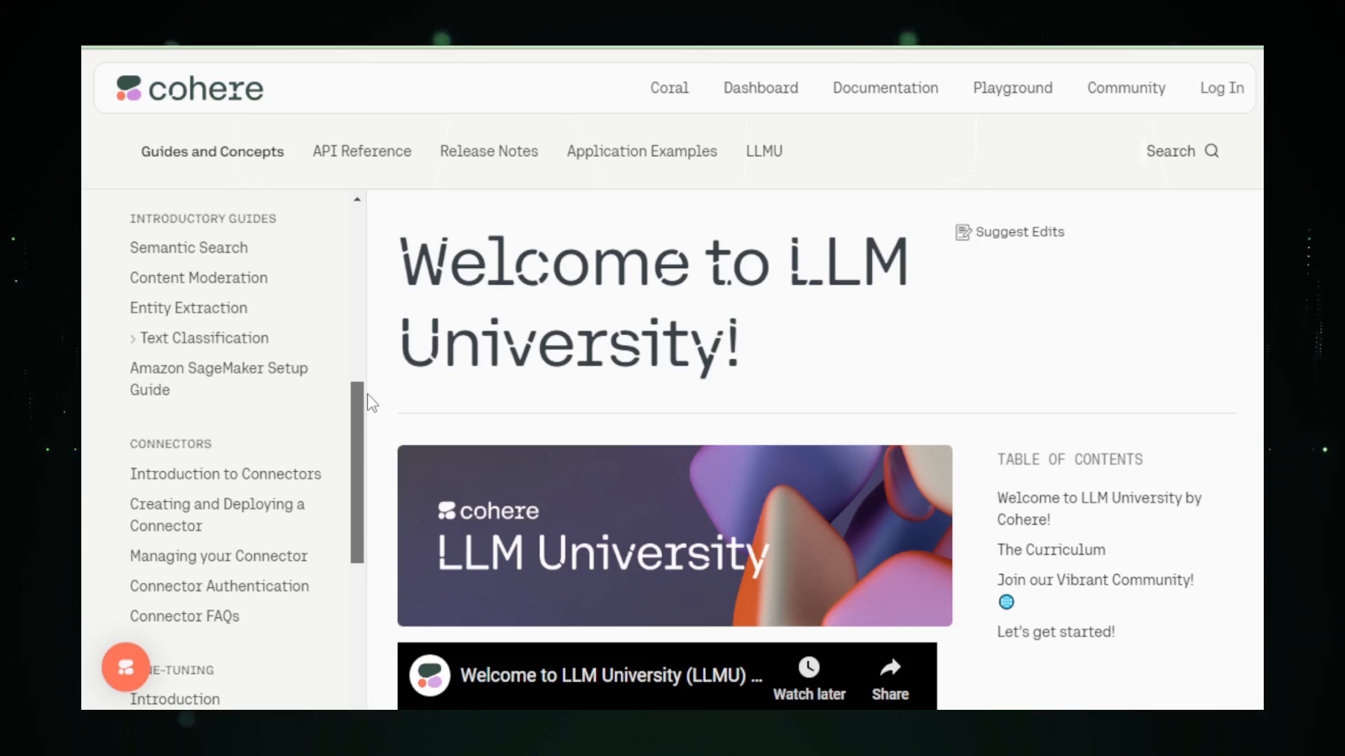
pyautogui.scroll(-3)
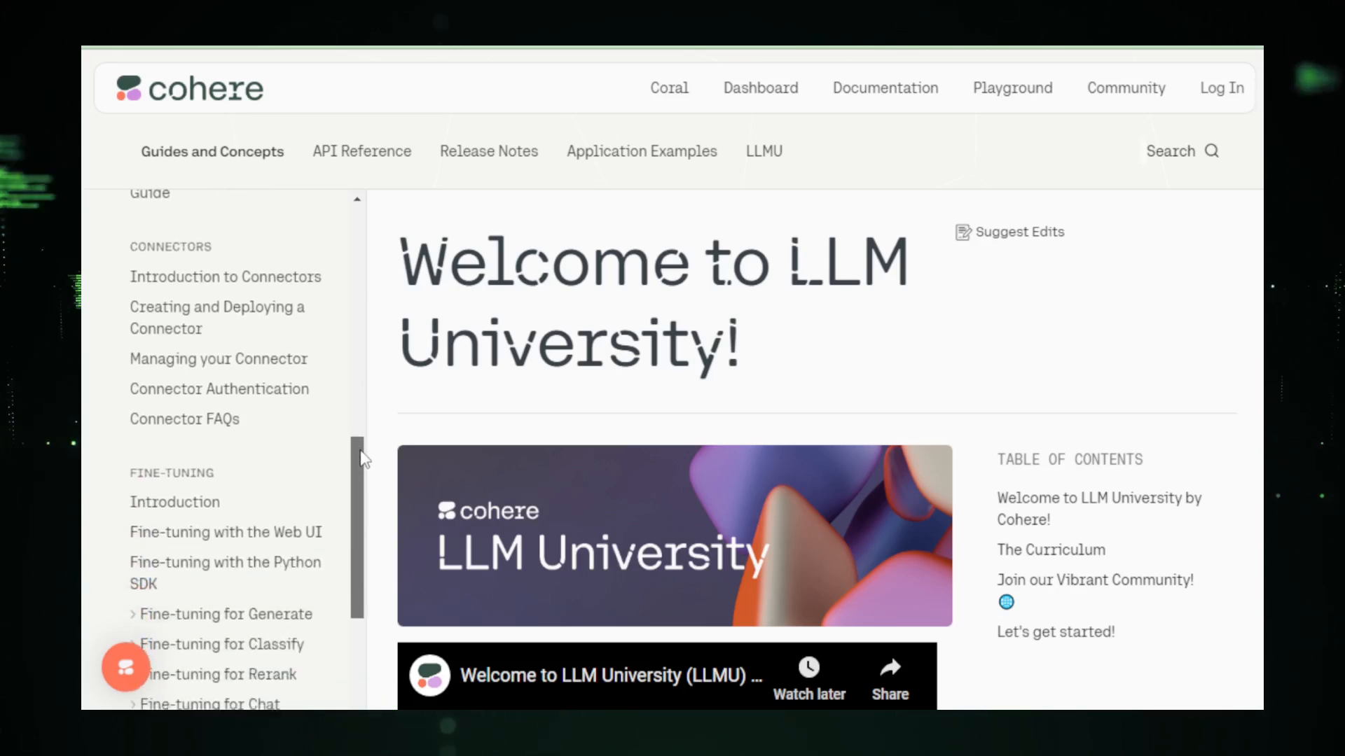
pyautogui.scroll(-3)
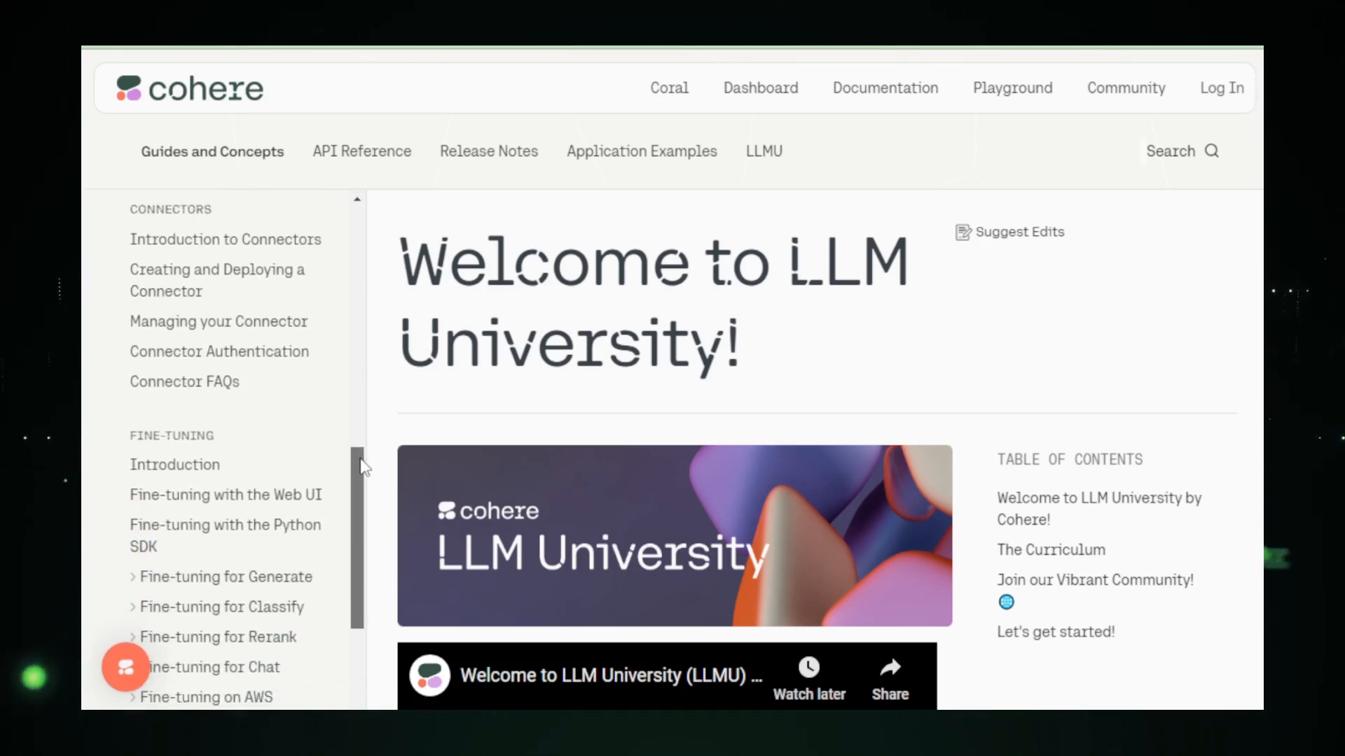
pyautogui.scroll(-3)
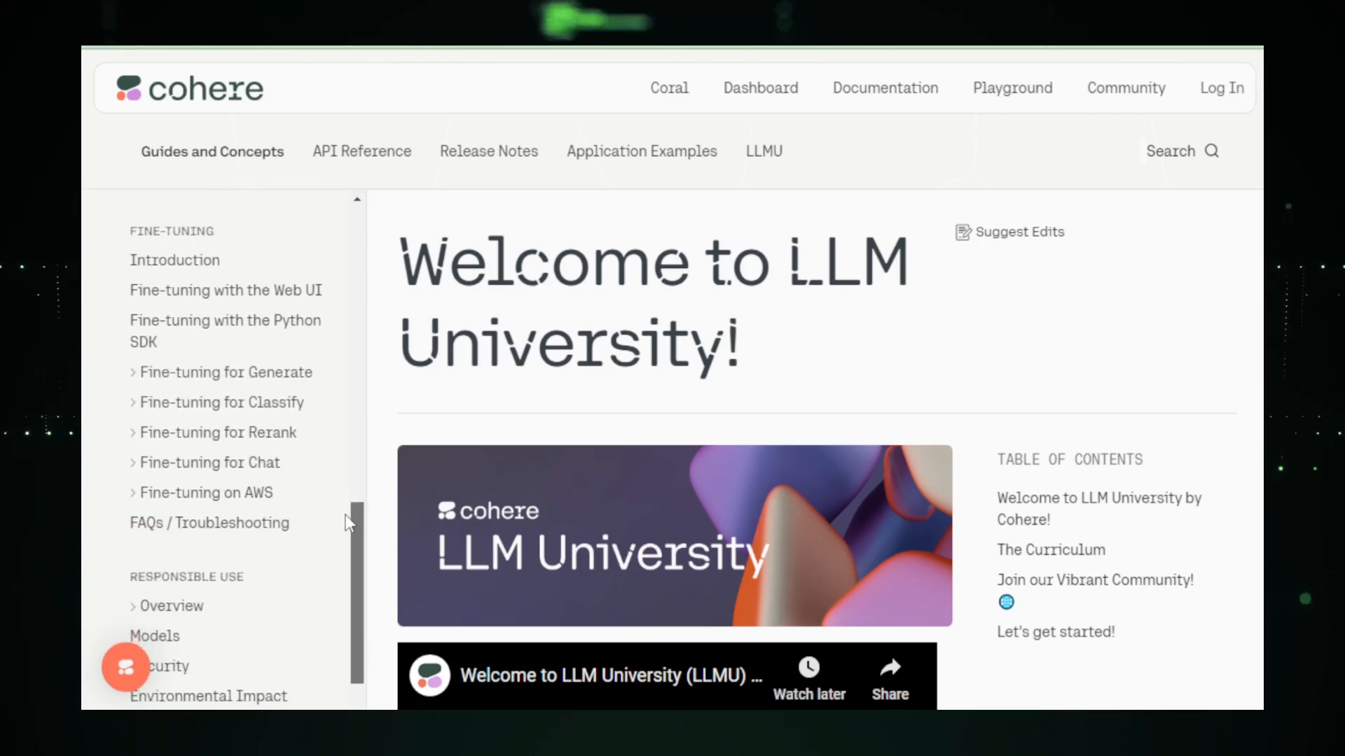
pyautogui.scroll(-3)
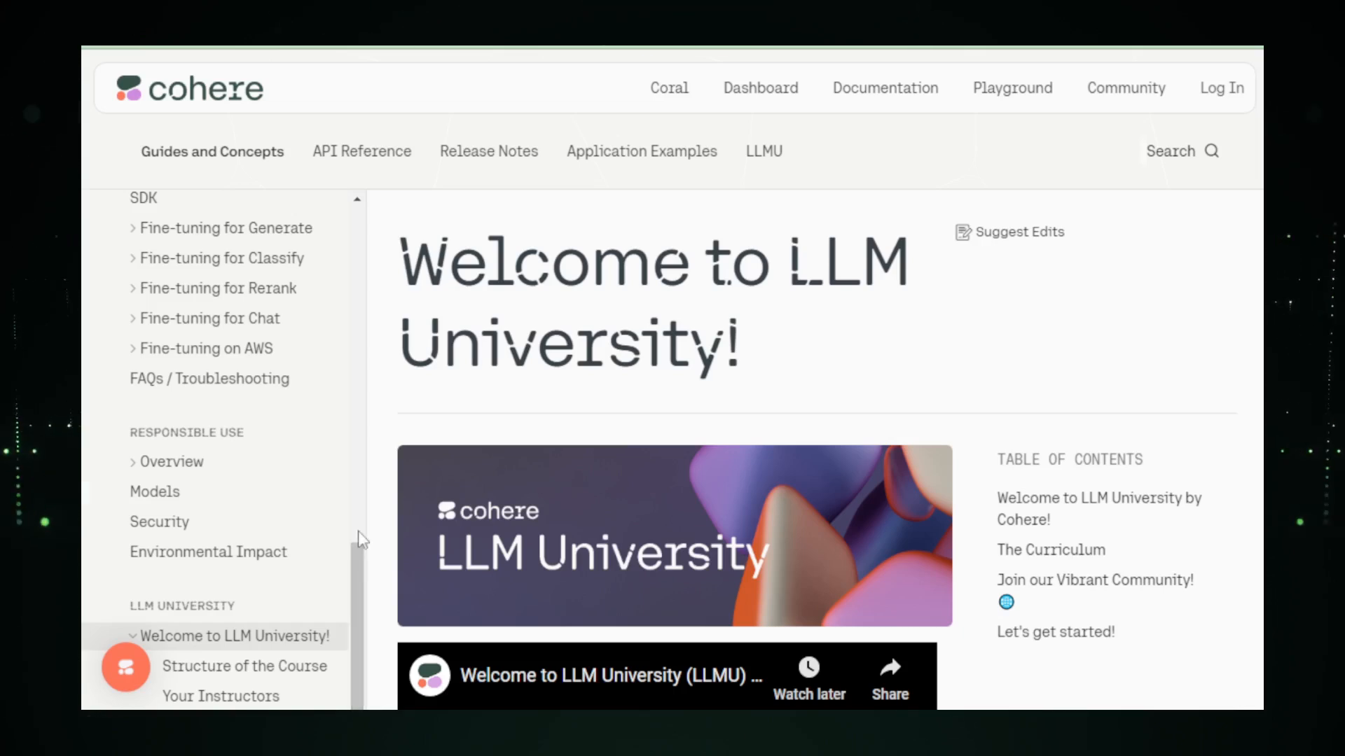
pyautogui.scroll(-3)
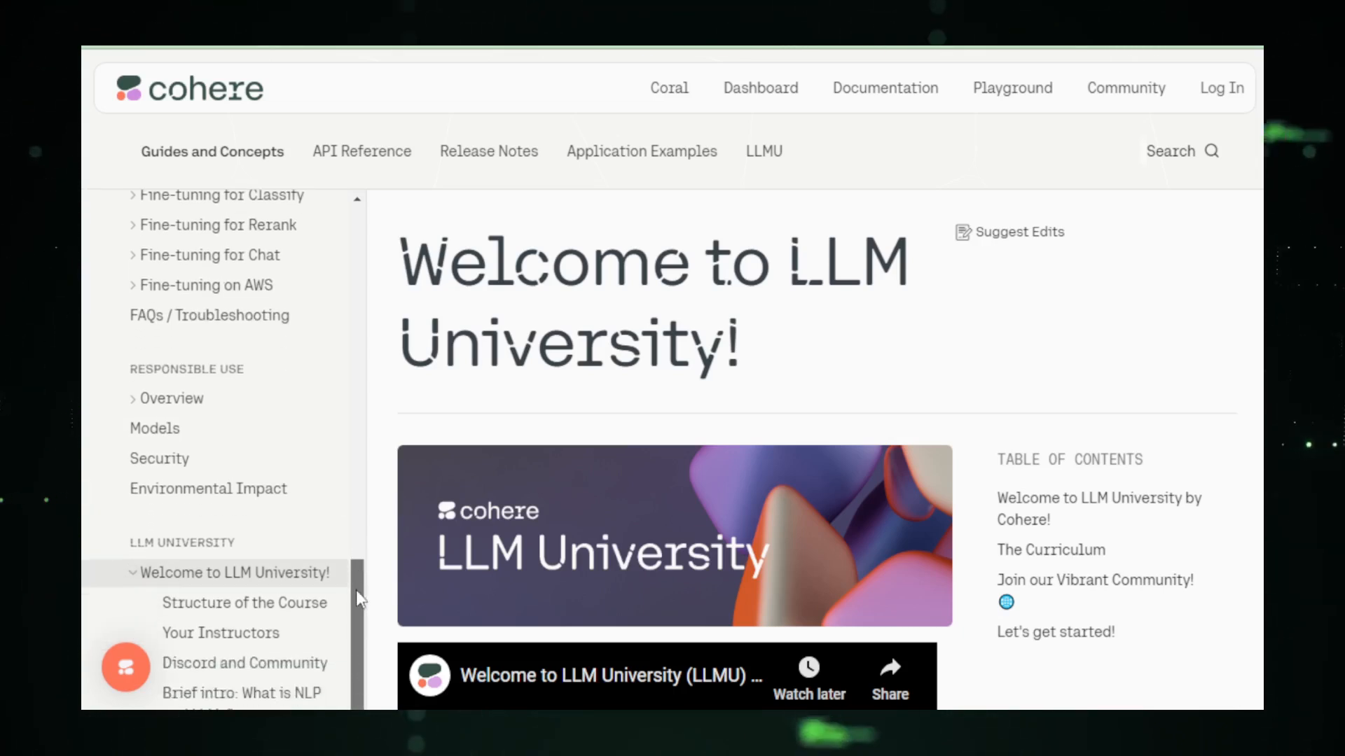
pyautogui.scroll(-3)
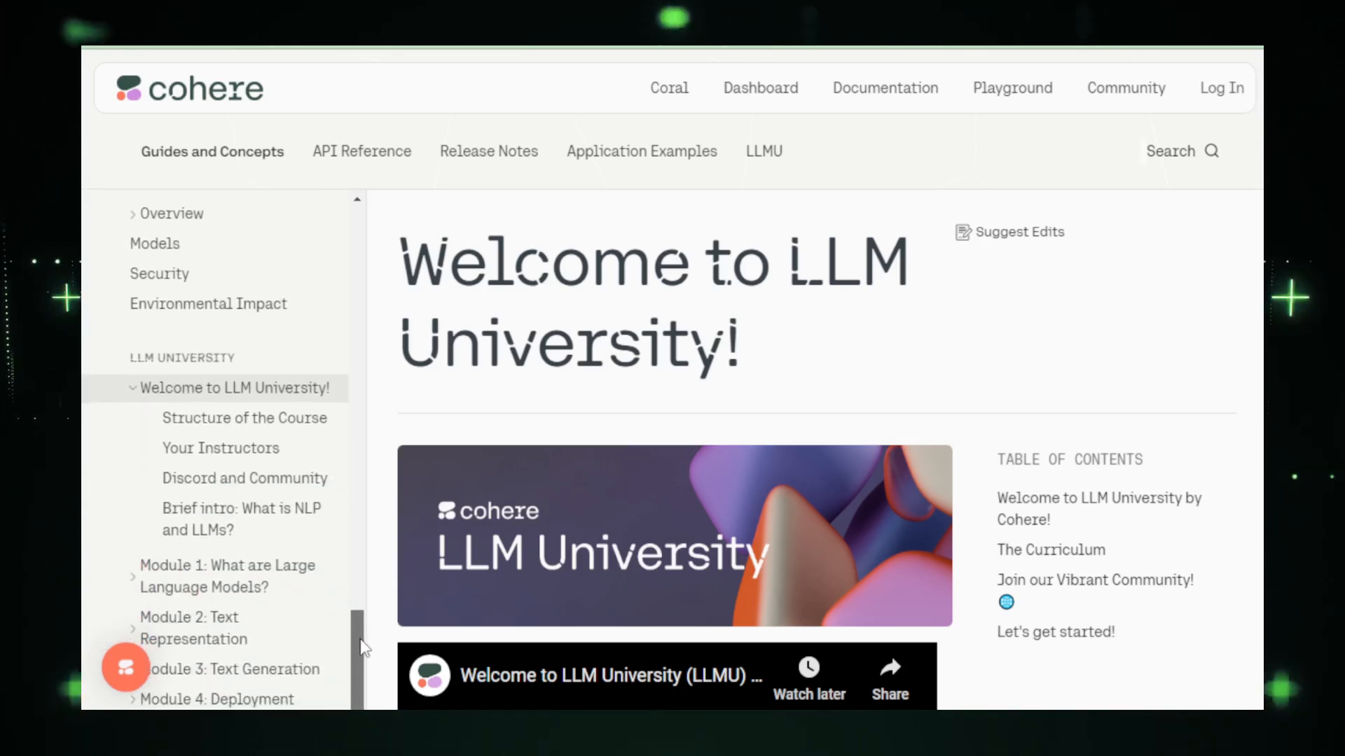
pyautogui.scroll(-3)
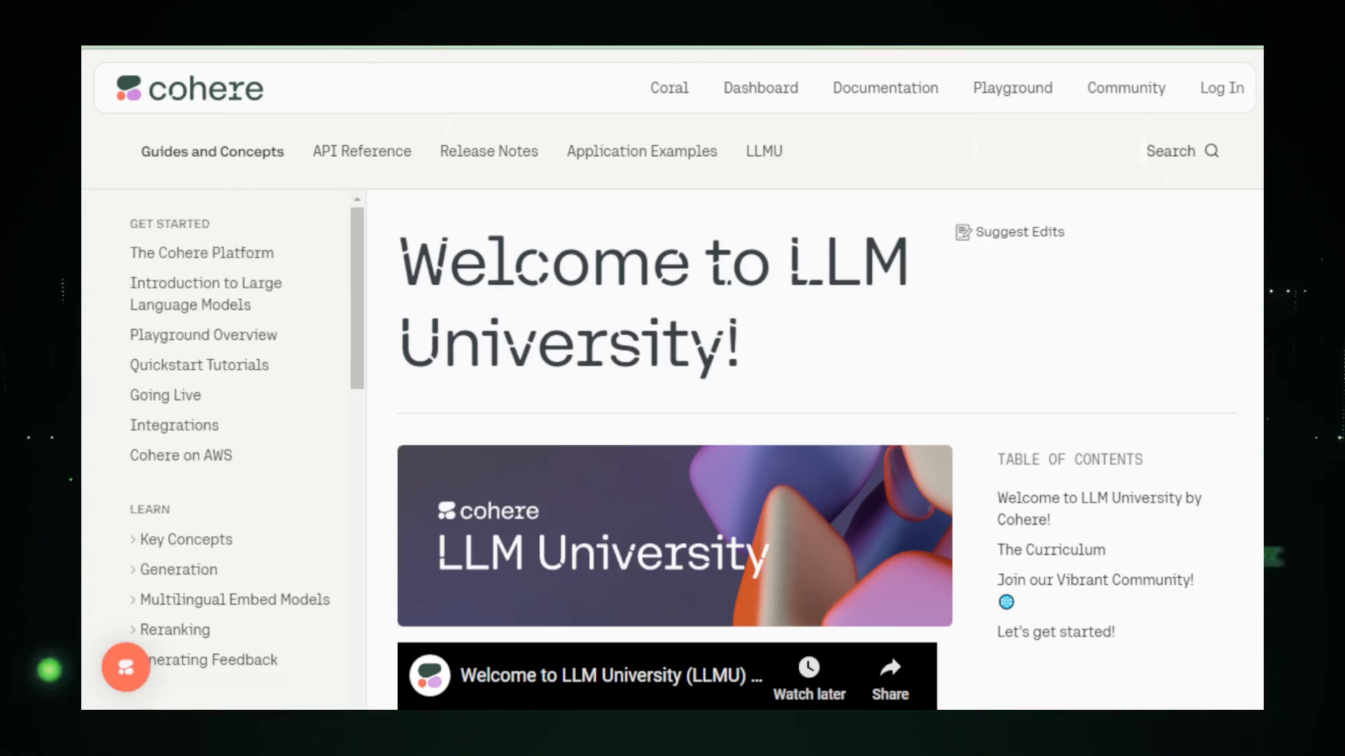
# Read the Welcome to LLM University page down through The Curriculum section
pyautogui.scroll(-3)
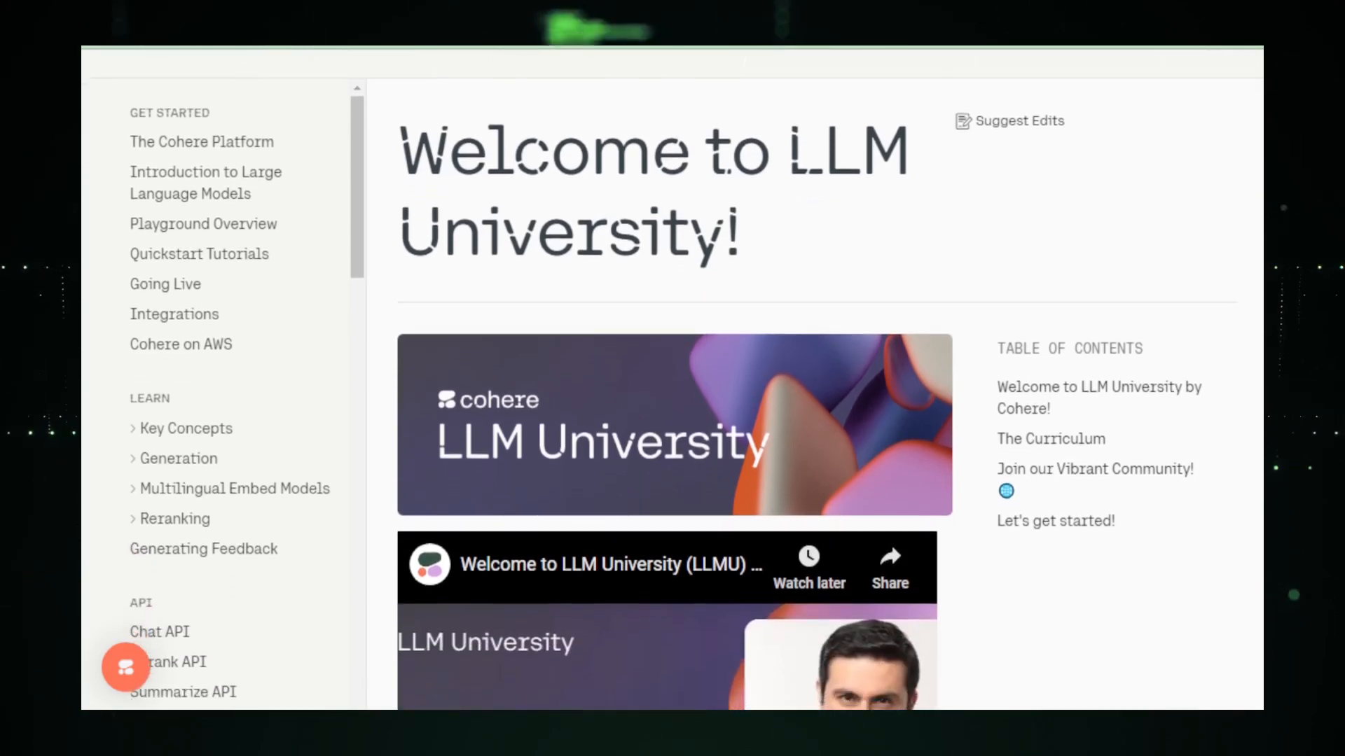
pyautogui.scroll(-3)
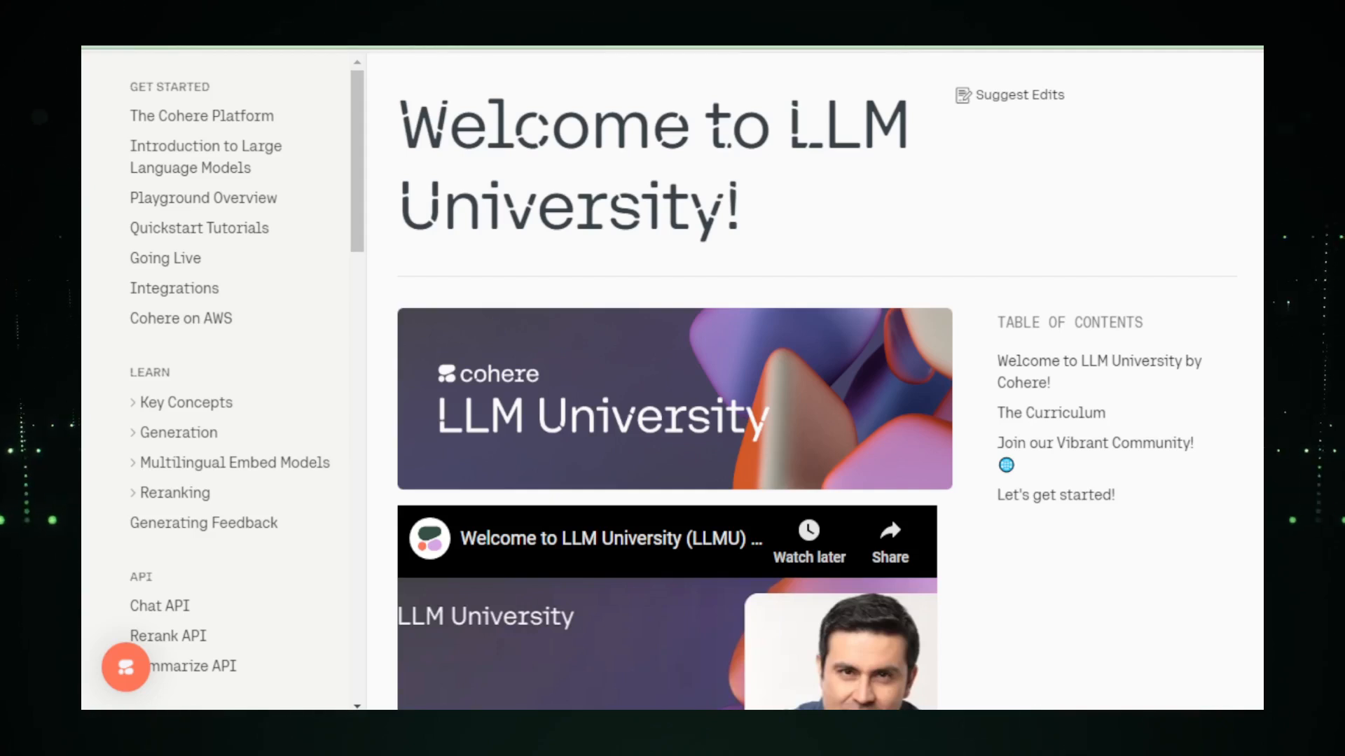
pyautogui.scroll(-3)
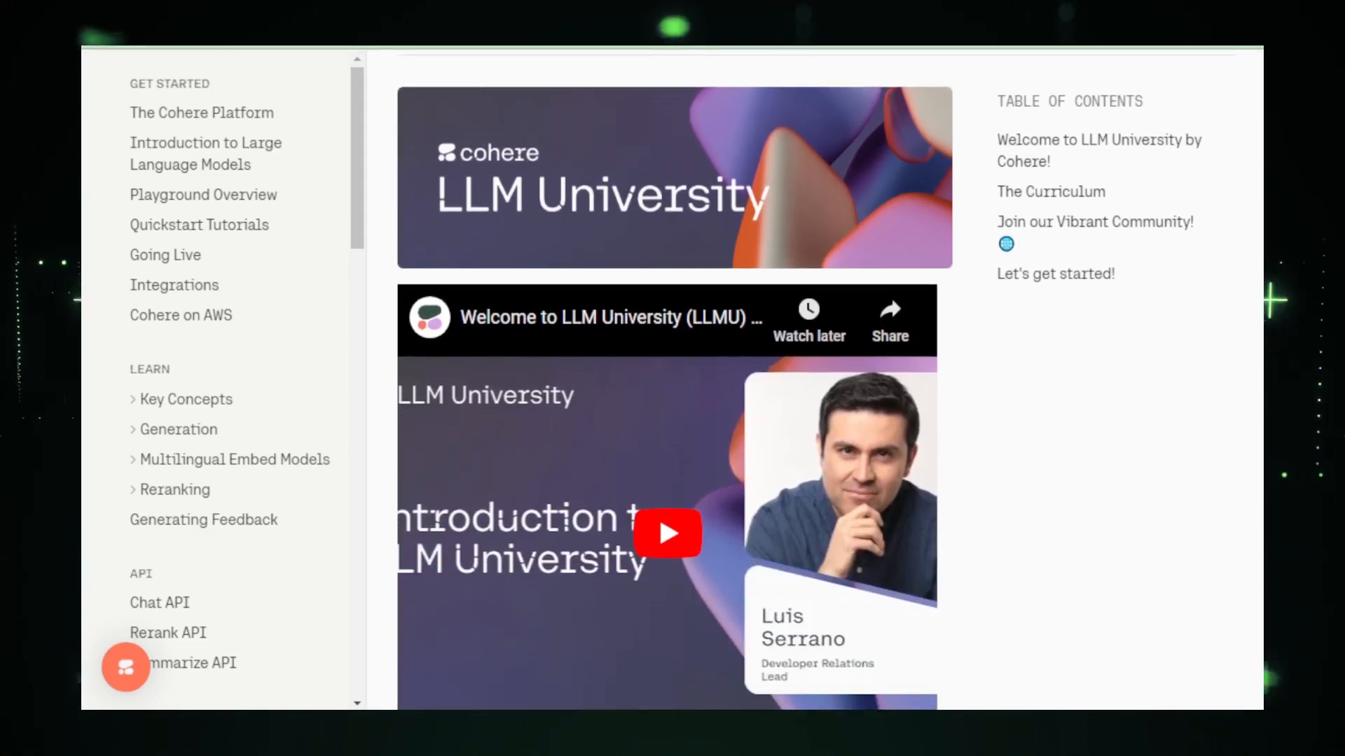
pyautogui.scroll(-3)
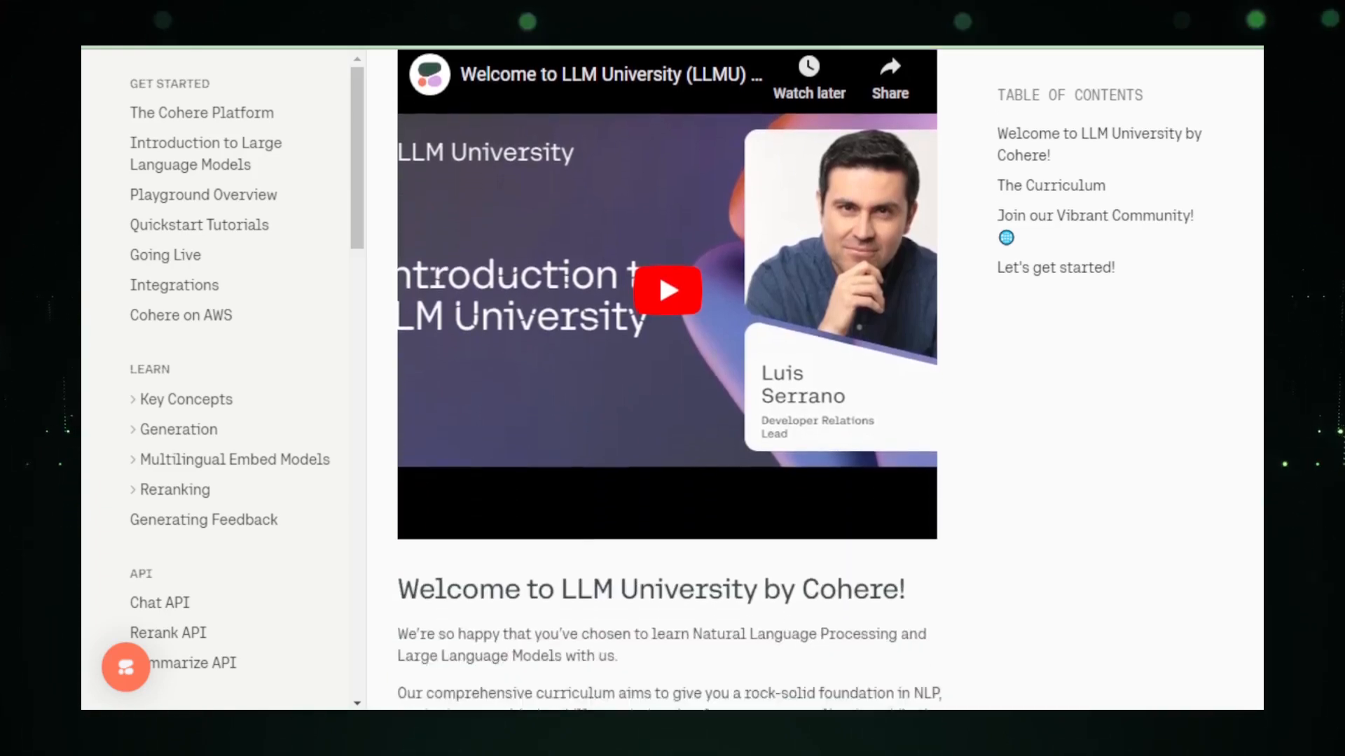
pyautogui.scroll(-3)
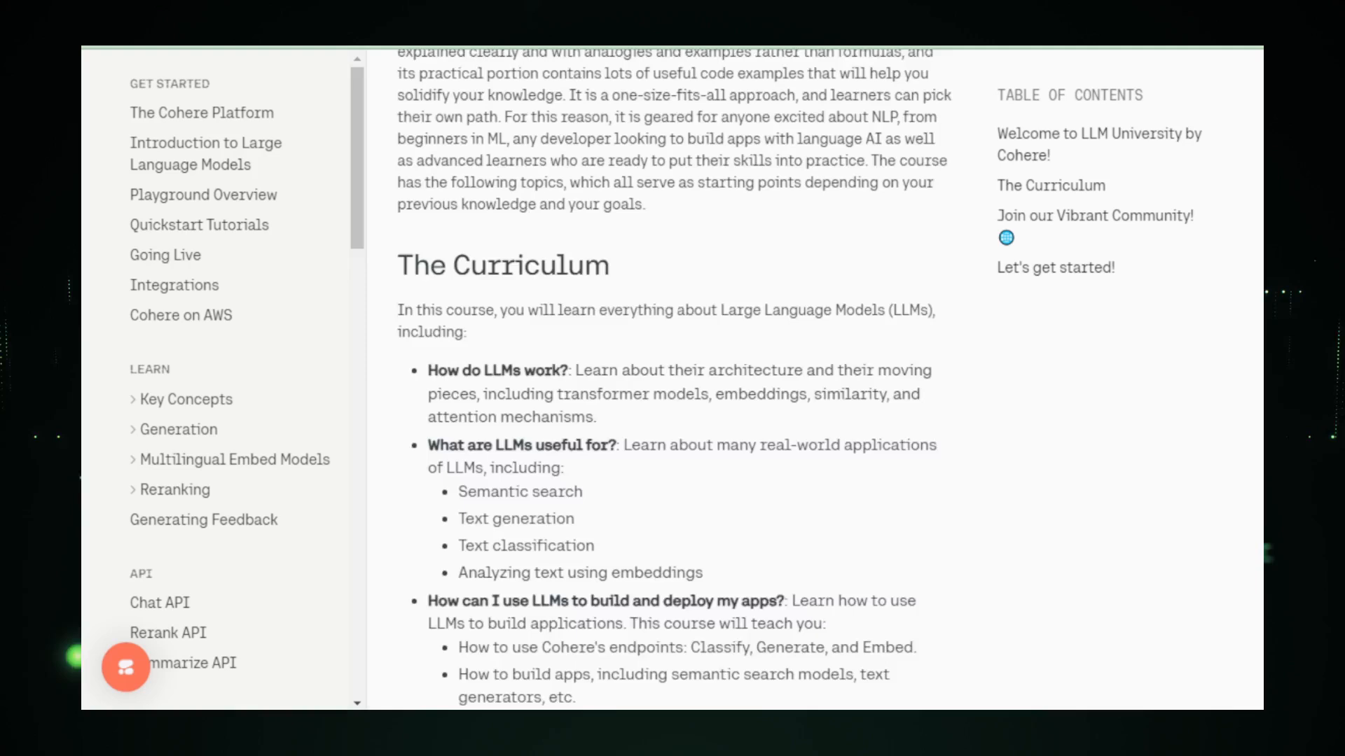
pyautogui.scroll(-3)
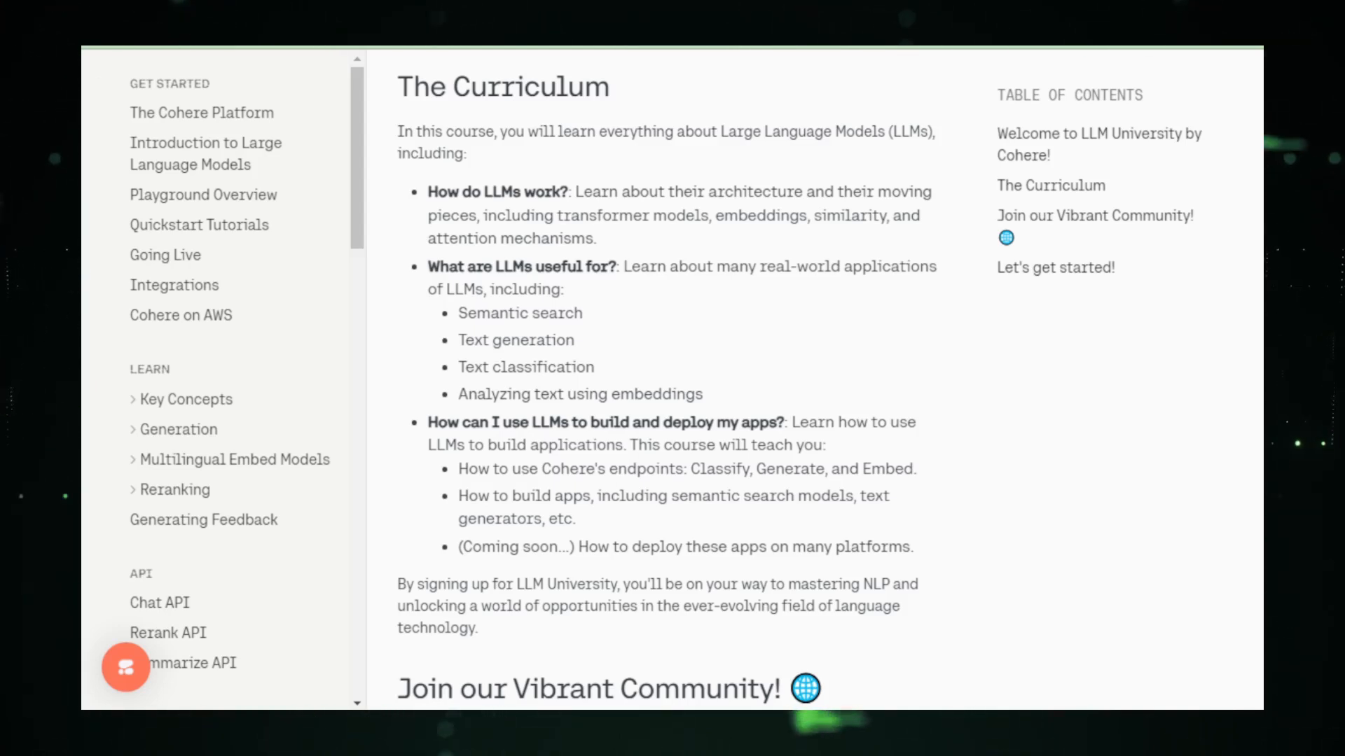
# Continue to the Let's get started section listing the course modules
pyautogui.scroll(-3)
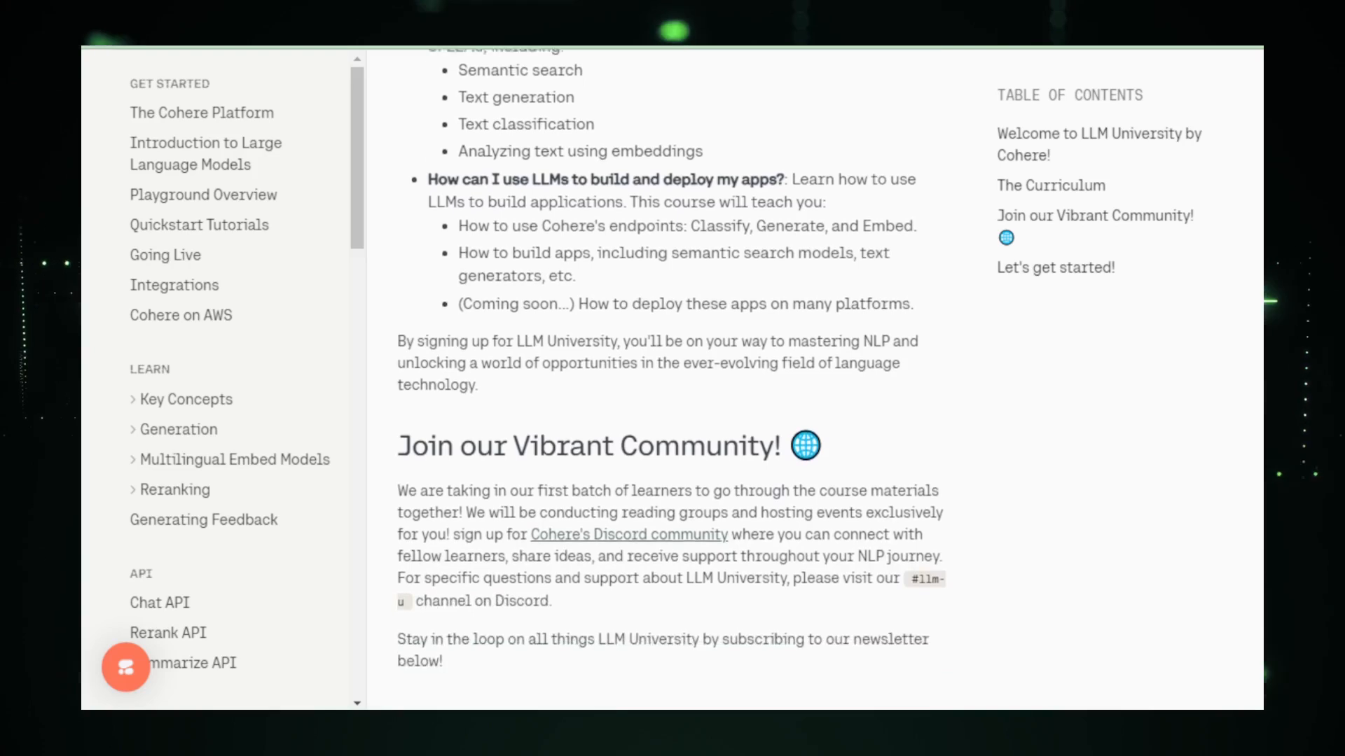
pyautogui.scroll(-3)
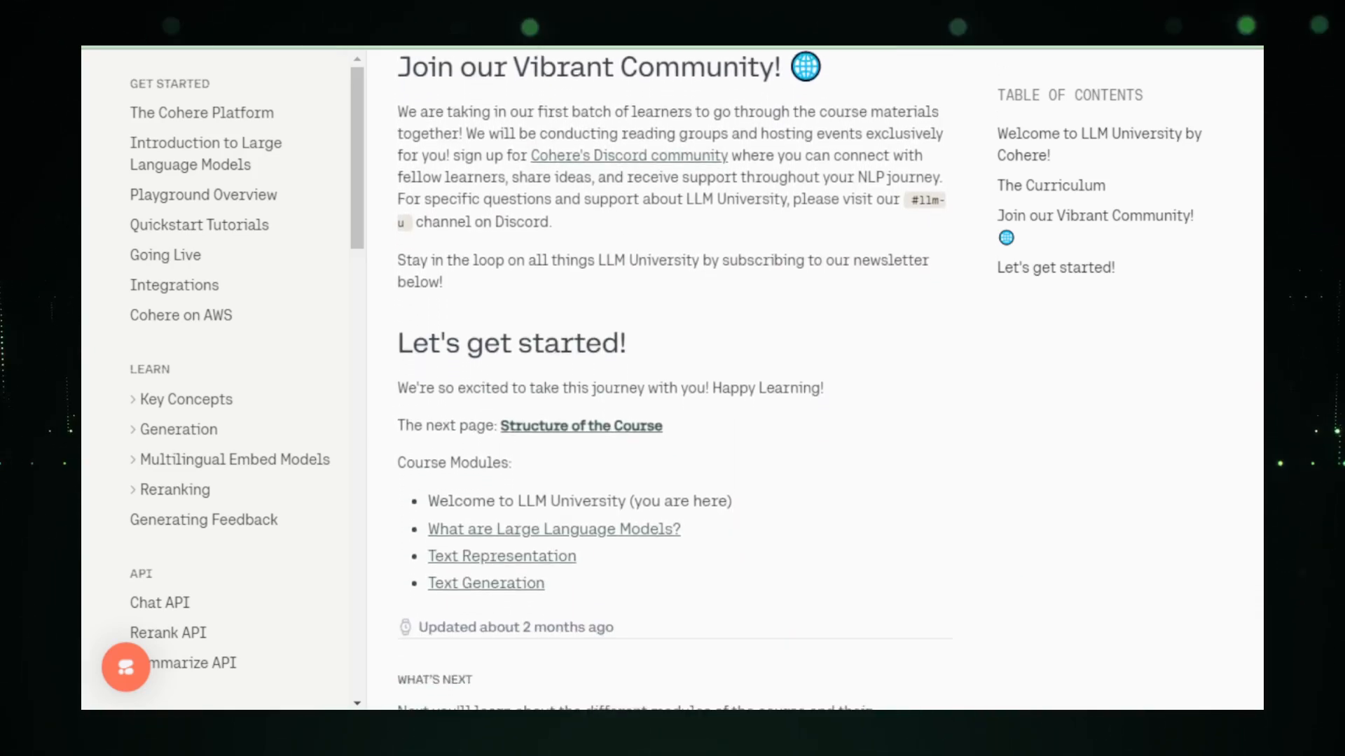
pyautogui.scroll(-3)
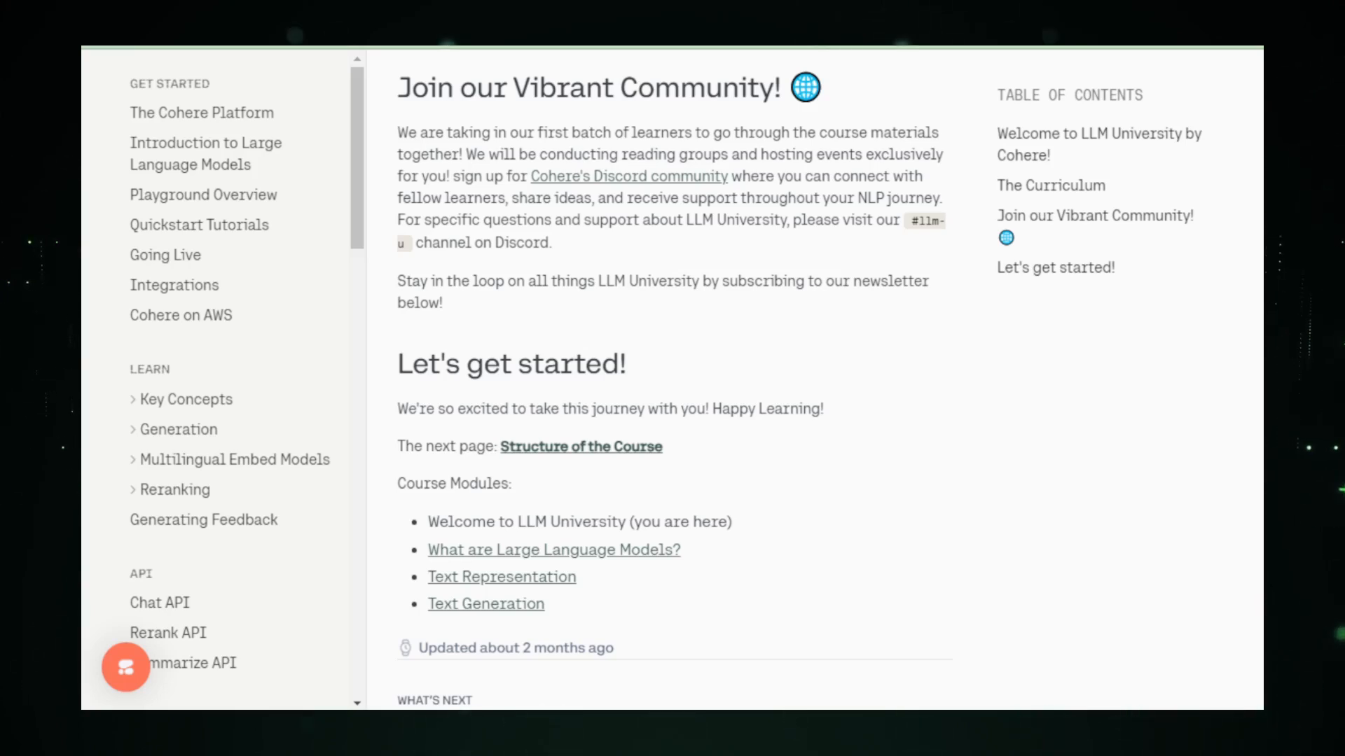
pyautogui.scroll(-3)
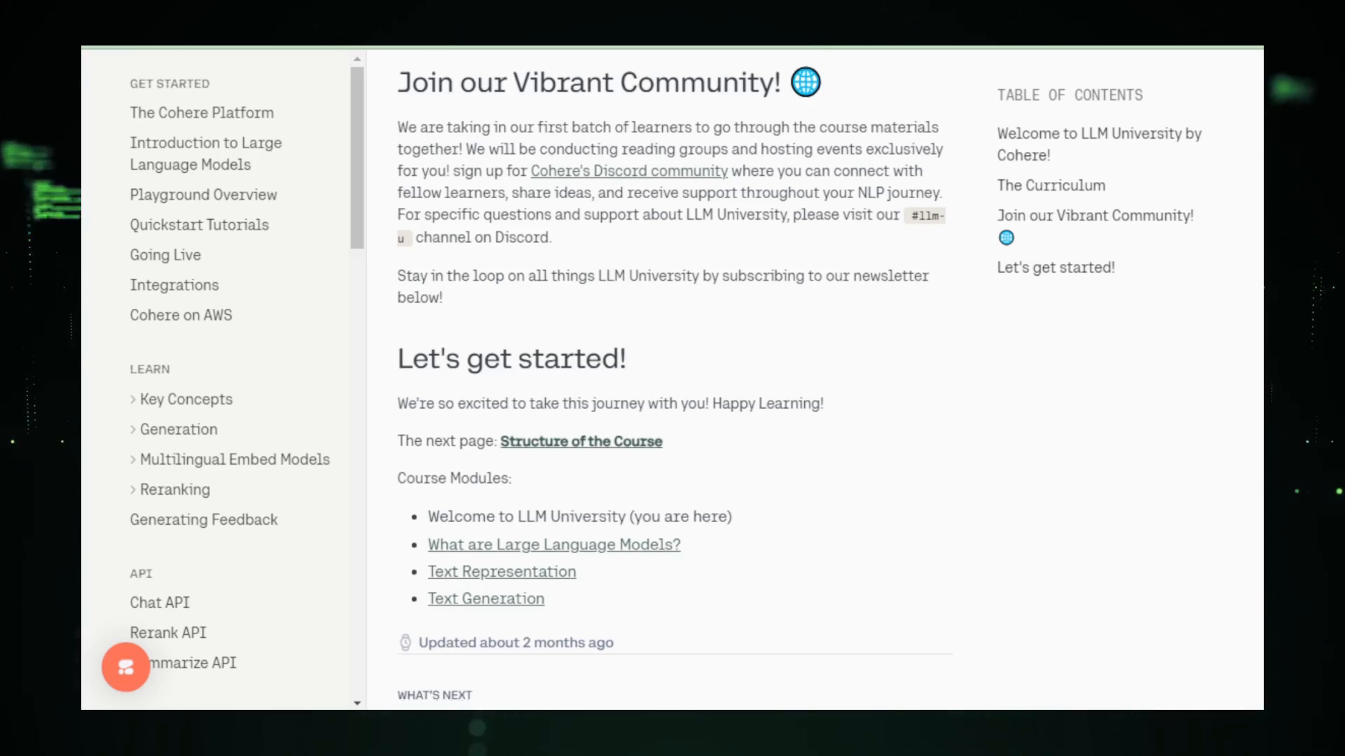
pyautogui.scroll(-3)
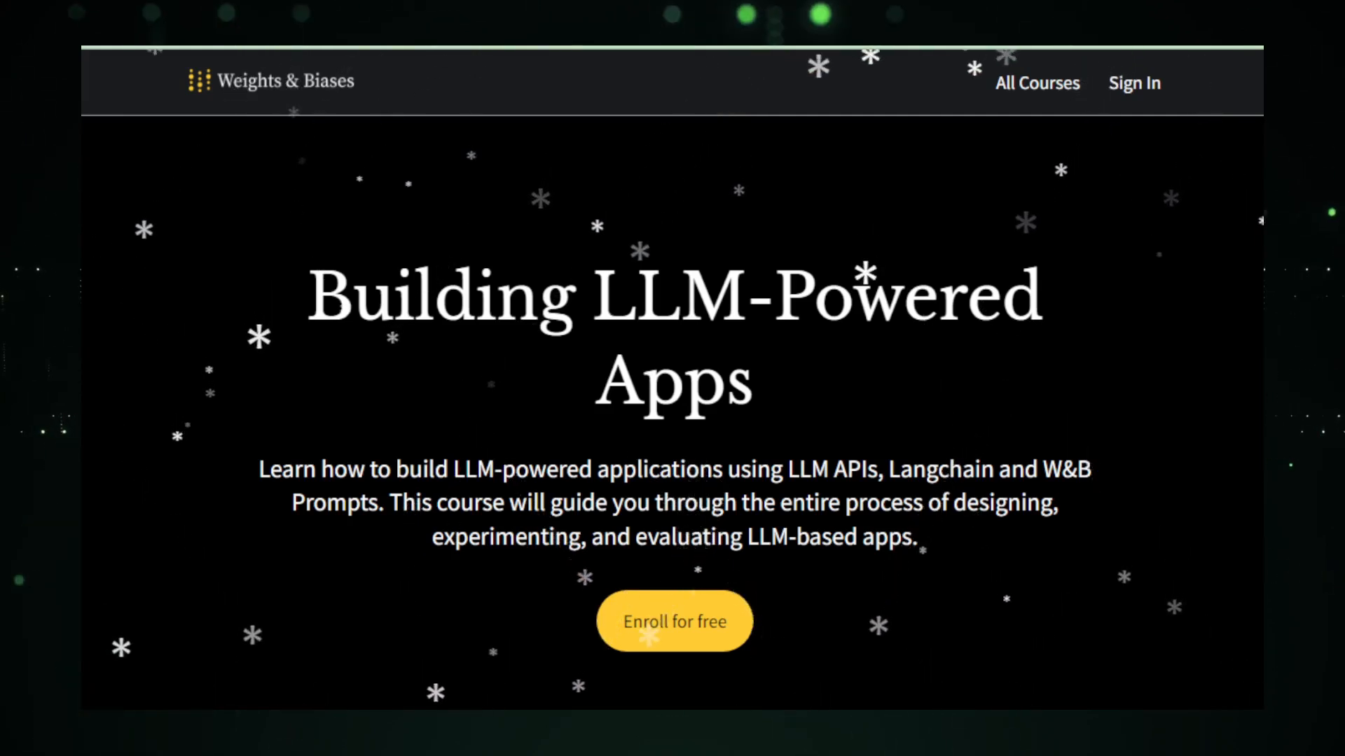
# Collapse the Enhancing and Optimizing LLM Applications lessons in the W&B course curriculum
pyautogui.scroll(-3)
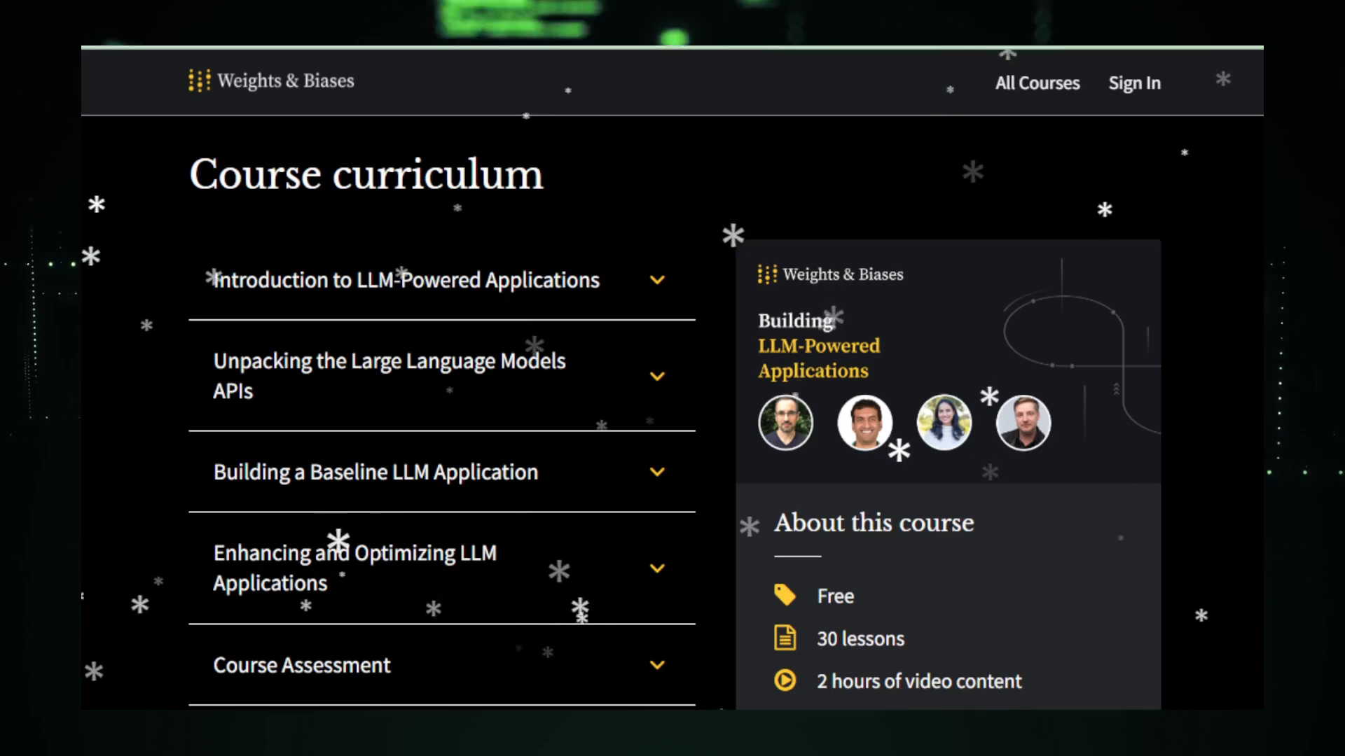
pyautogui.click(404, 280)
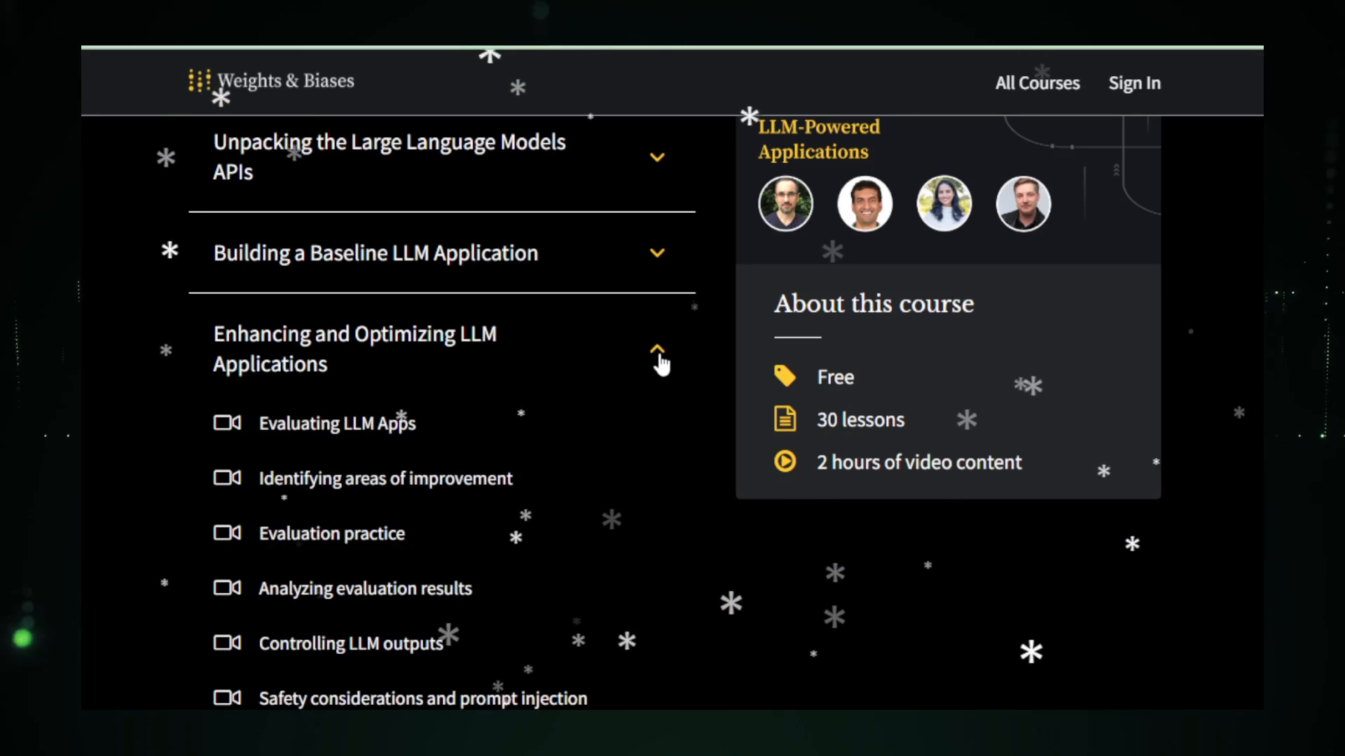
pyautogui.scroll(-3)
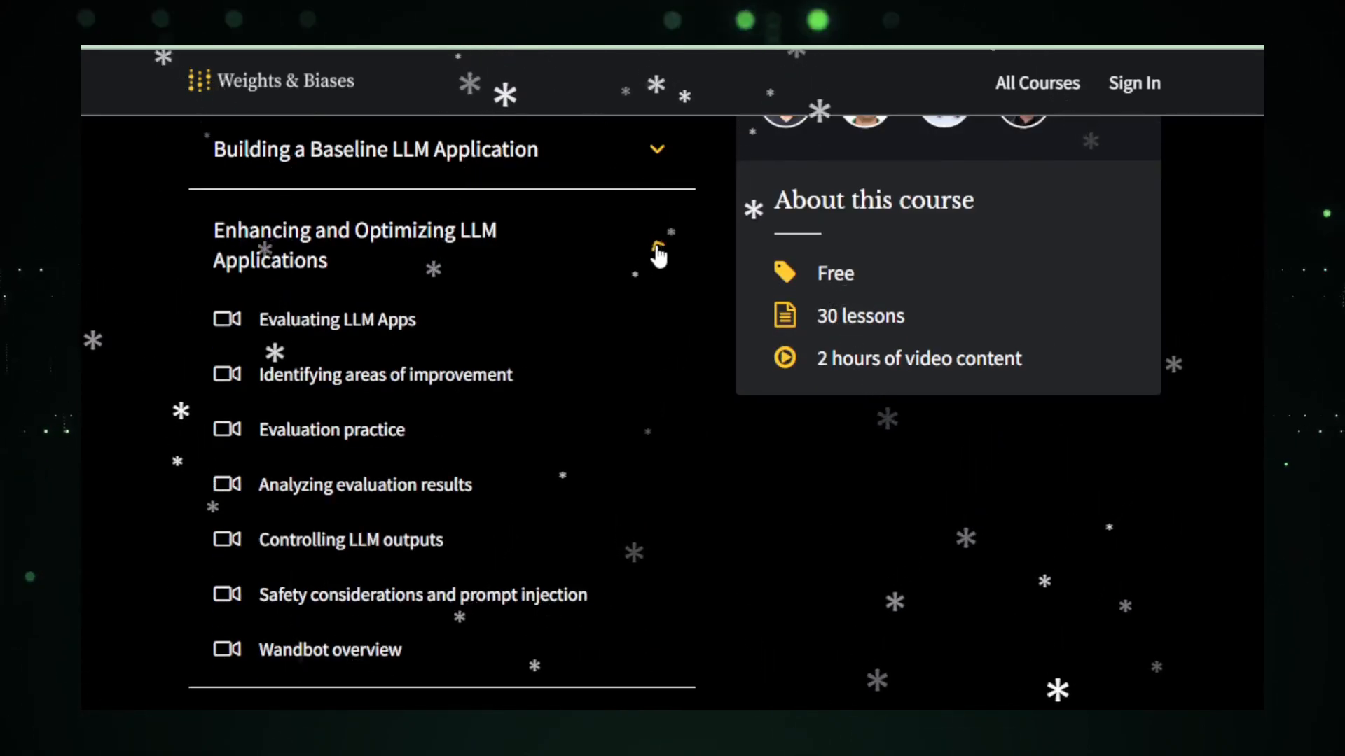
pyautogui.click(657, 245)
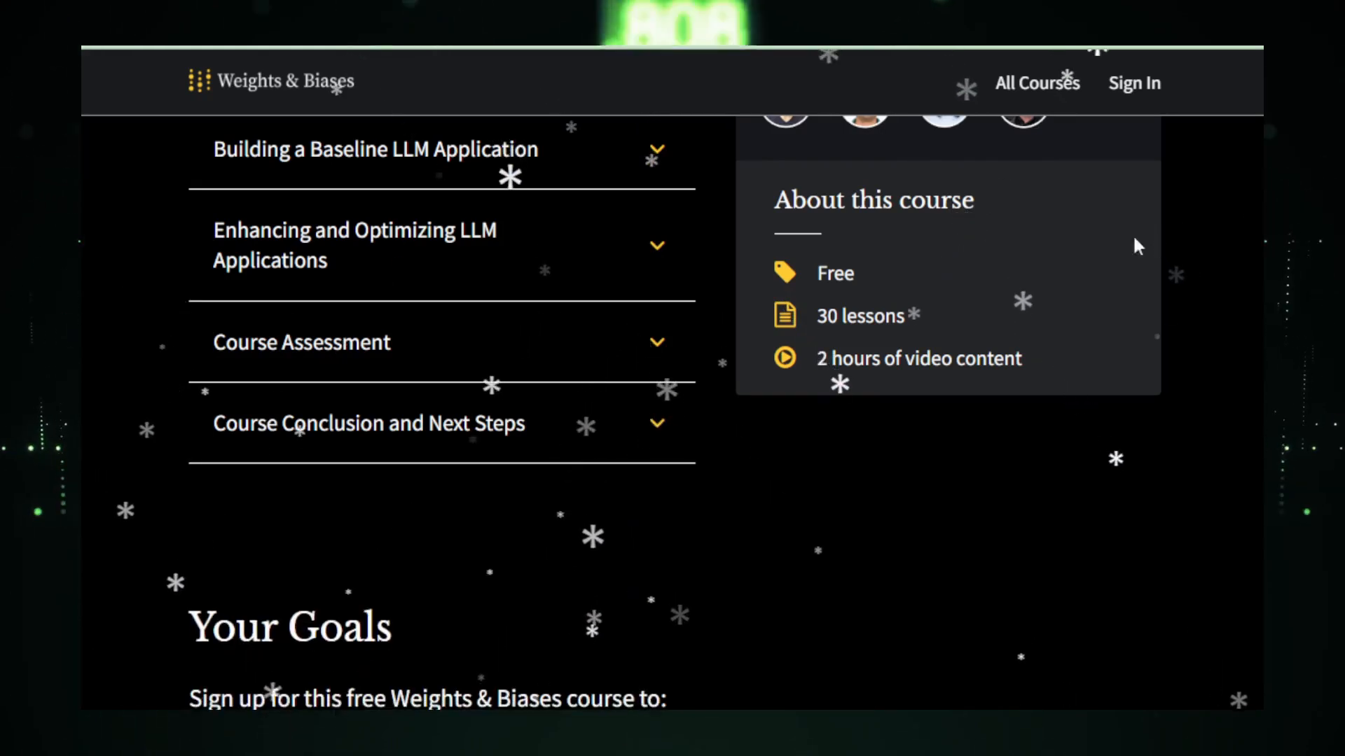
# Move down past Your Goals to the Guest Instructors section
pyautogui.scroll(-3)
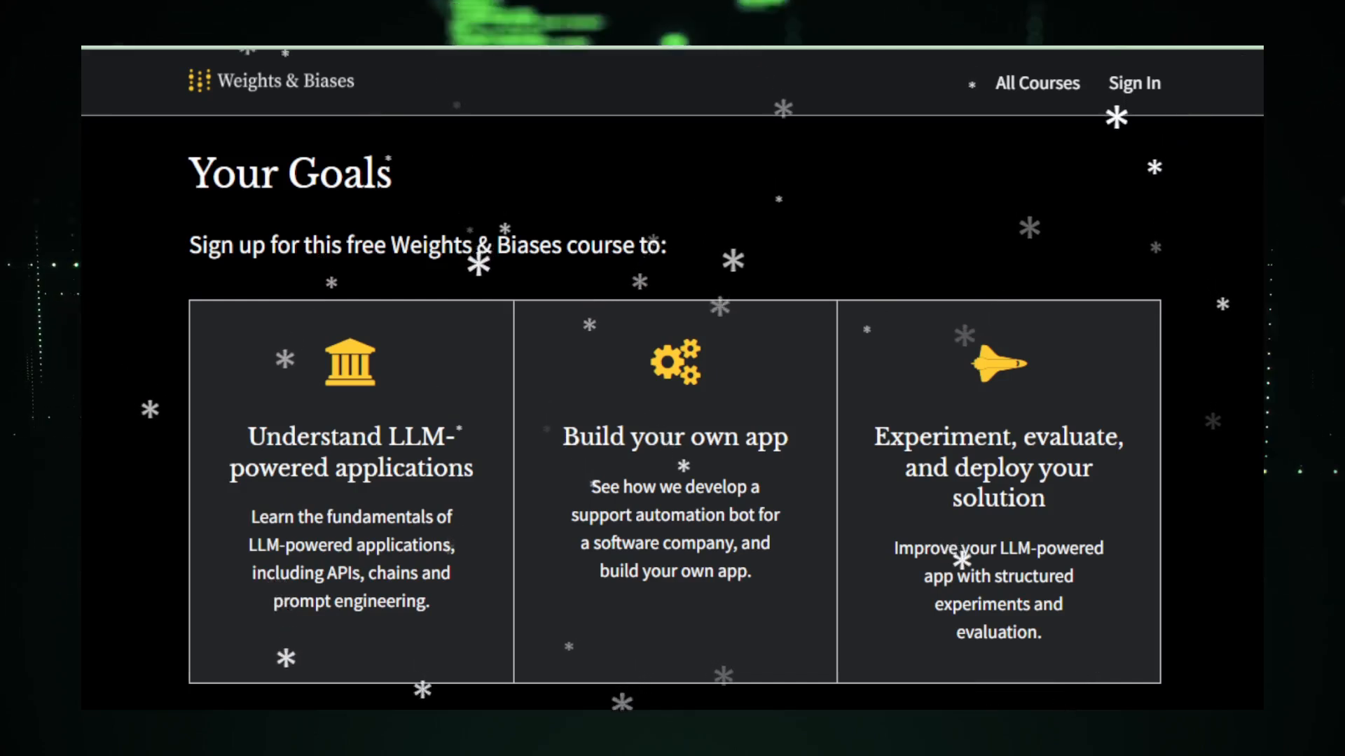
pyautogui.scroll(-3)
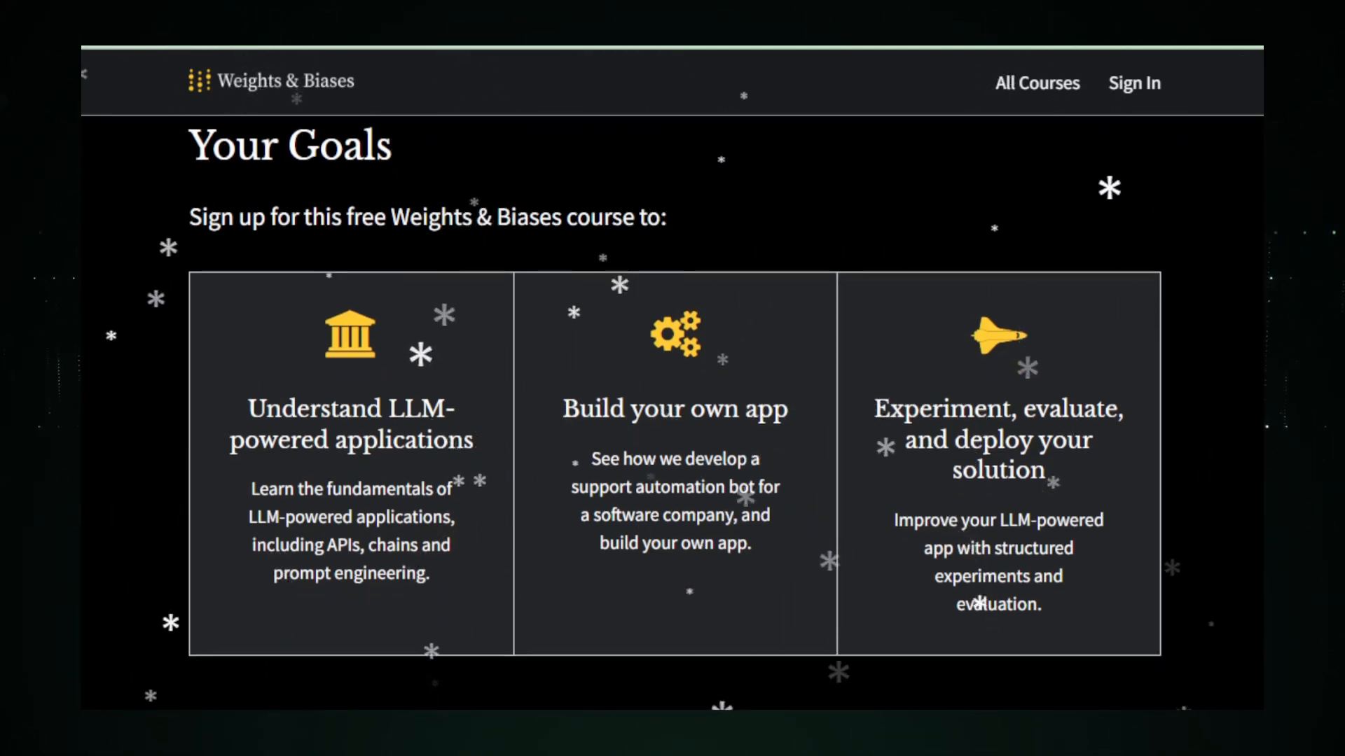
pyautogui.scroll(-3)
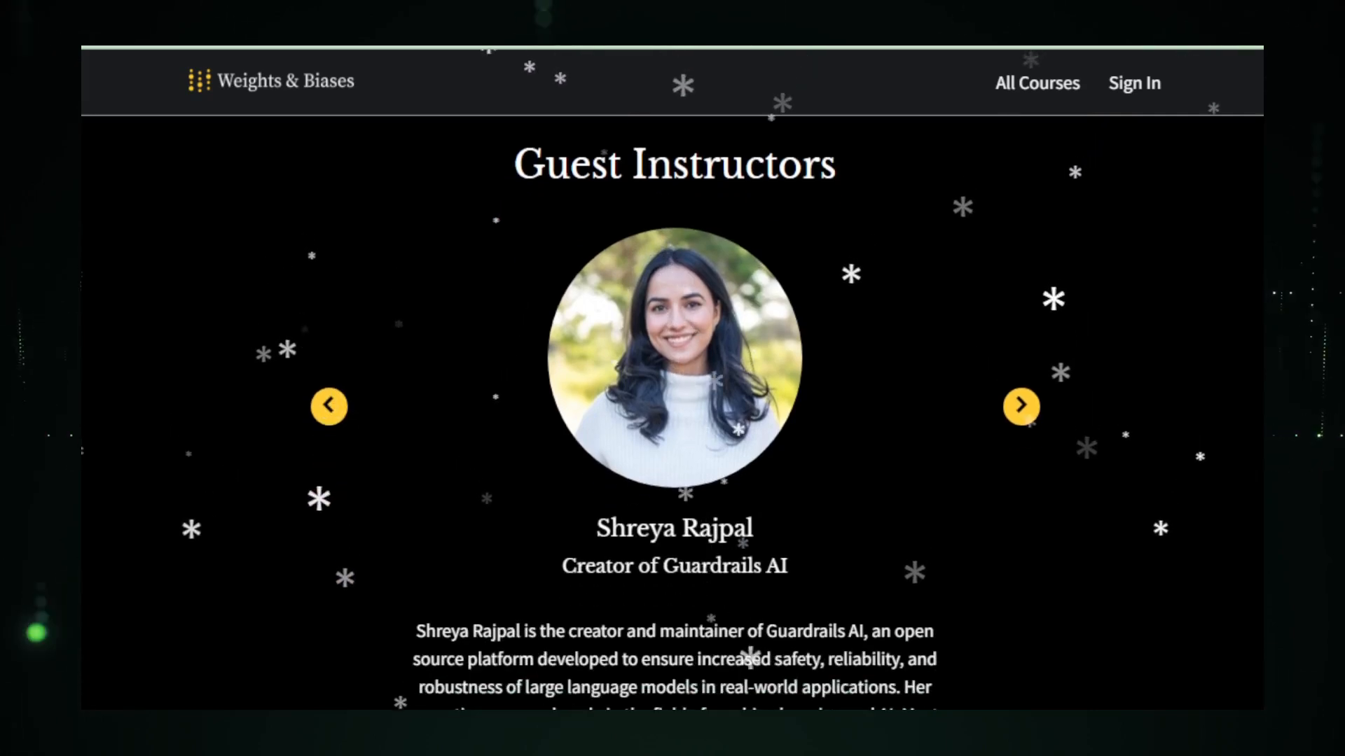
# Cycle through the guest instructor profiles in the carousel
pyautogui.scroll(-3)
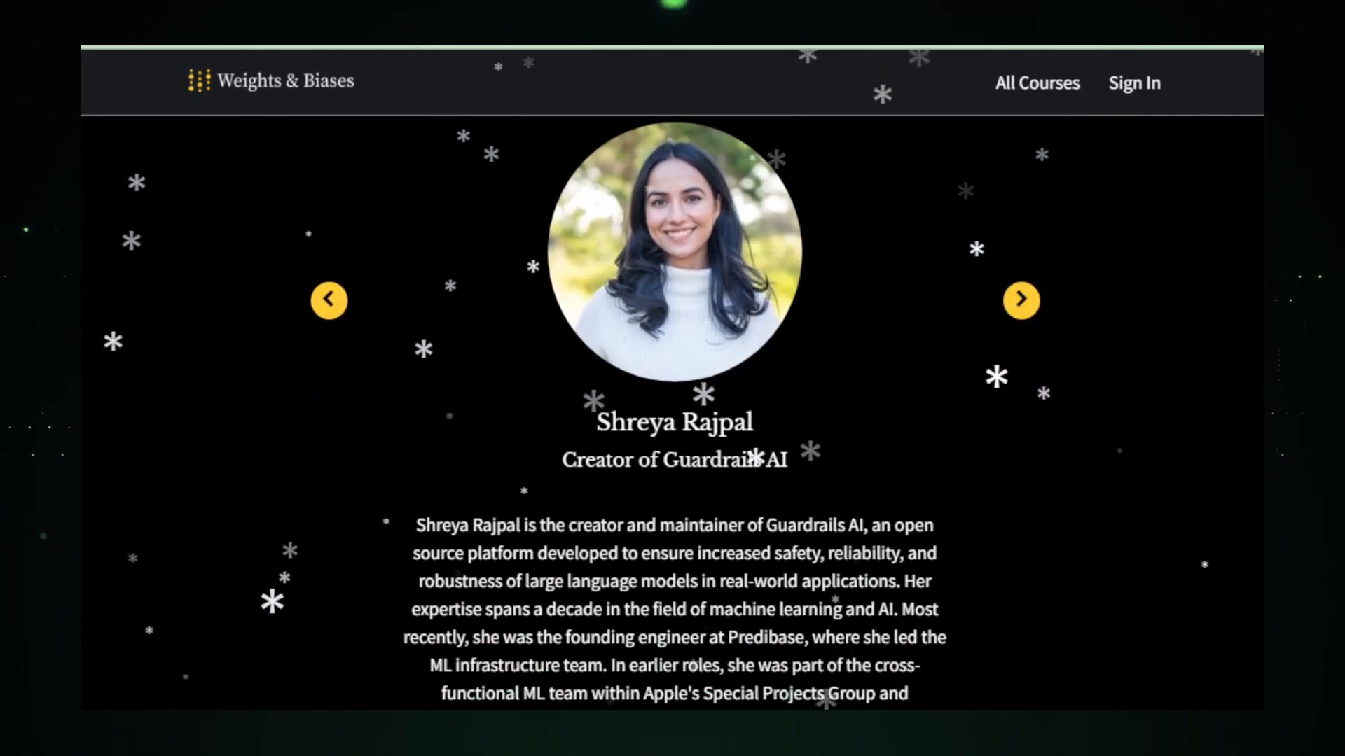
pyautogui.click(1020, 300)
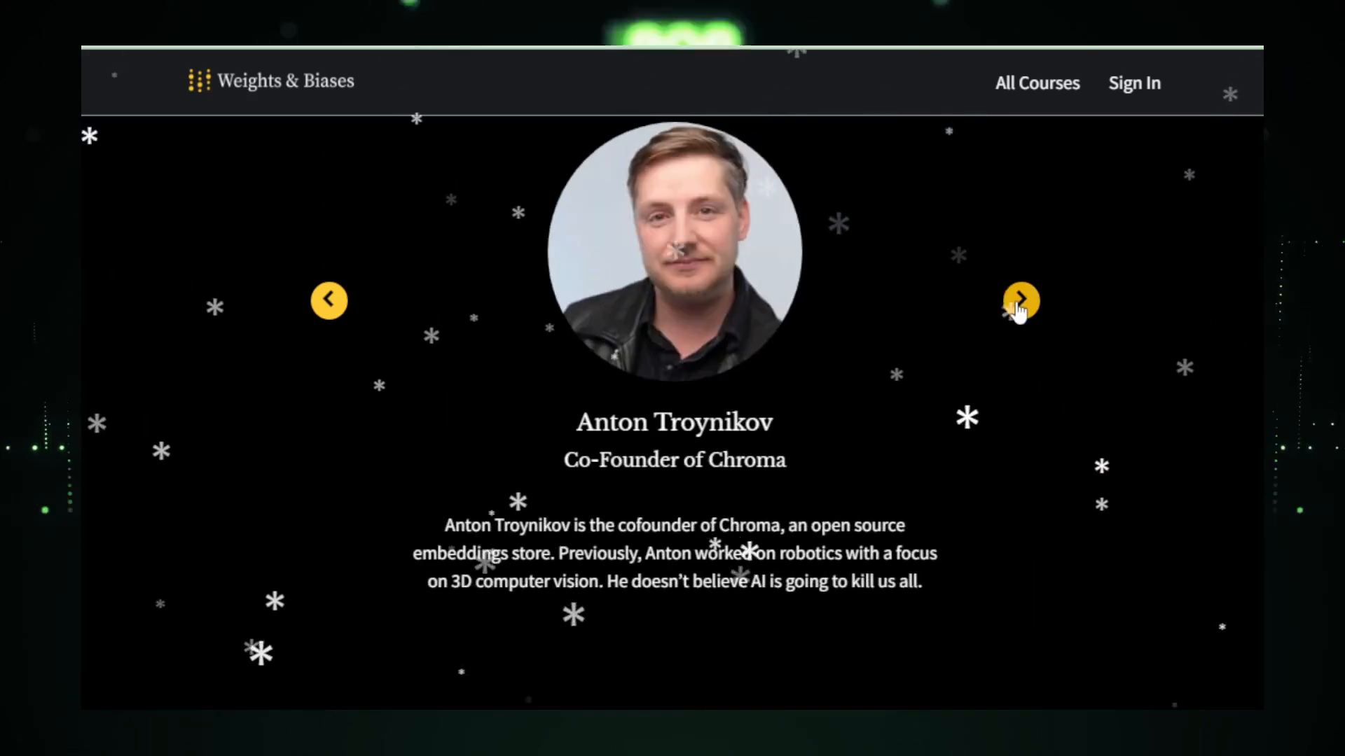
pyautogui.click(1019, 300)
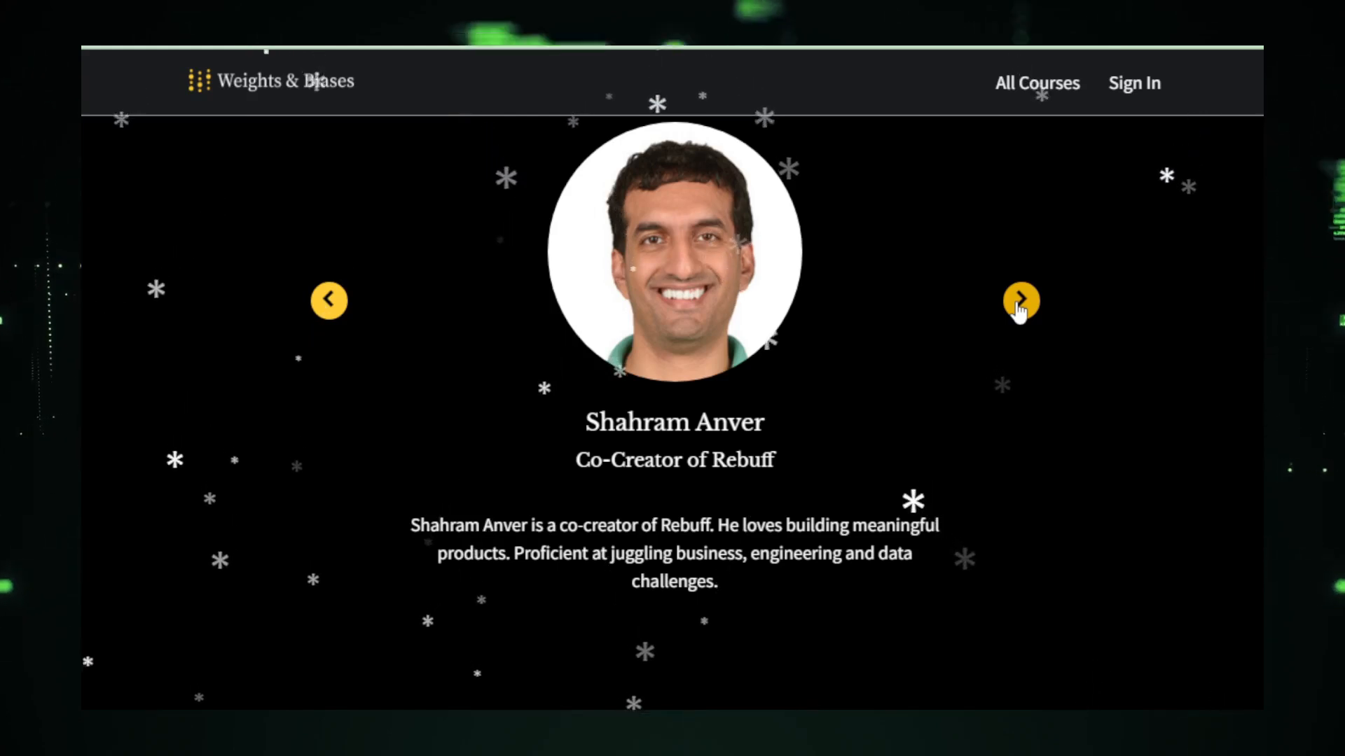
pyautogui.click(1020, 300)
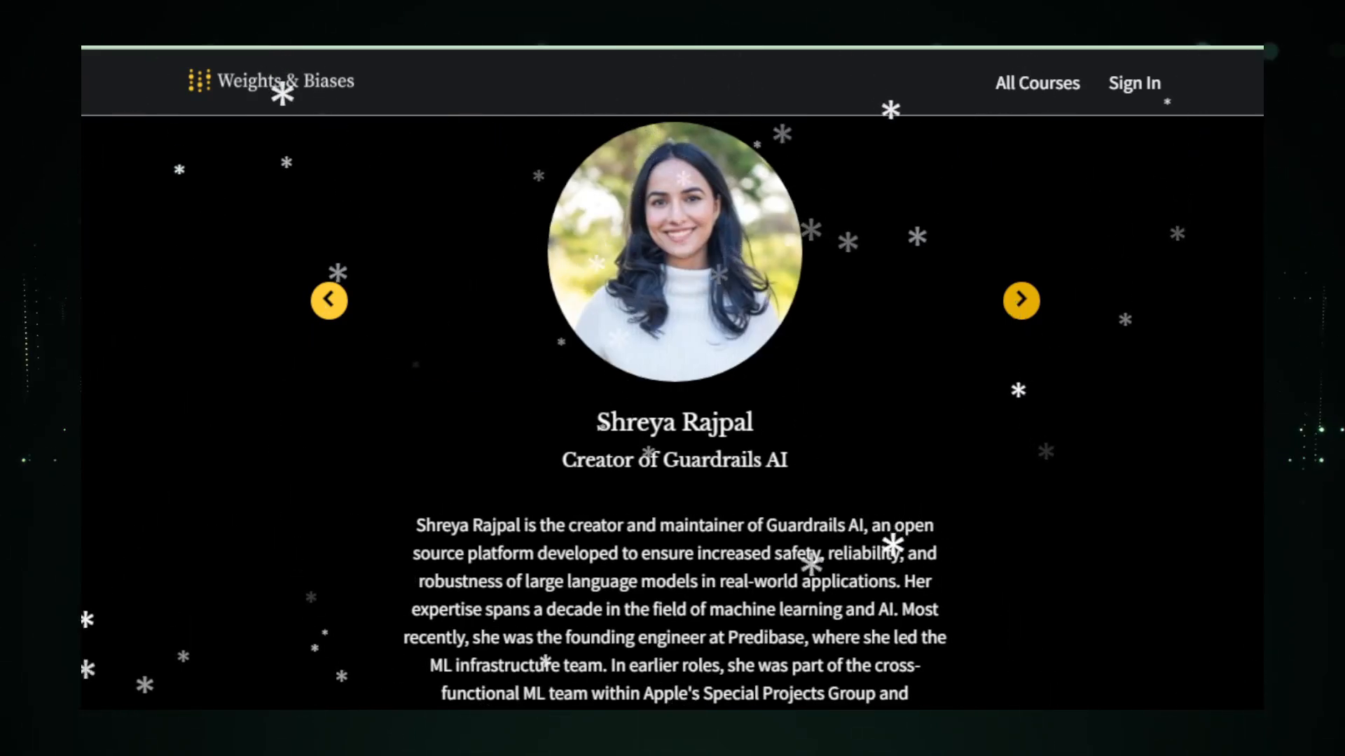
pyautogui.click(1021, 299)
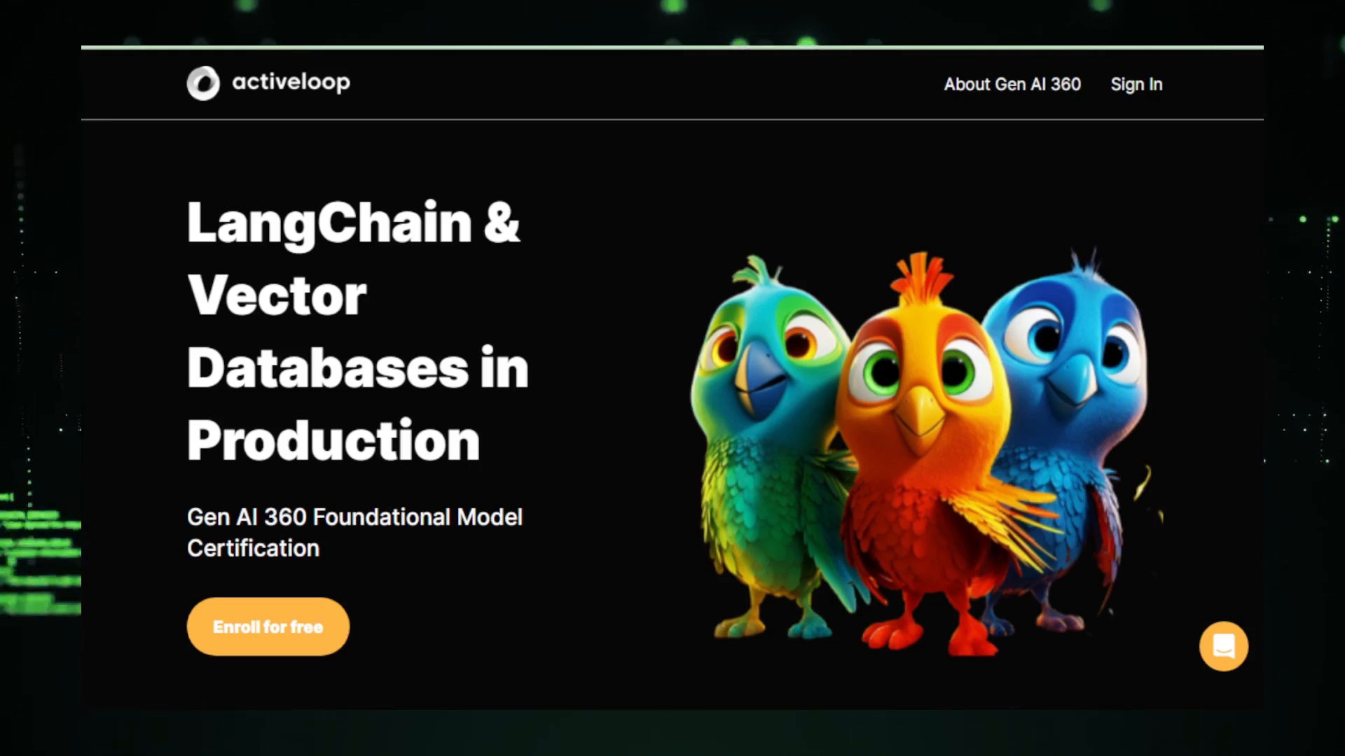
# Move down the Activeloop course page to the Course Reviews section
pyautogui.scroll(-3)
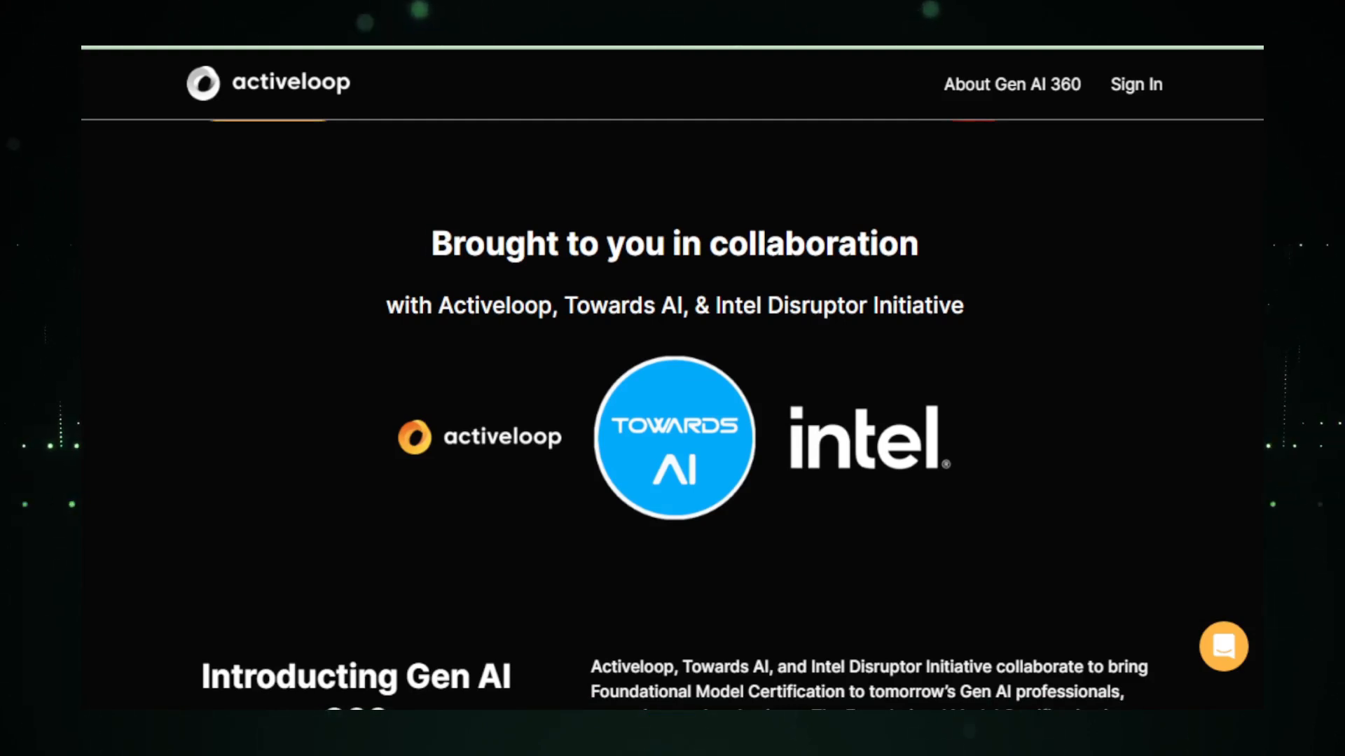
pyautogui.scroll(-3)
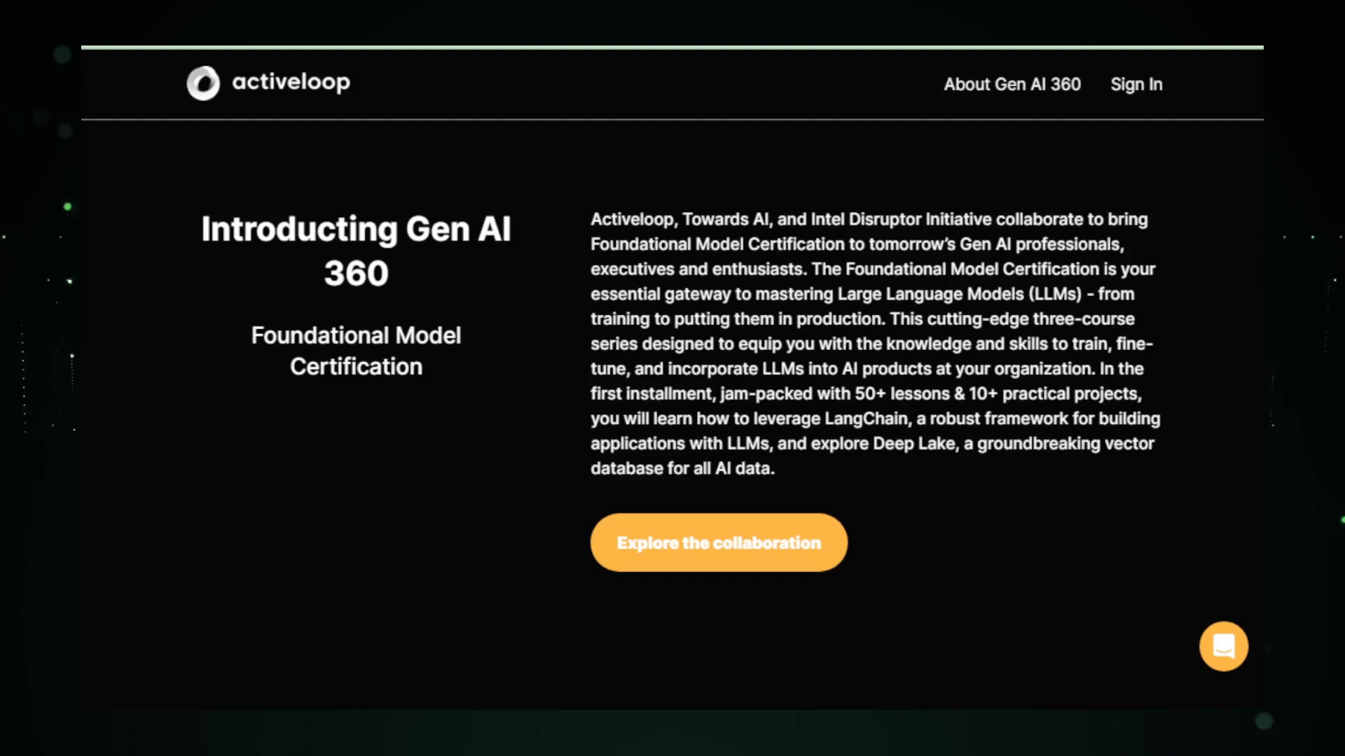
pyautogui.scroll(-3)
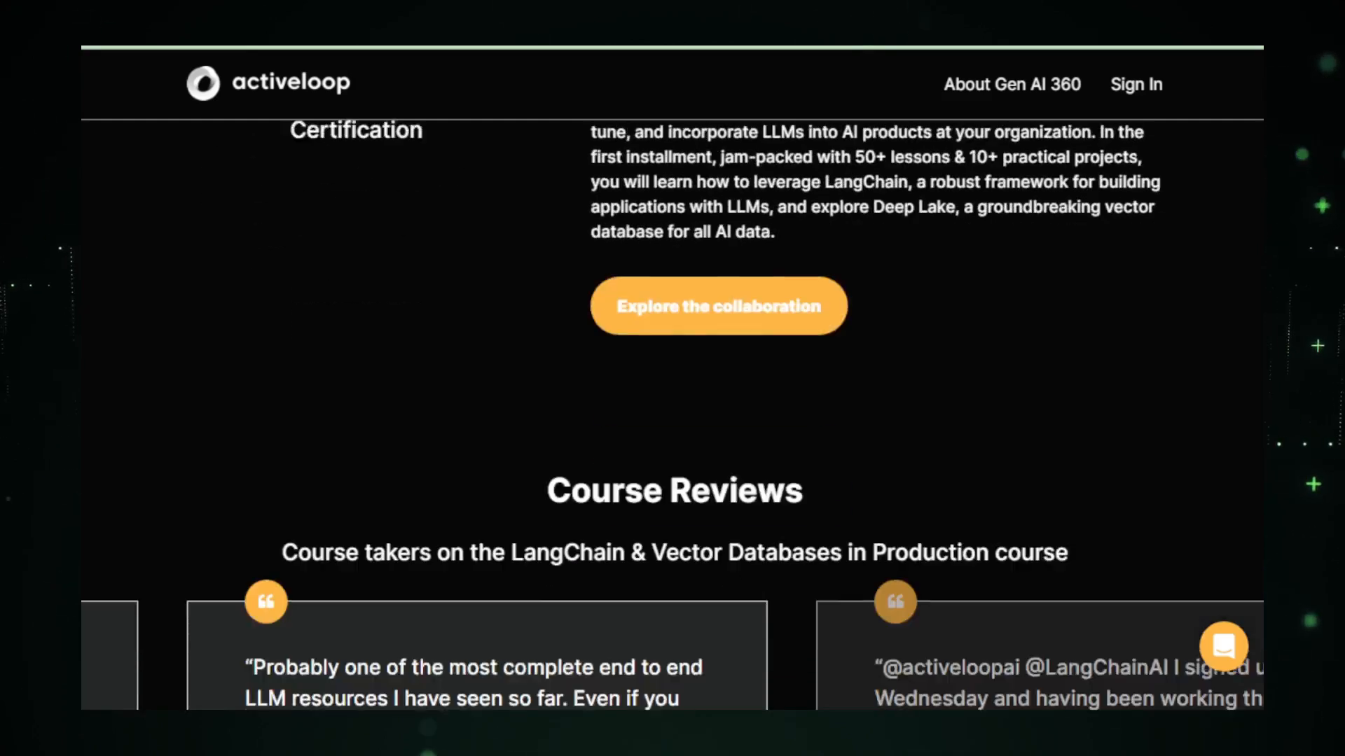
pyautogui.scroll(-3)
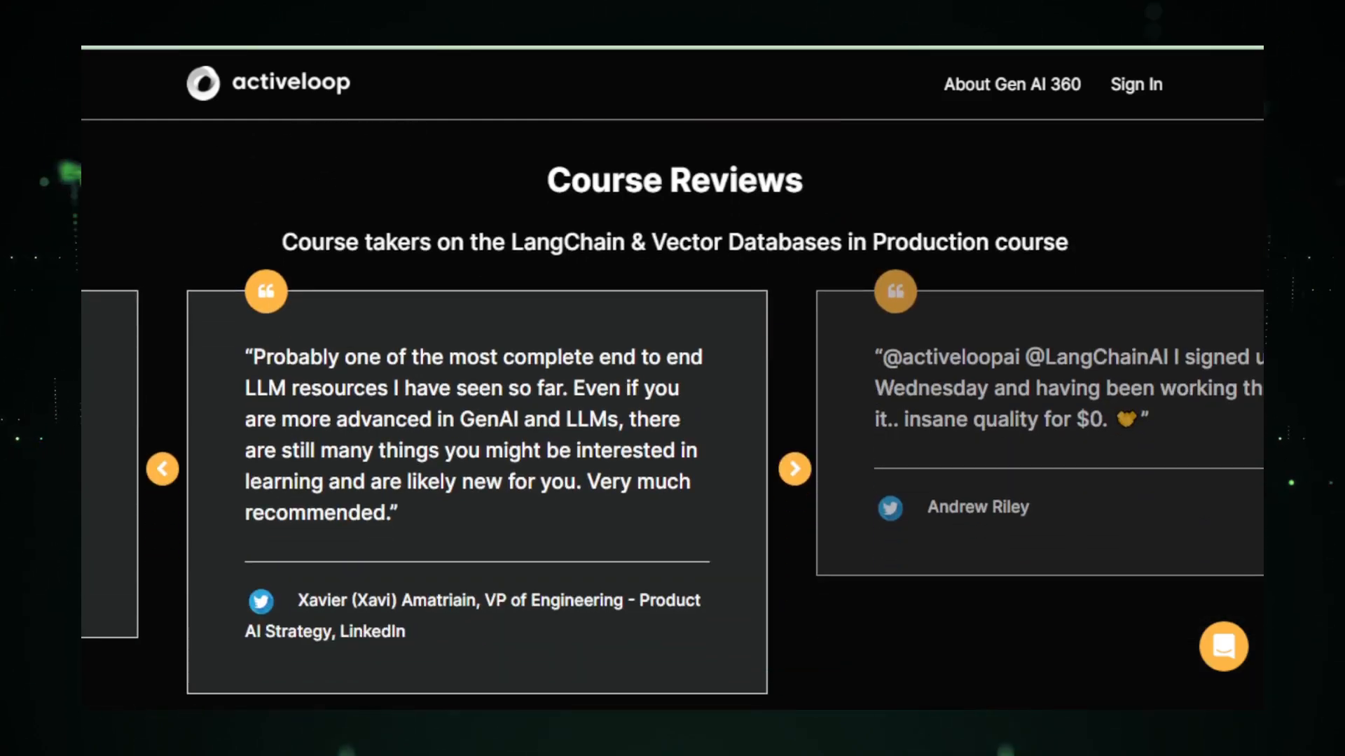
# Cycle through several course reviews and continue to the Who Is This Course For? section
pyautogui.click(793, 468)
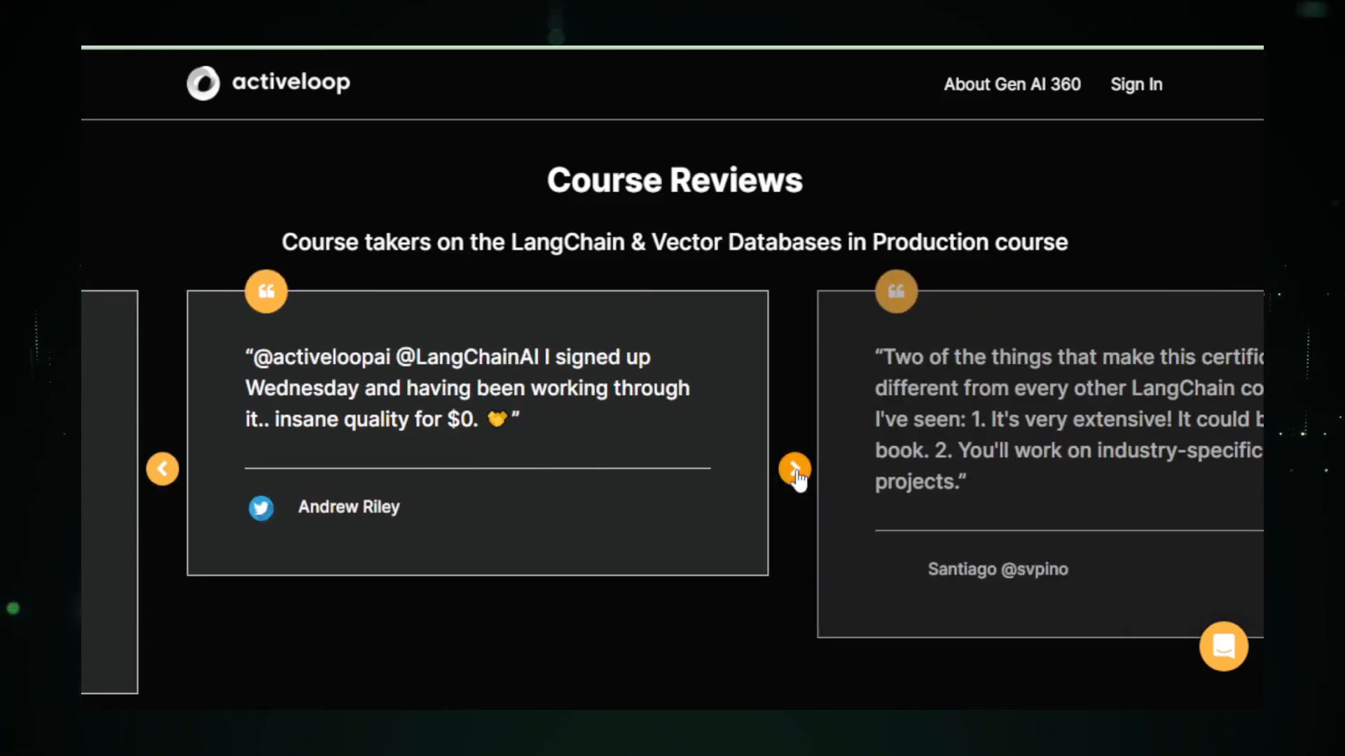
pyautogui.click(793, 469)
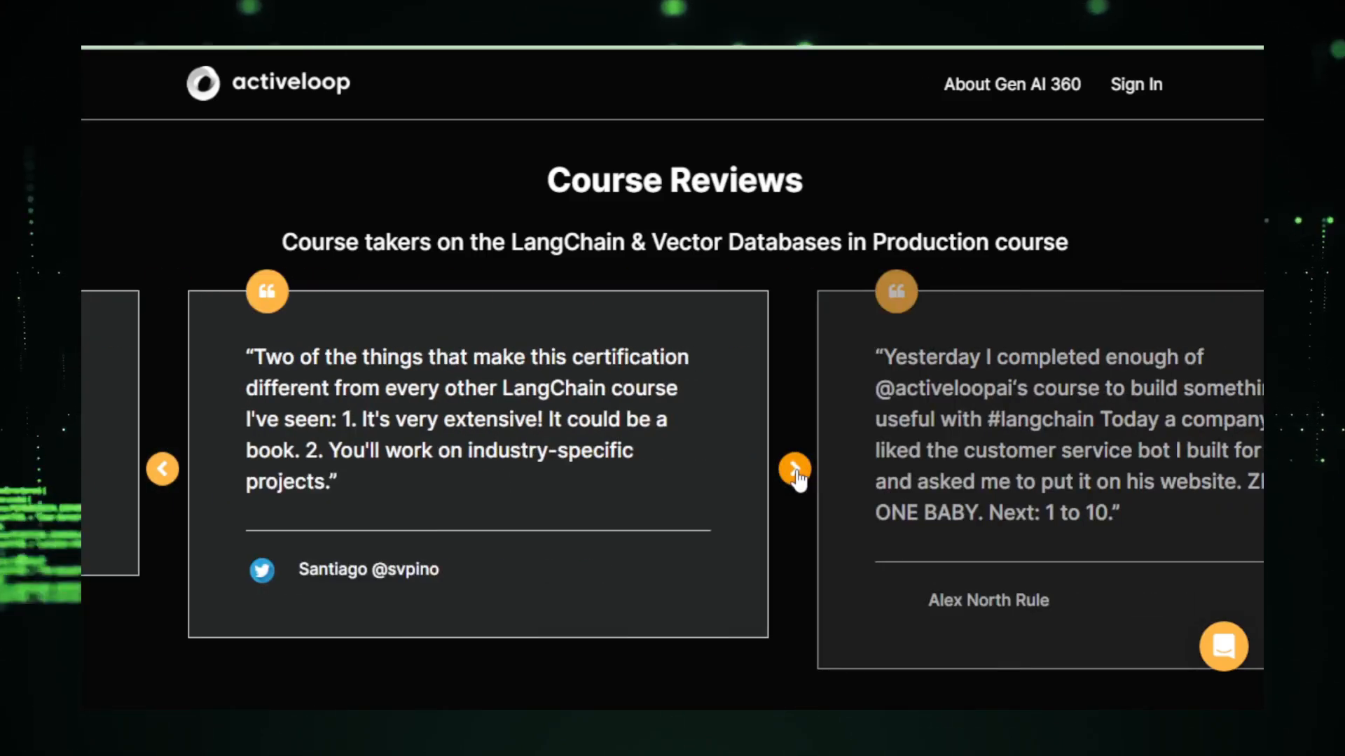
pyautogui.click(793, 469)
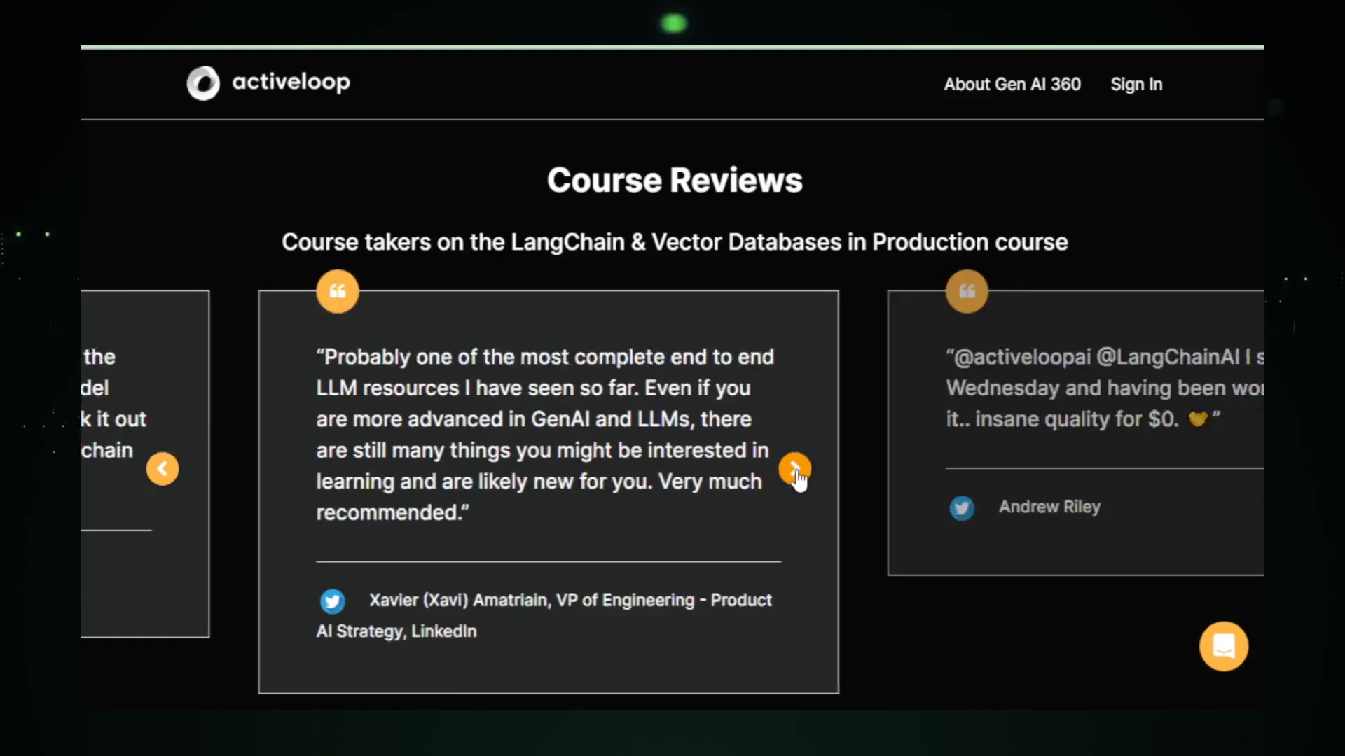
pyautogui.click(792, 469)
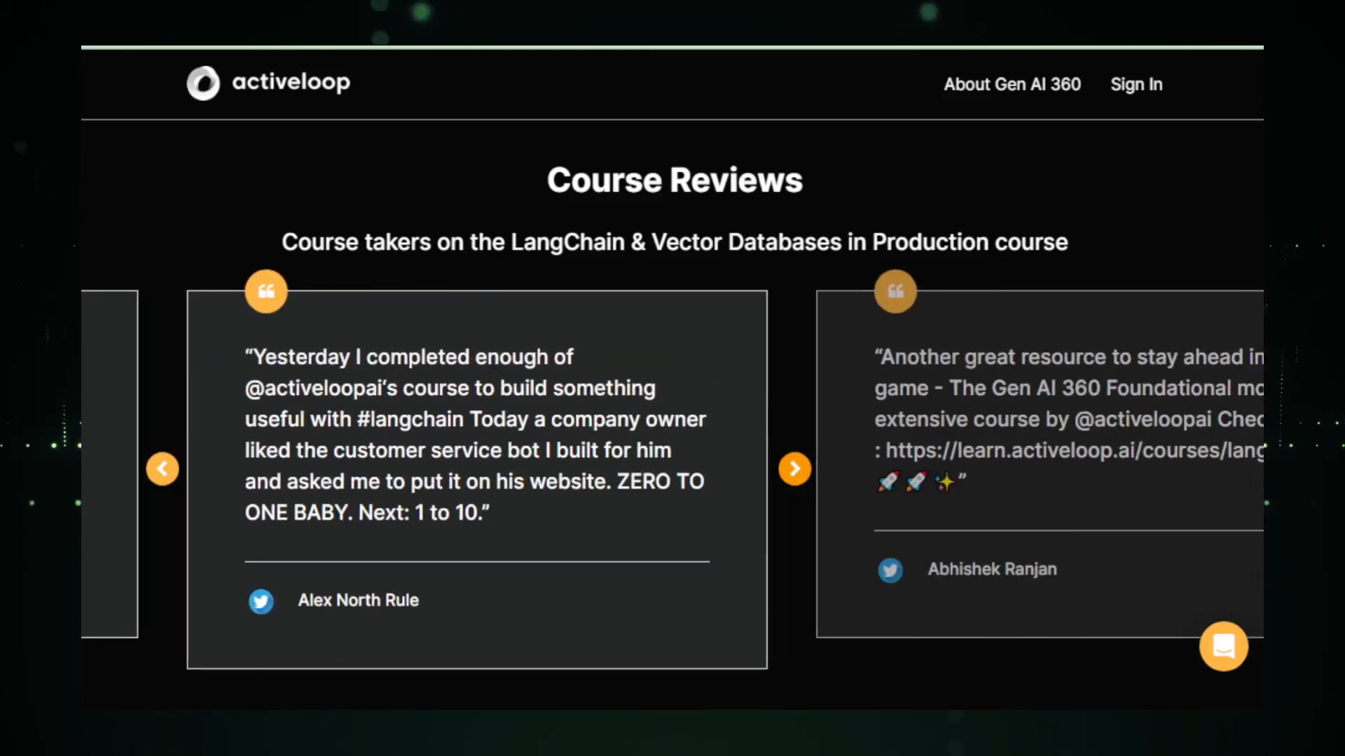
pyautogui.scroll(-3)
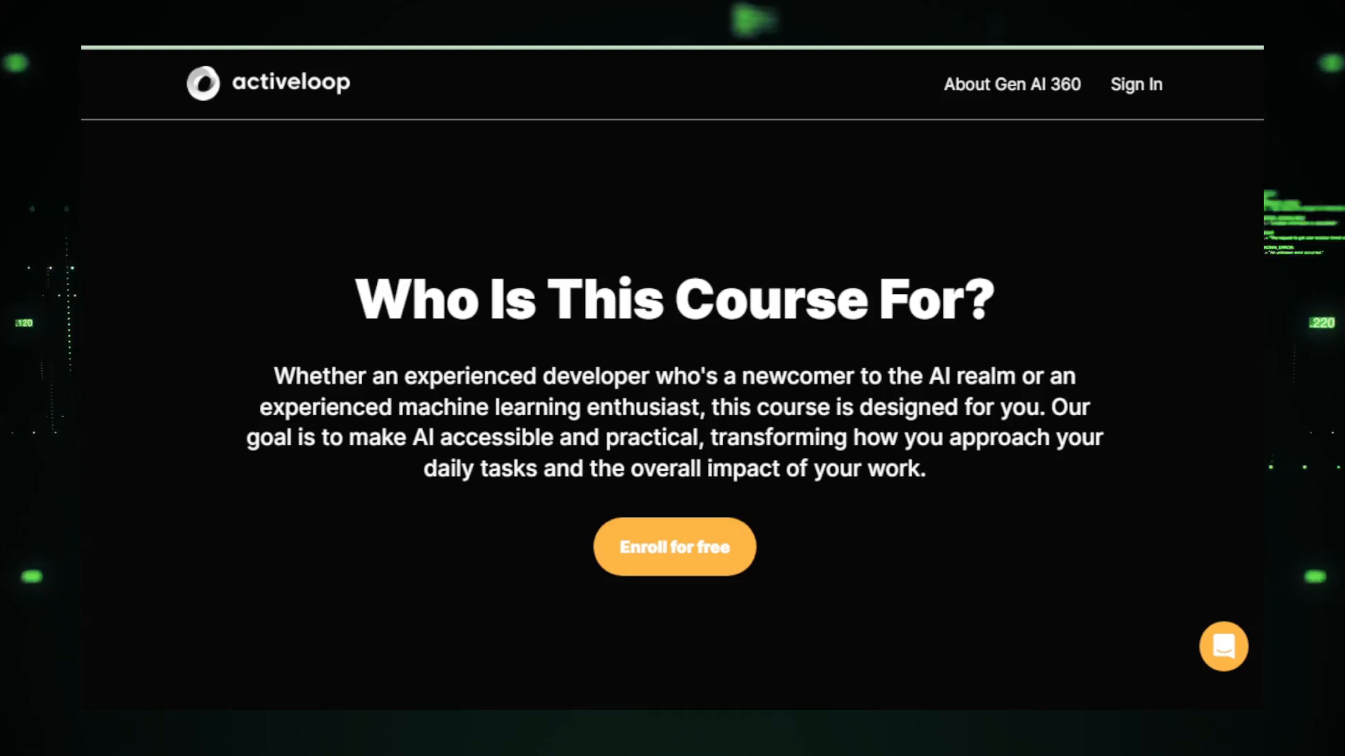
pyautogui.scroll(-3)
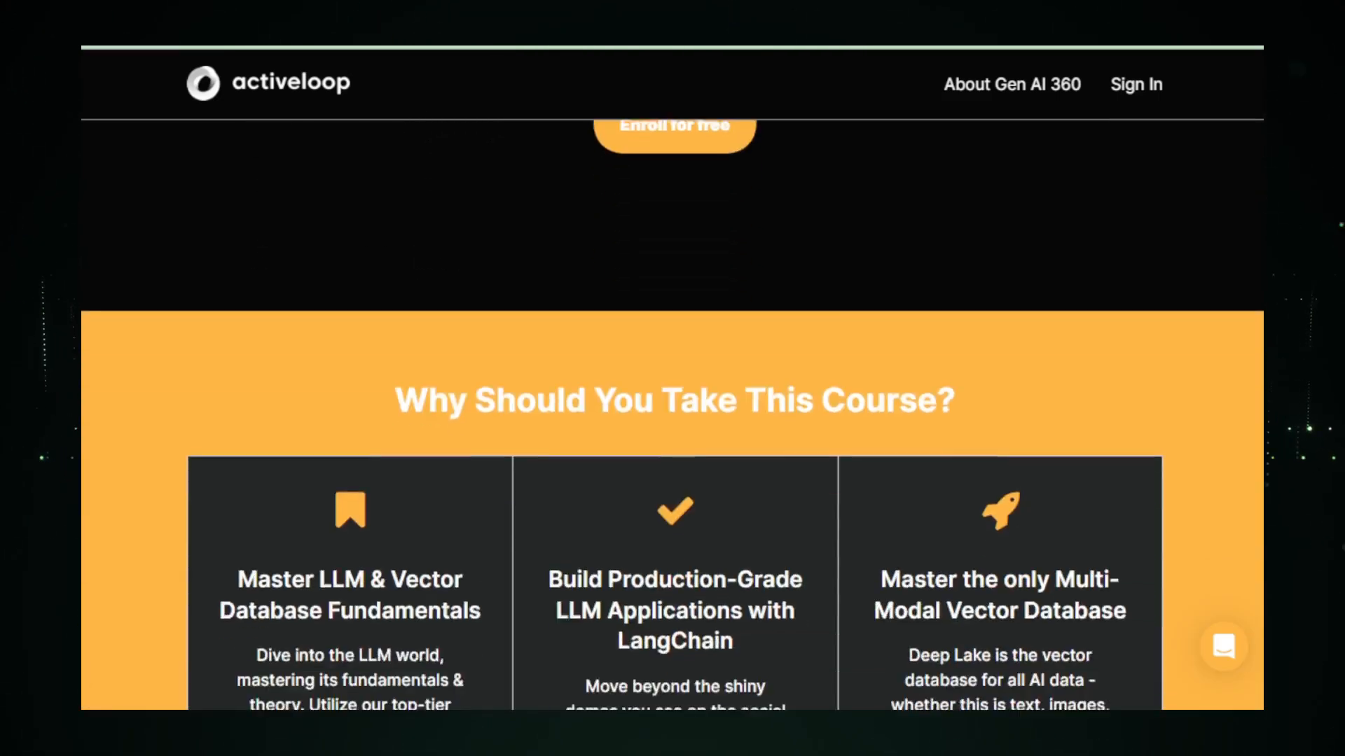
pyautogui.scroll(-3)
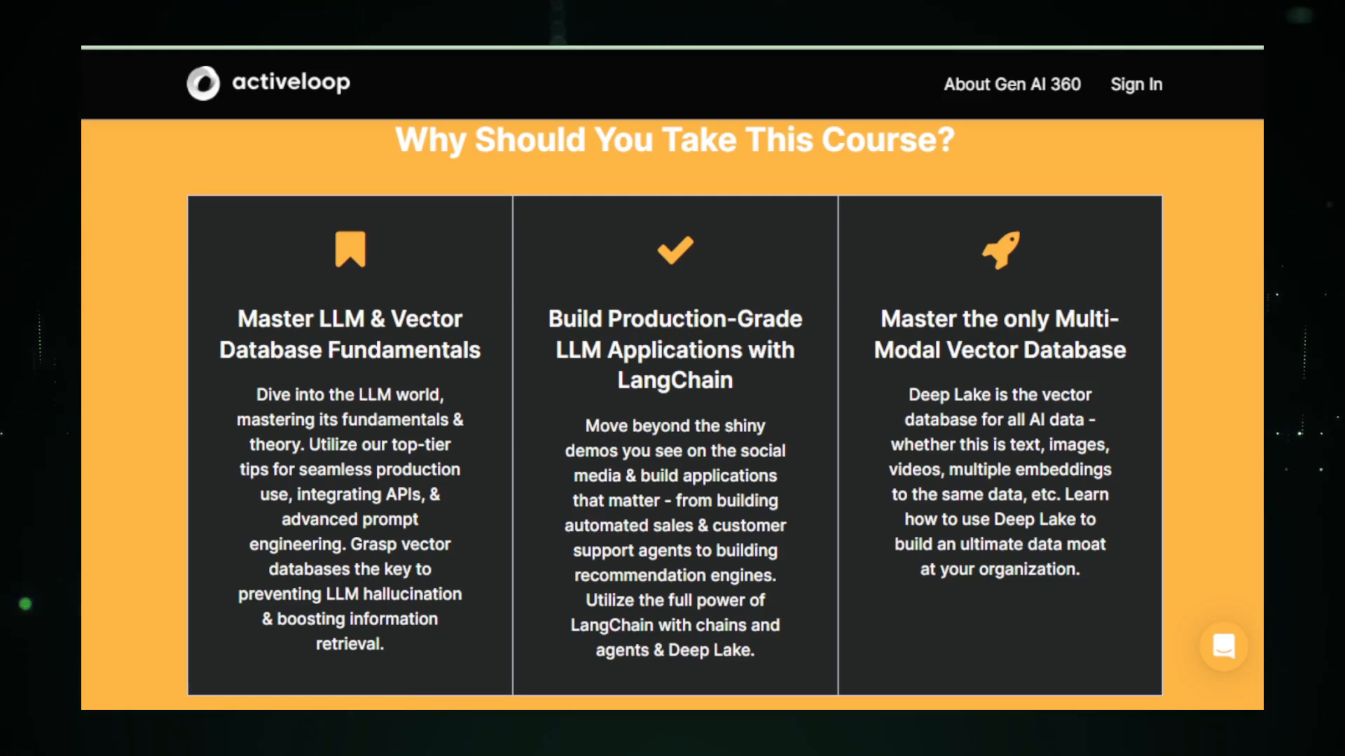
pyautogui.scroll(-3)
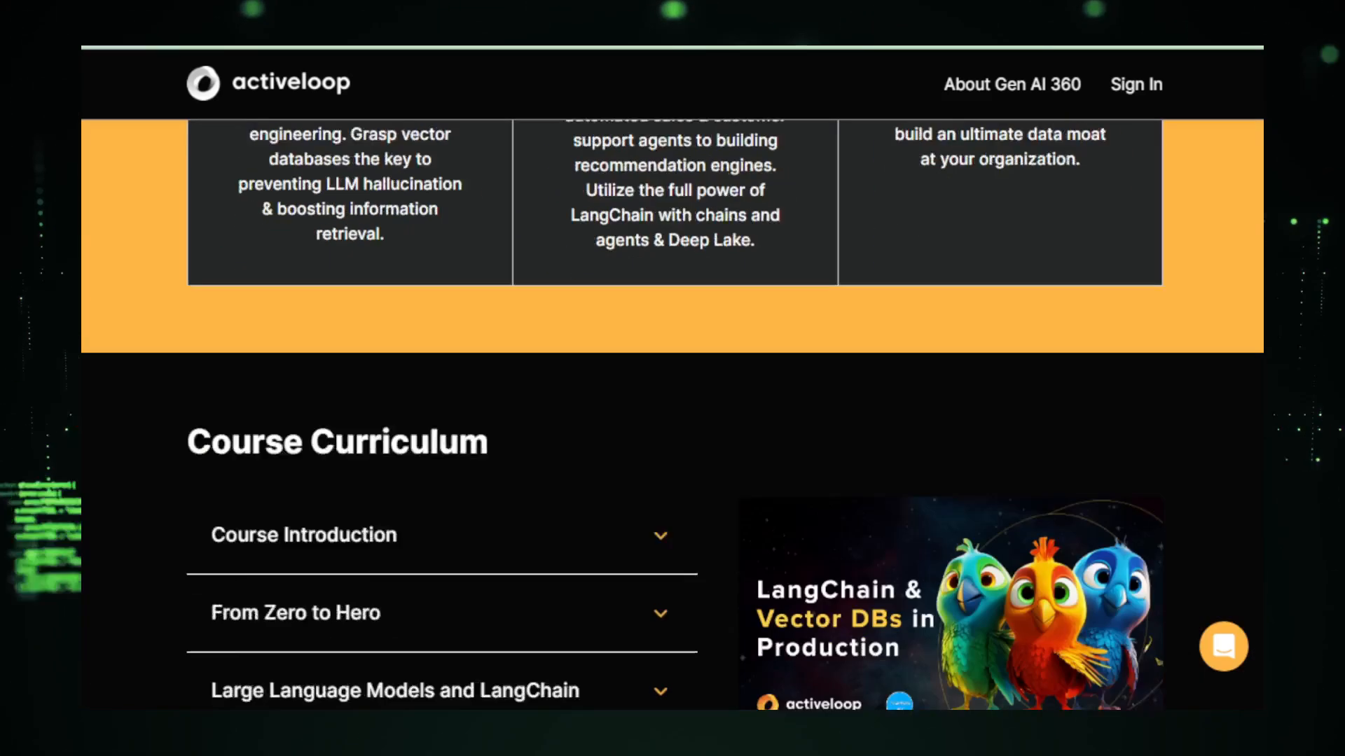
pyautogui.scroll(-3)
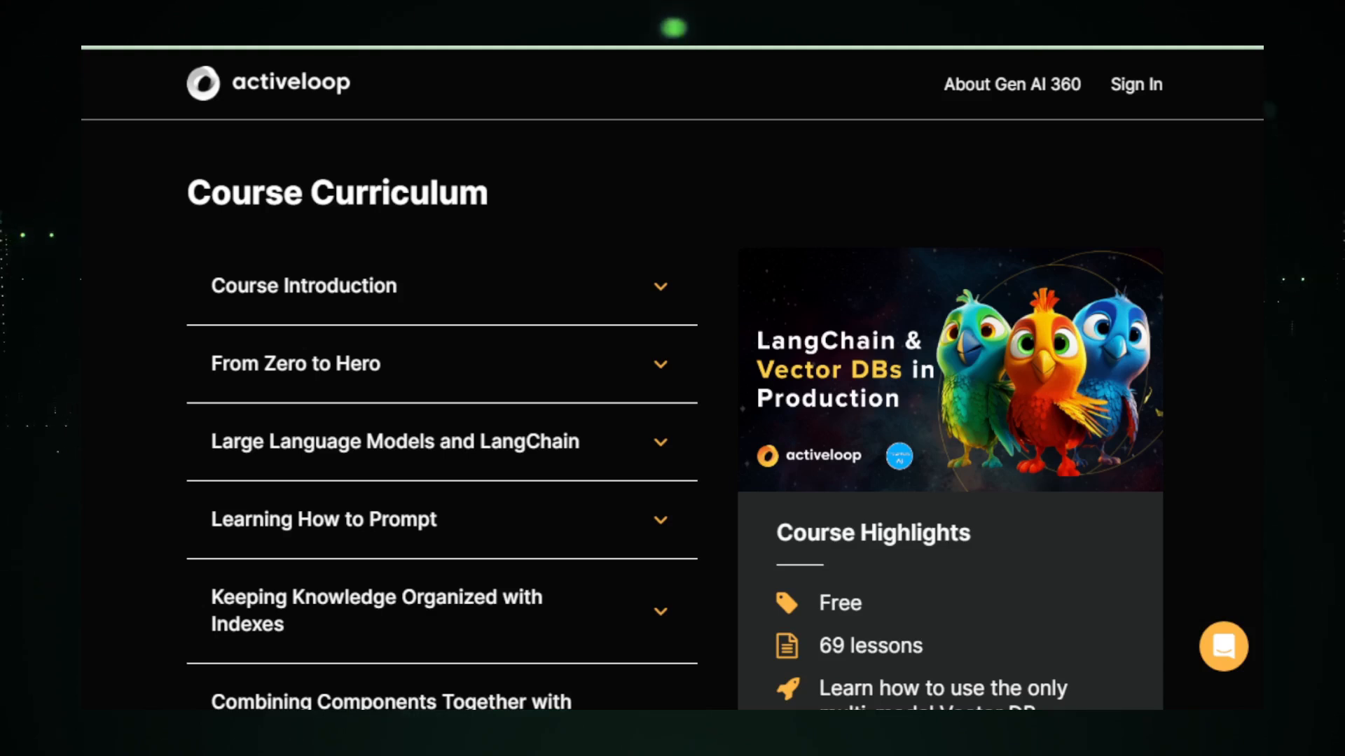
pyautogui.scroll(-3)
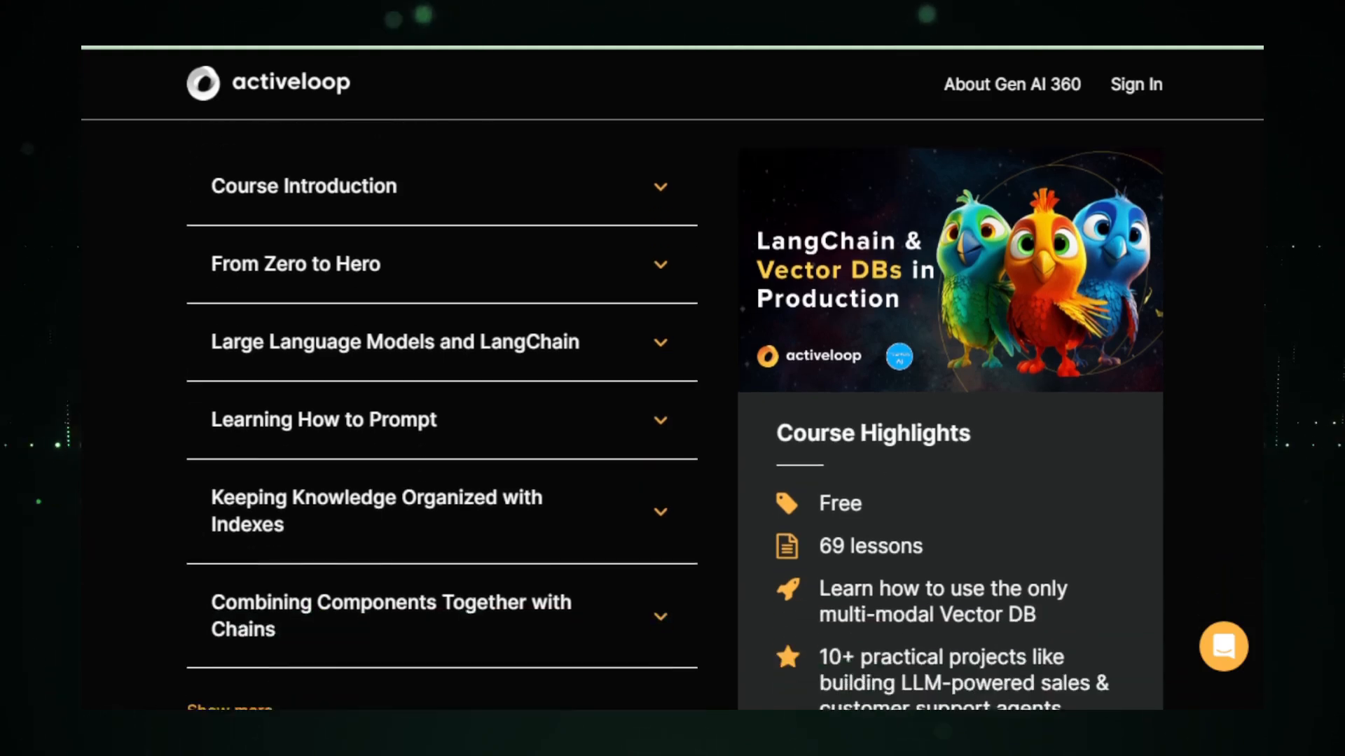
pyautogui.scroll(-3)
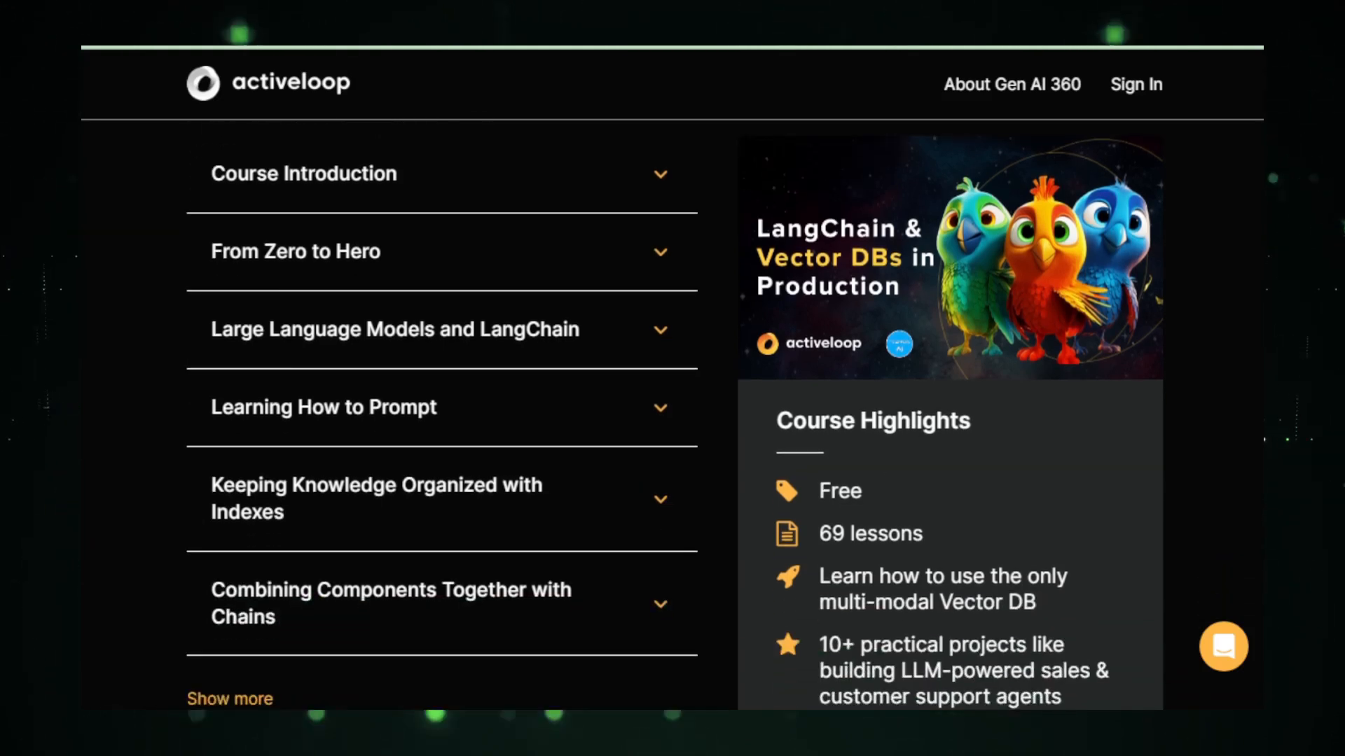
pyautogui.scroll(-3)
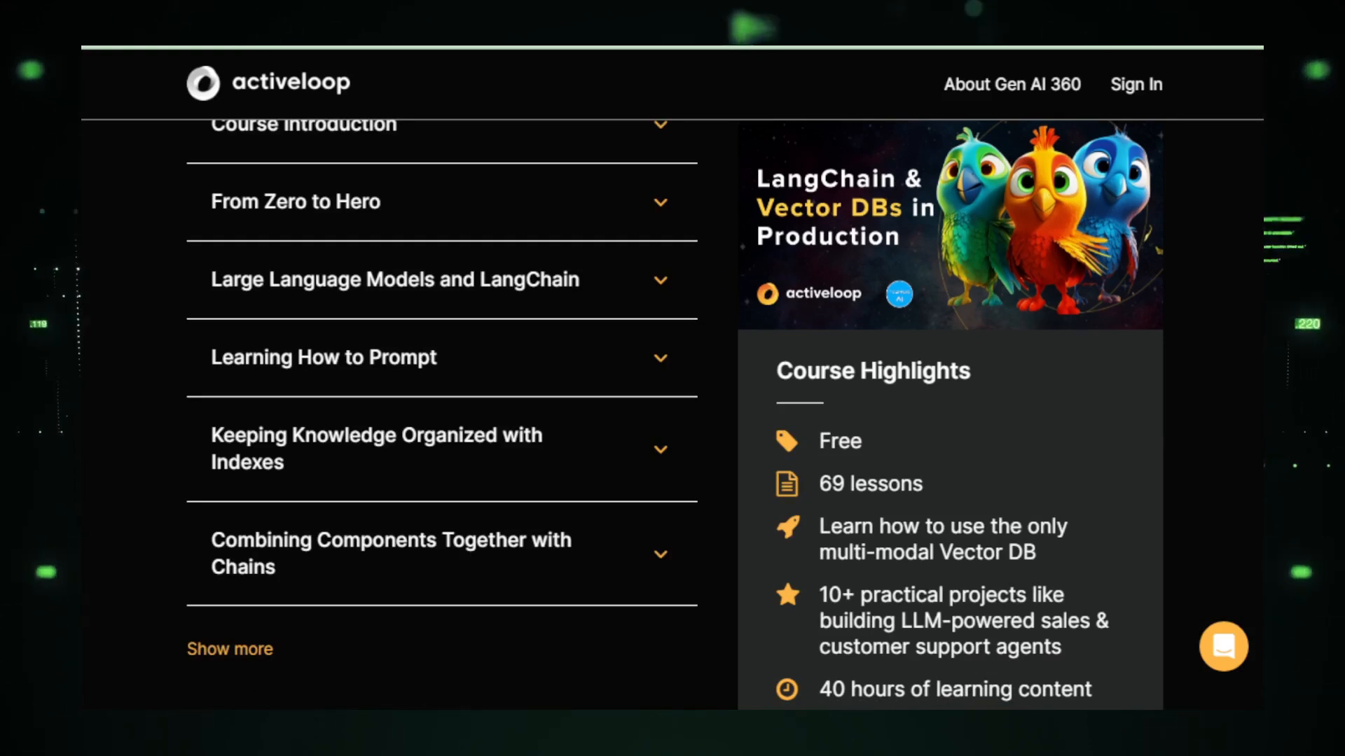
pyautogui.scroll(-3)
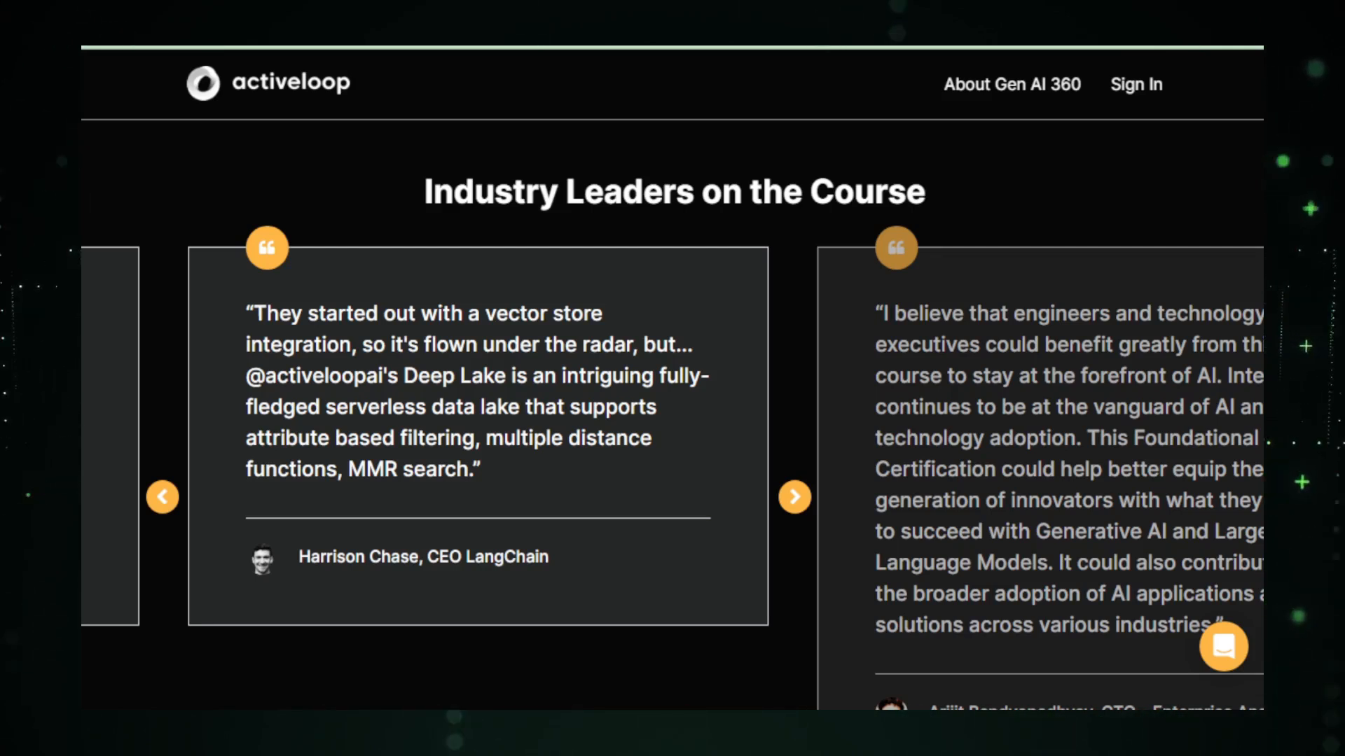
pyautogui.scroll(-3)
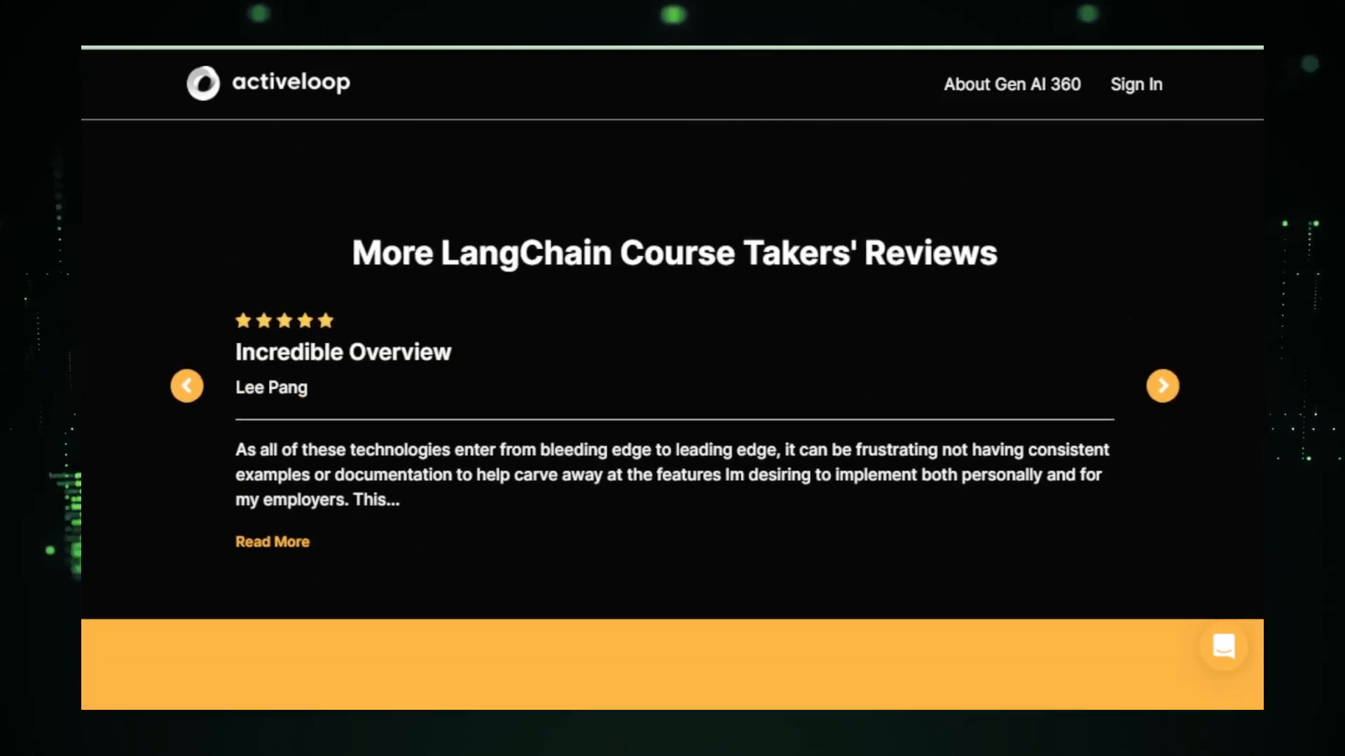
# Switch to the Full Stack LLM Bootcamp page on The Full Stack website
pyautogui.click(1162, 385)
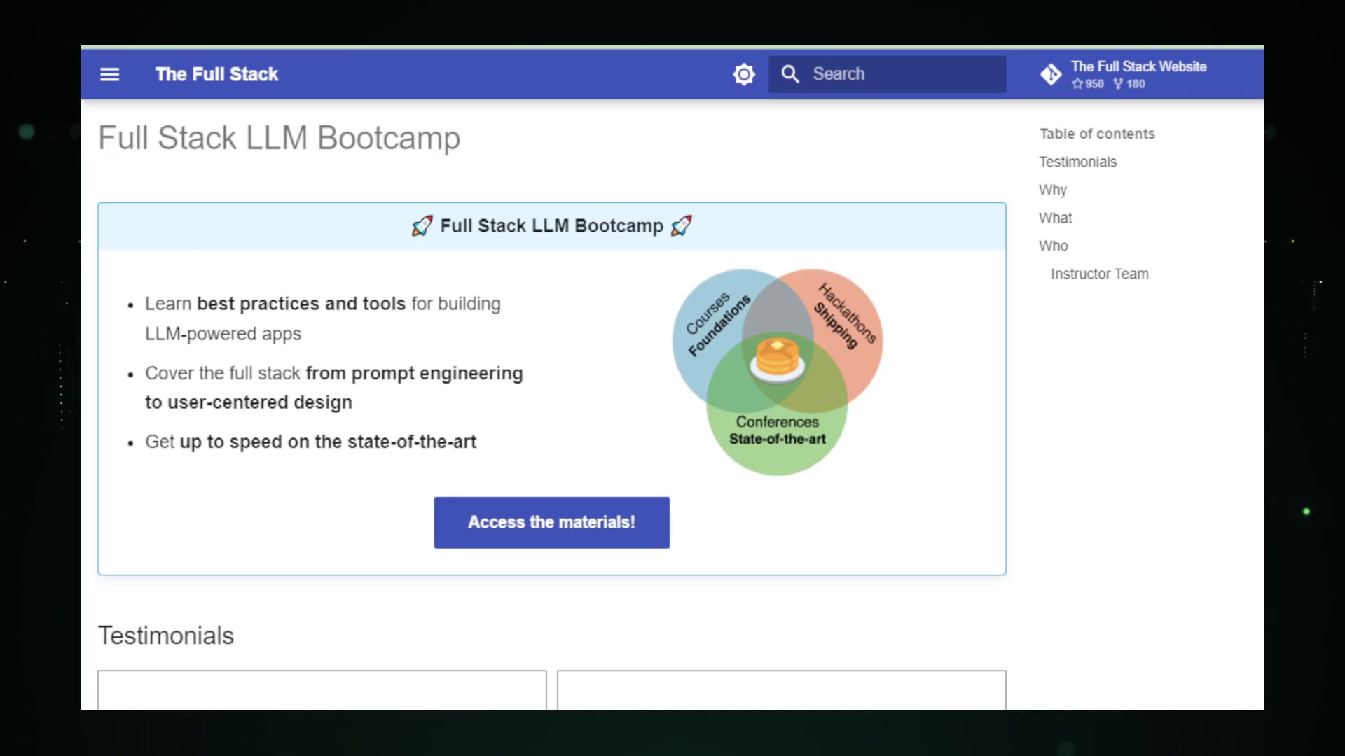
pyautogui.scroll(-3)
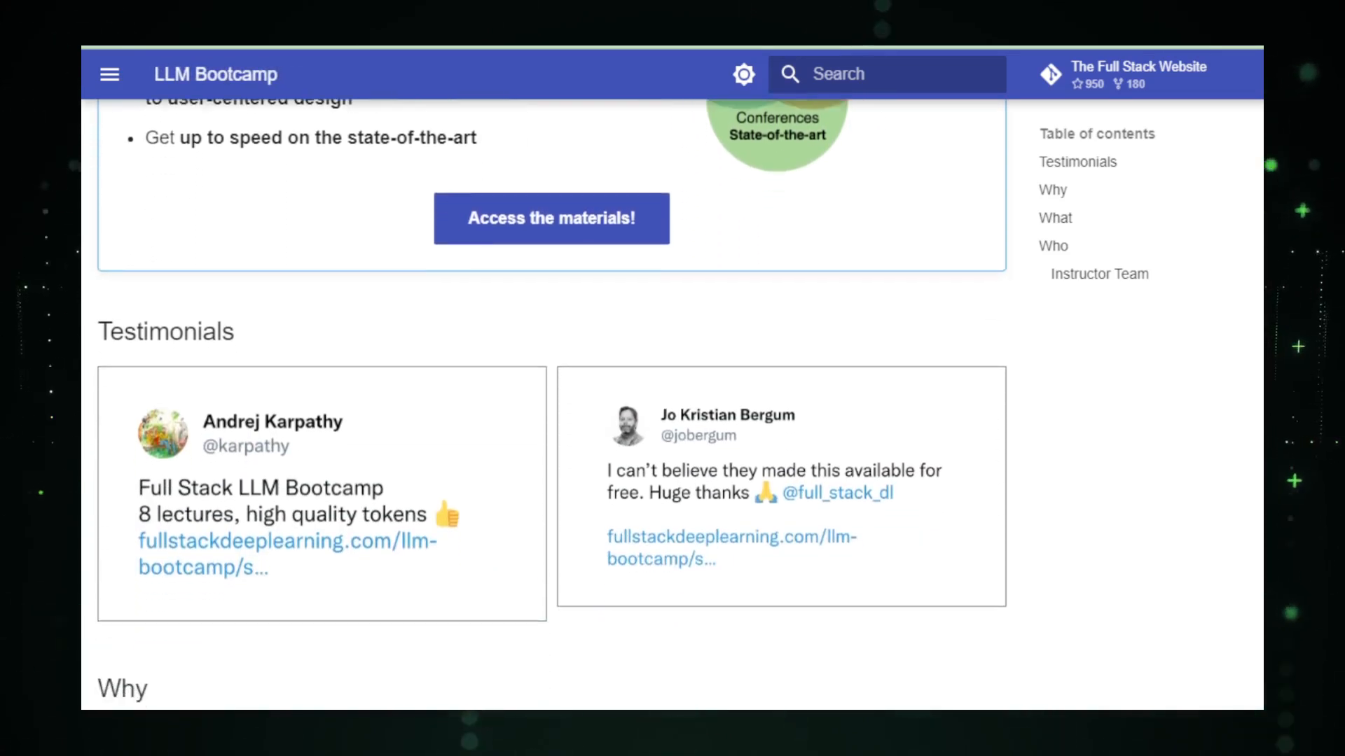
pyautogui.scroll(-3)
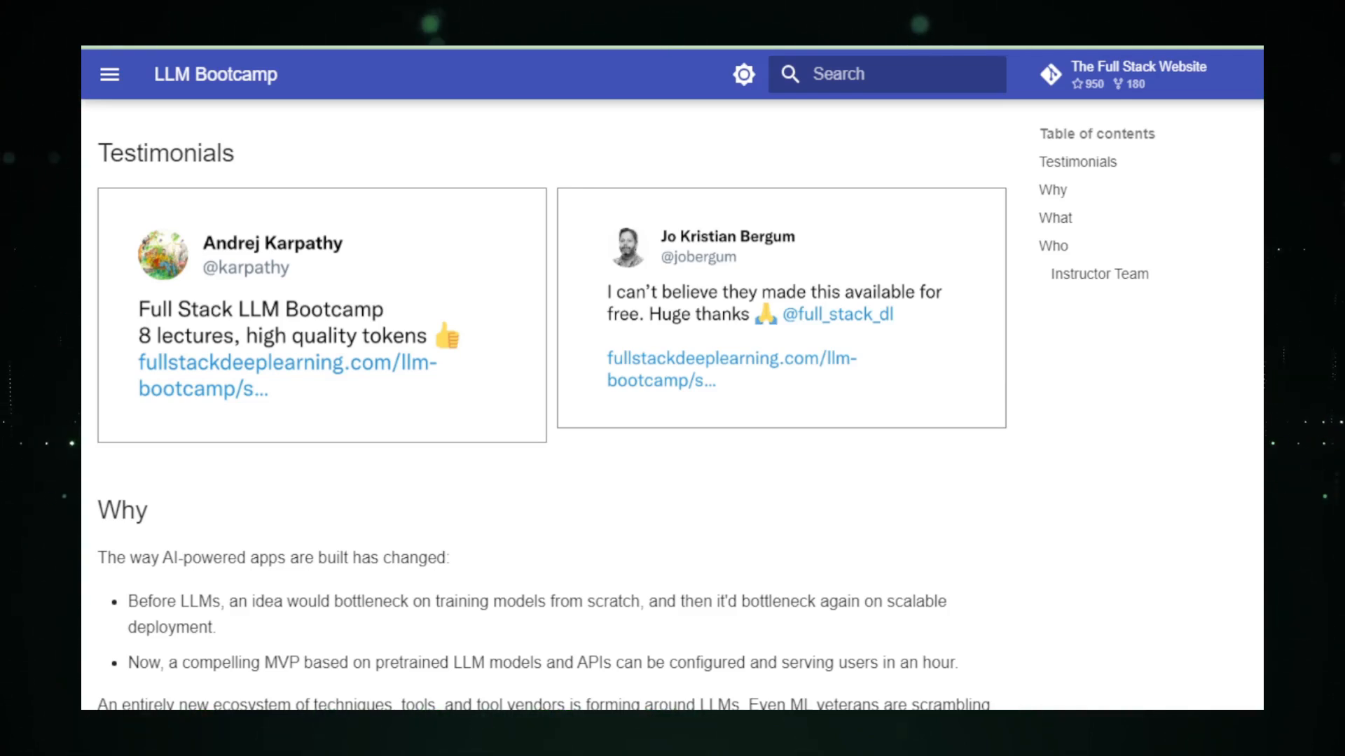
pyautogui.scroll(-3)
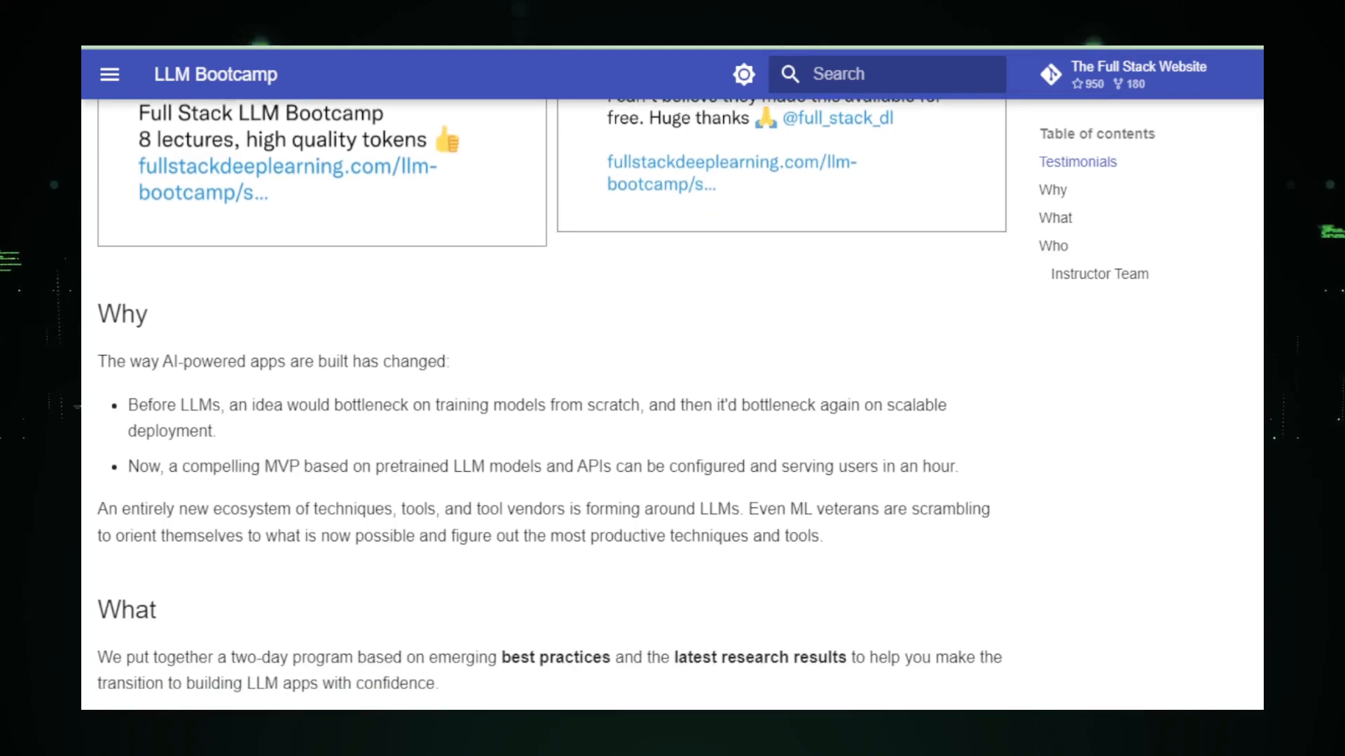
pyautogui.scroll(-3)
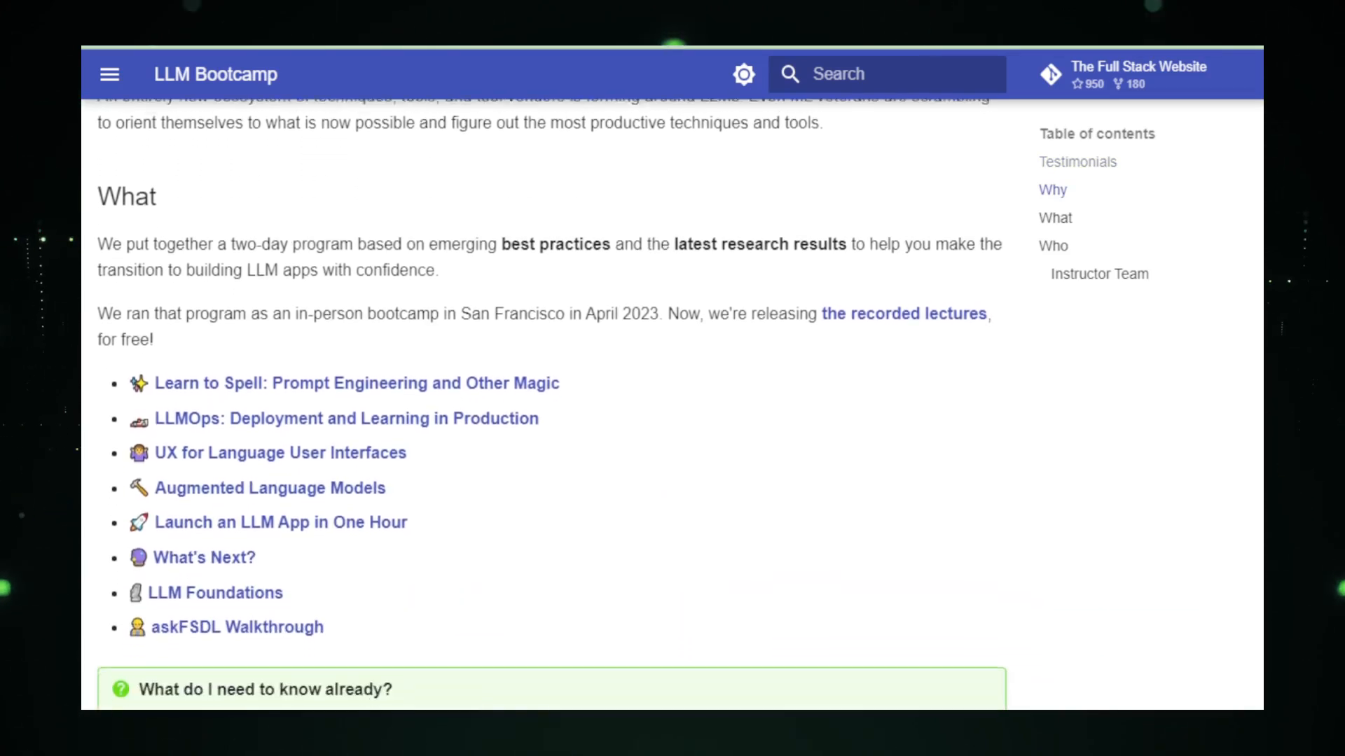
pyautogui.scroll(-3)
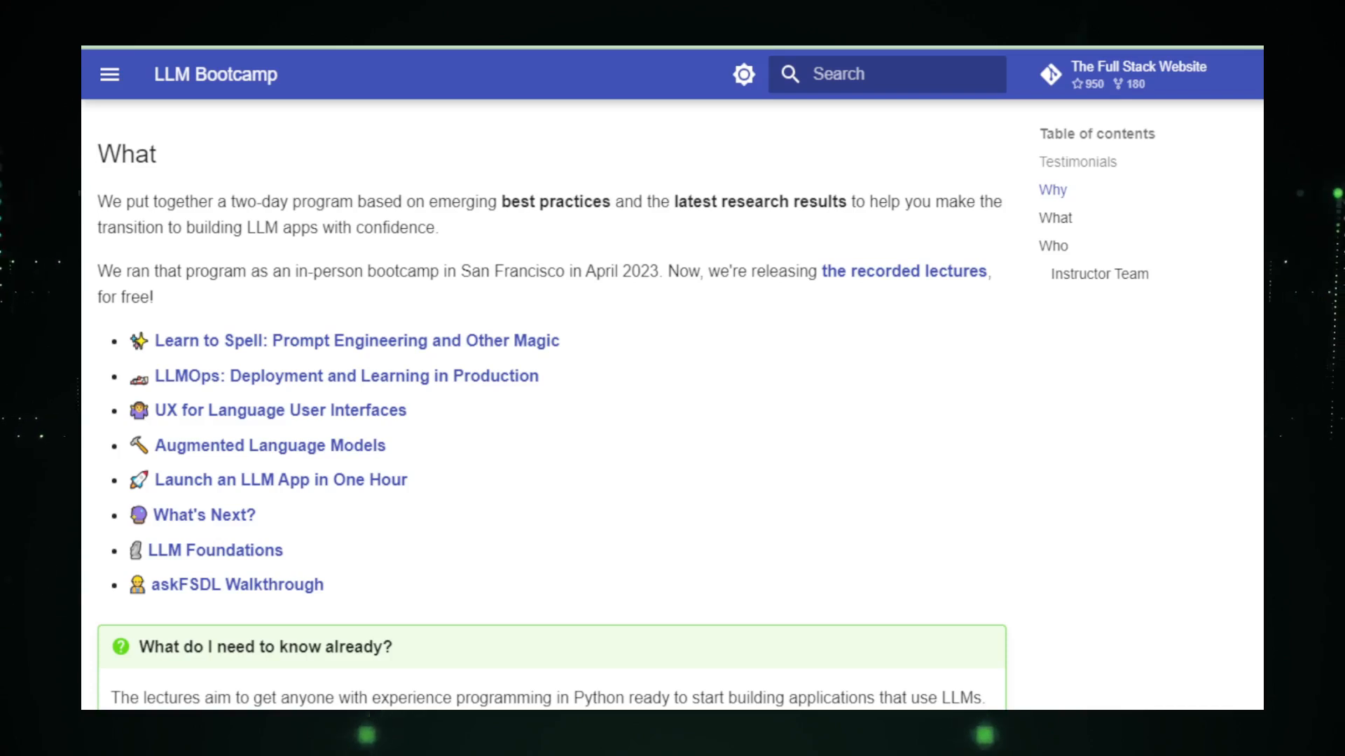
pyautogui.scroll(-3)
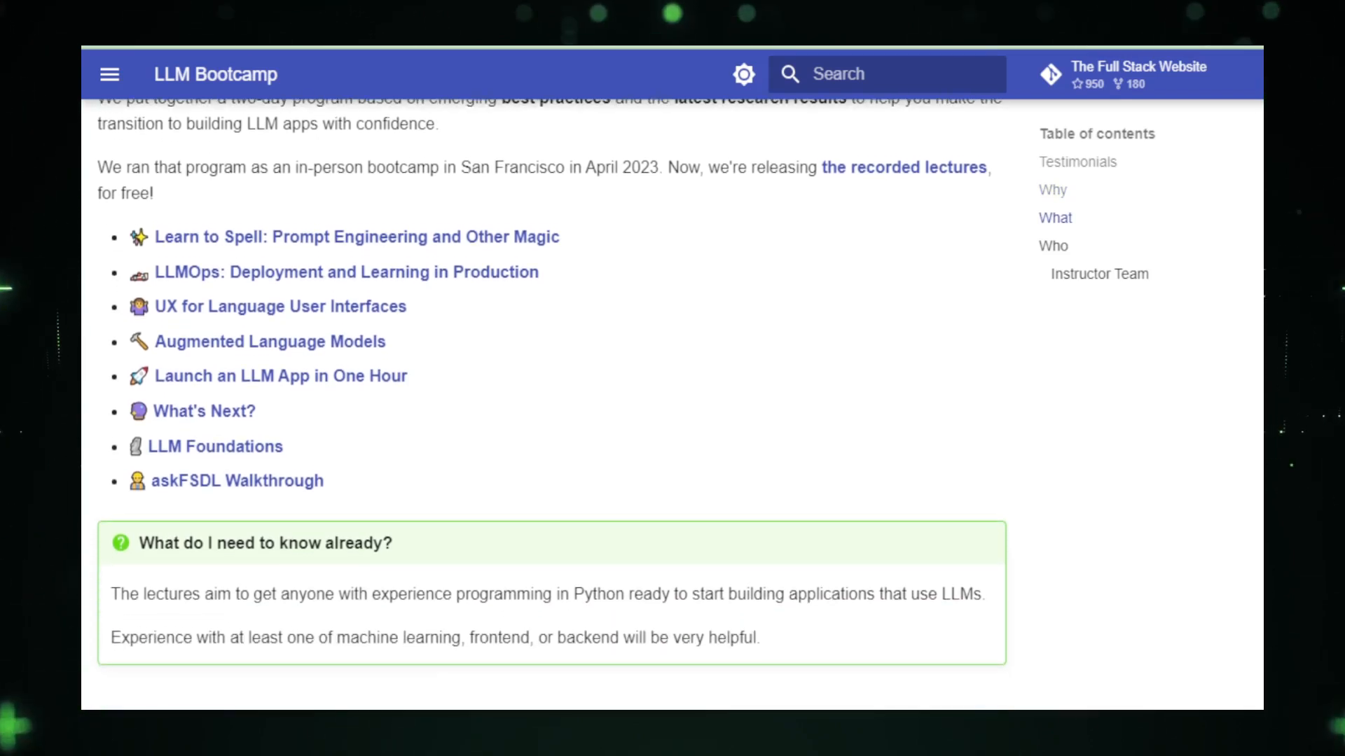
pyautogui.scroll(-3)
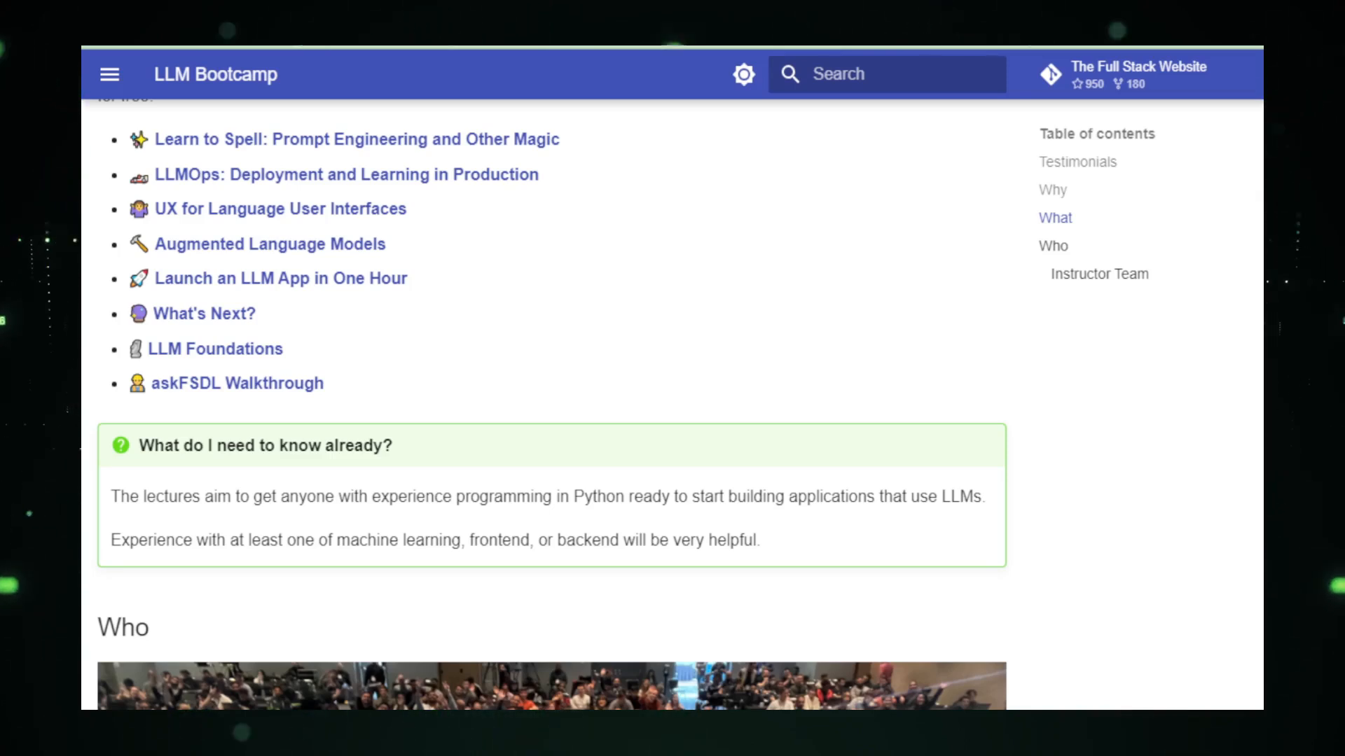
pyautogui.scroll(-3)
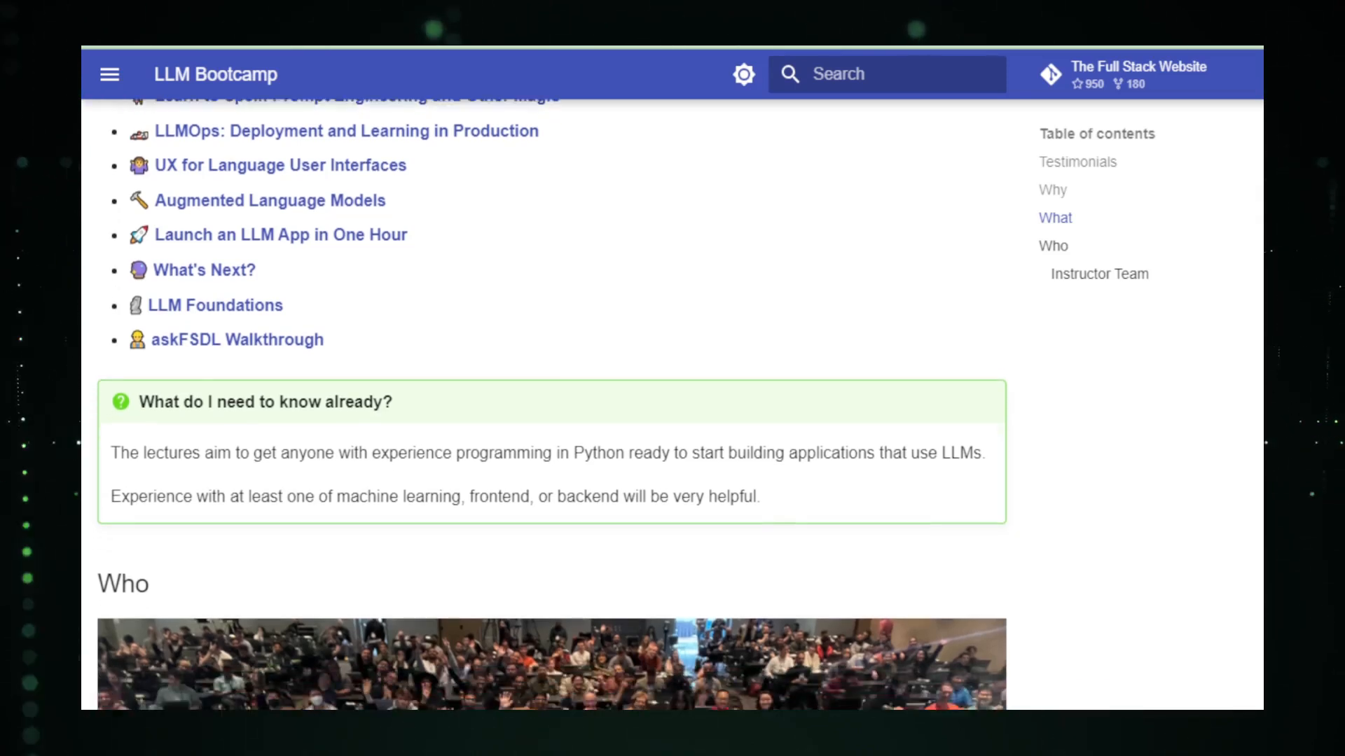
pyautogui.scroll(-3)
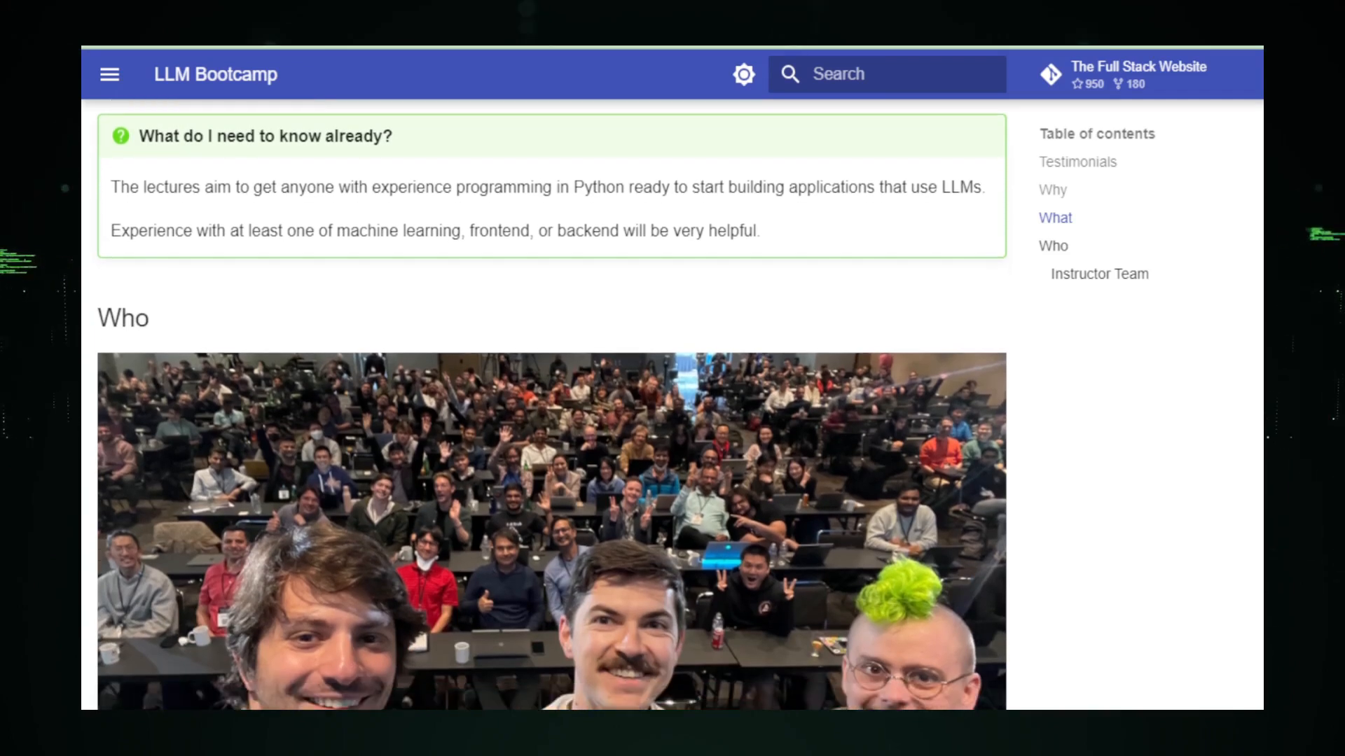
# Read the bootcamp page's Who section and Instructor Team bios before returning to AutoGPT Tutorials videos
pyautogui.scroll(-3)
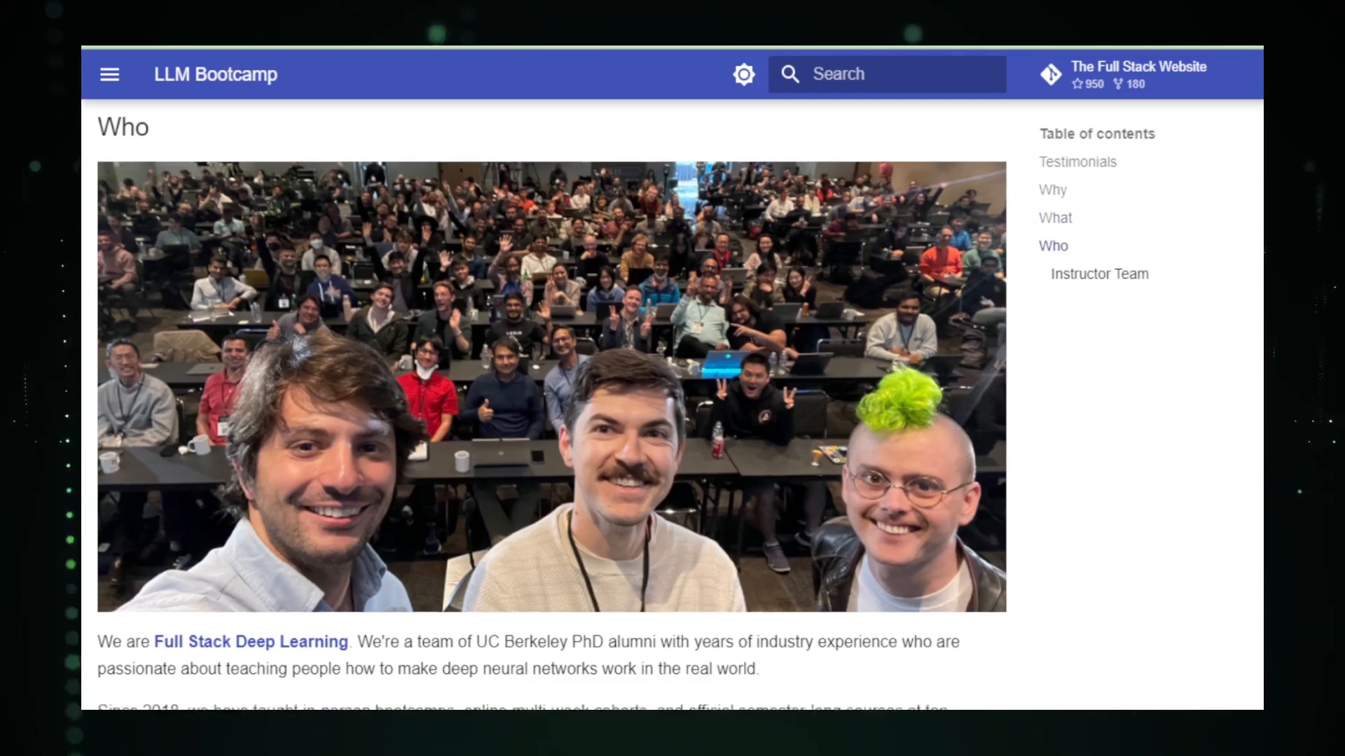
pyautogui.scroll(-3)
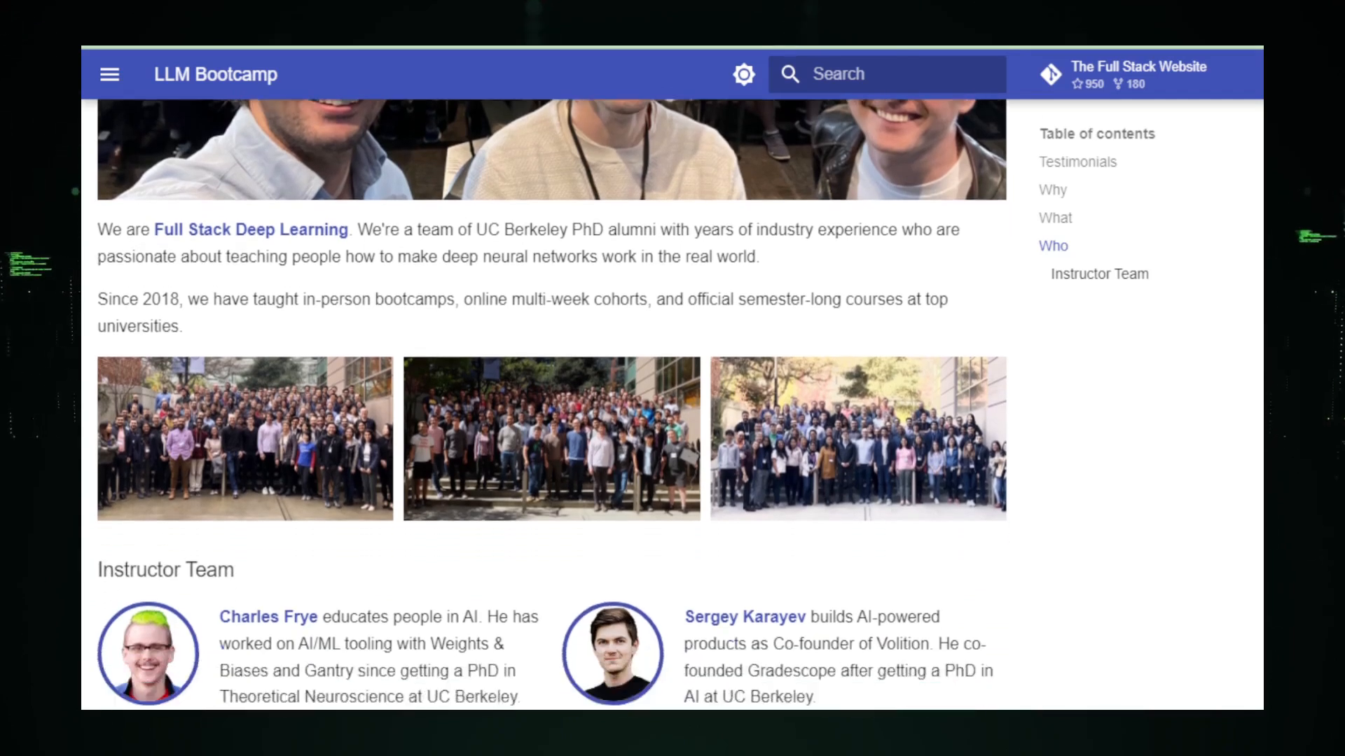
pyautogui.scroll(-3)
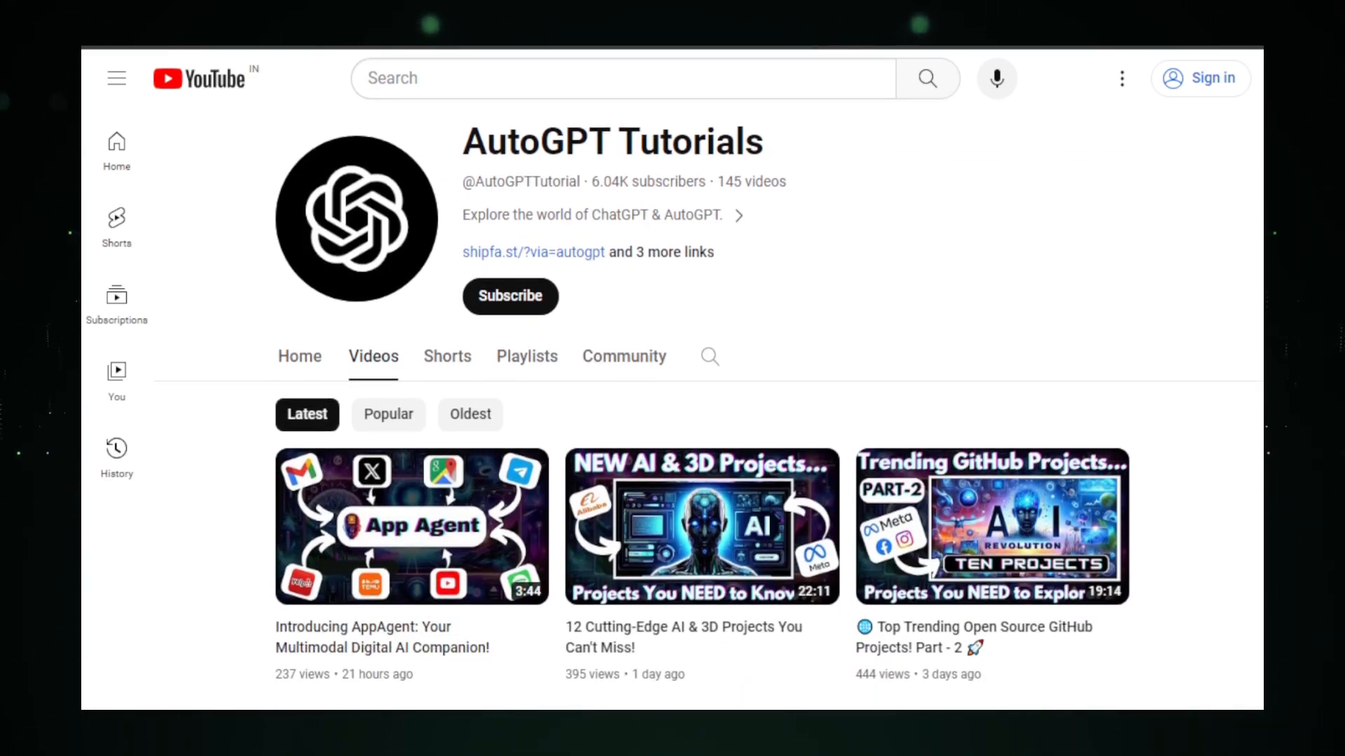
pyautogui.scroll(-3)
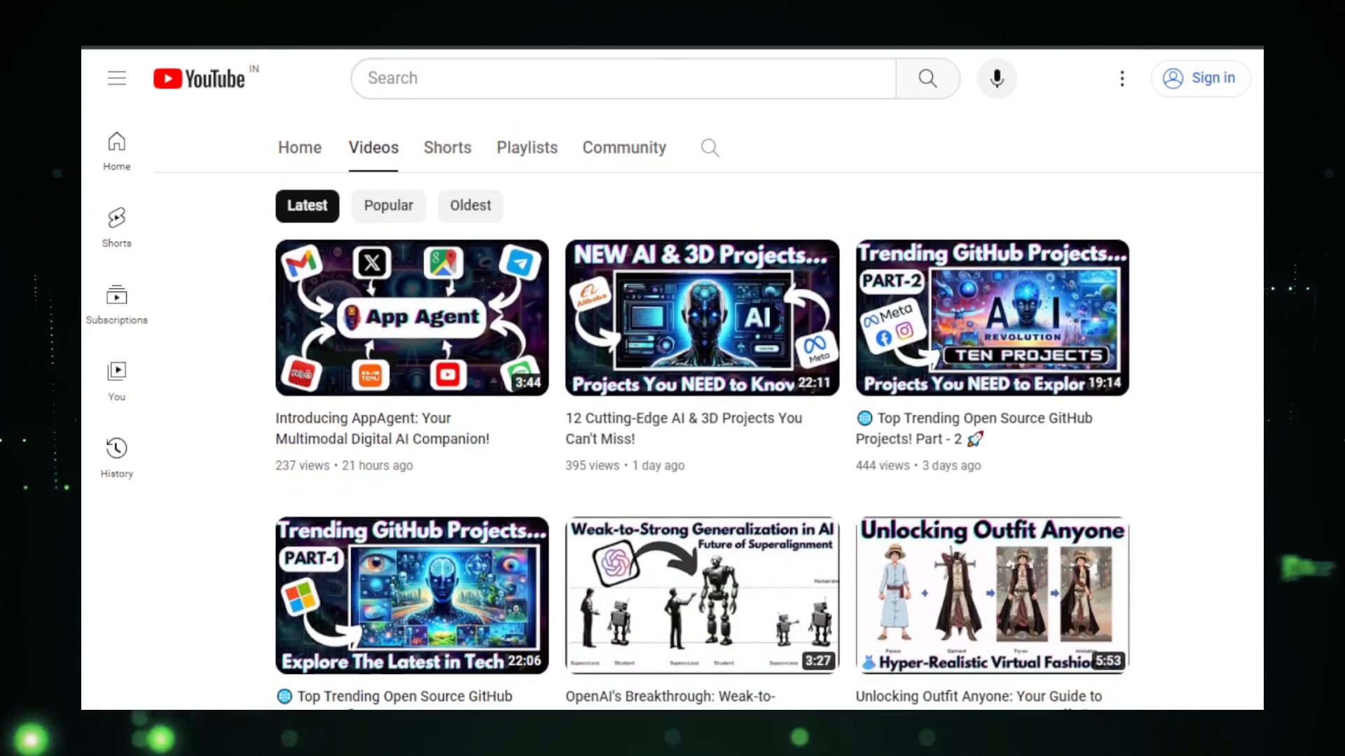
pyautogui.scroll(-3)
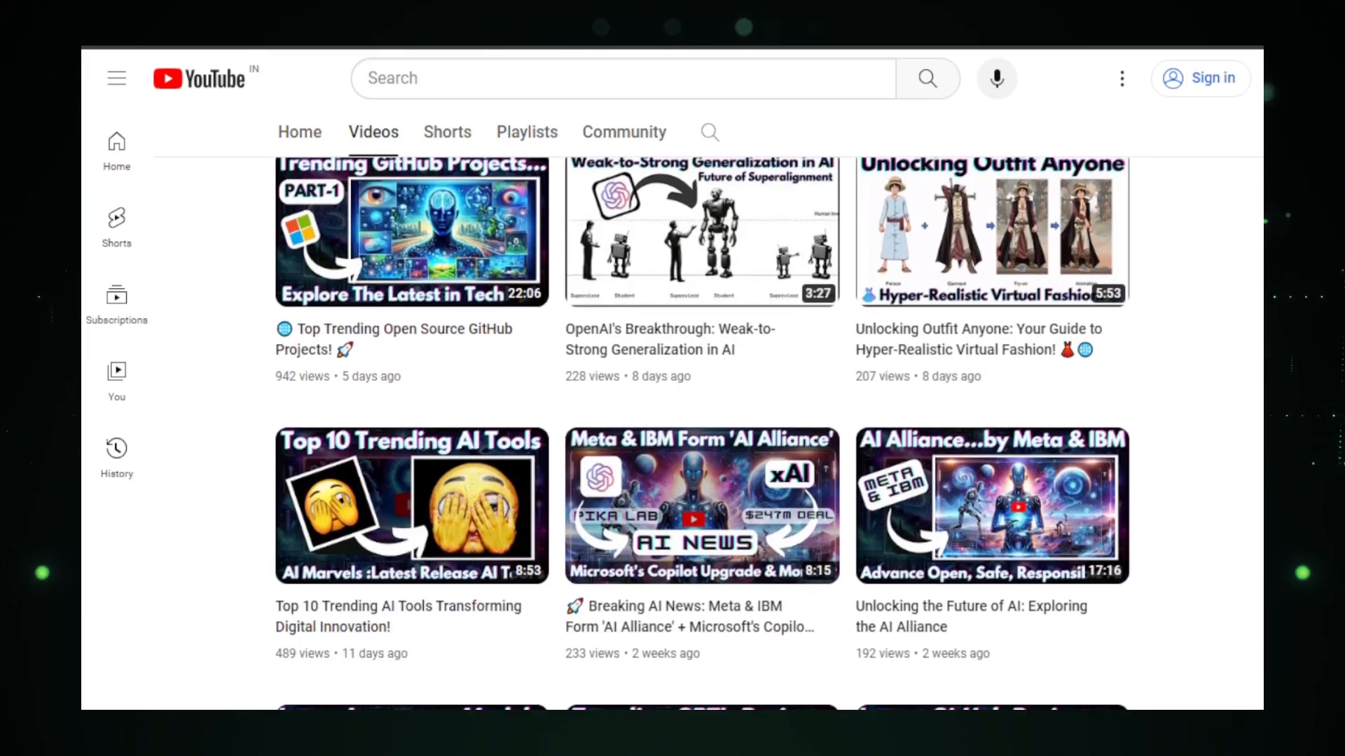
pyautogui.scroll(-3)
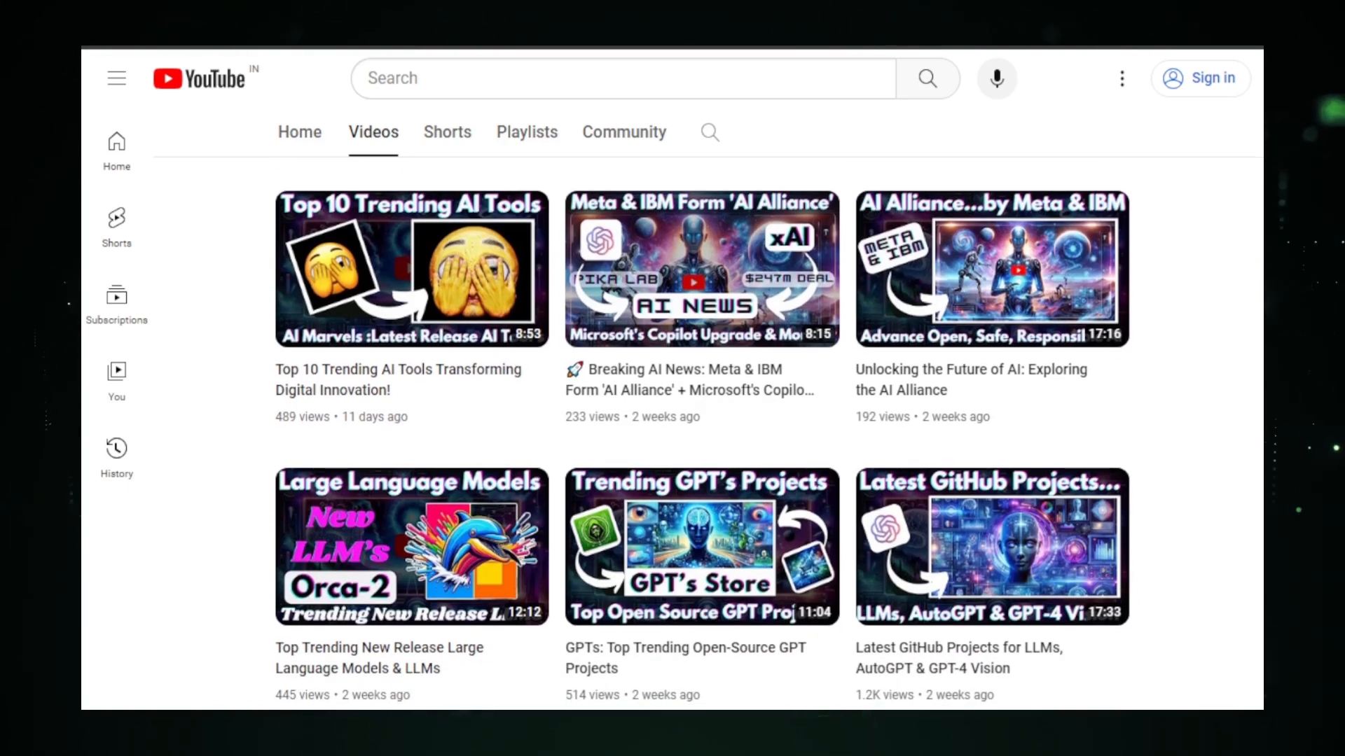
pyautogui.scroll(-3)
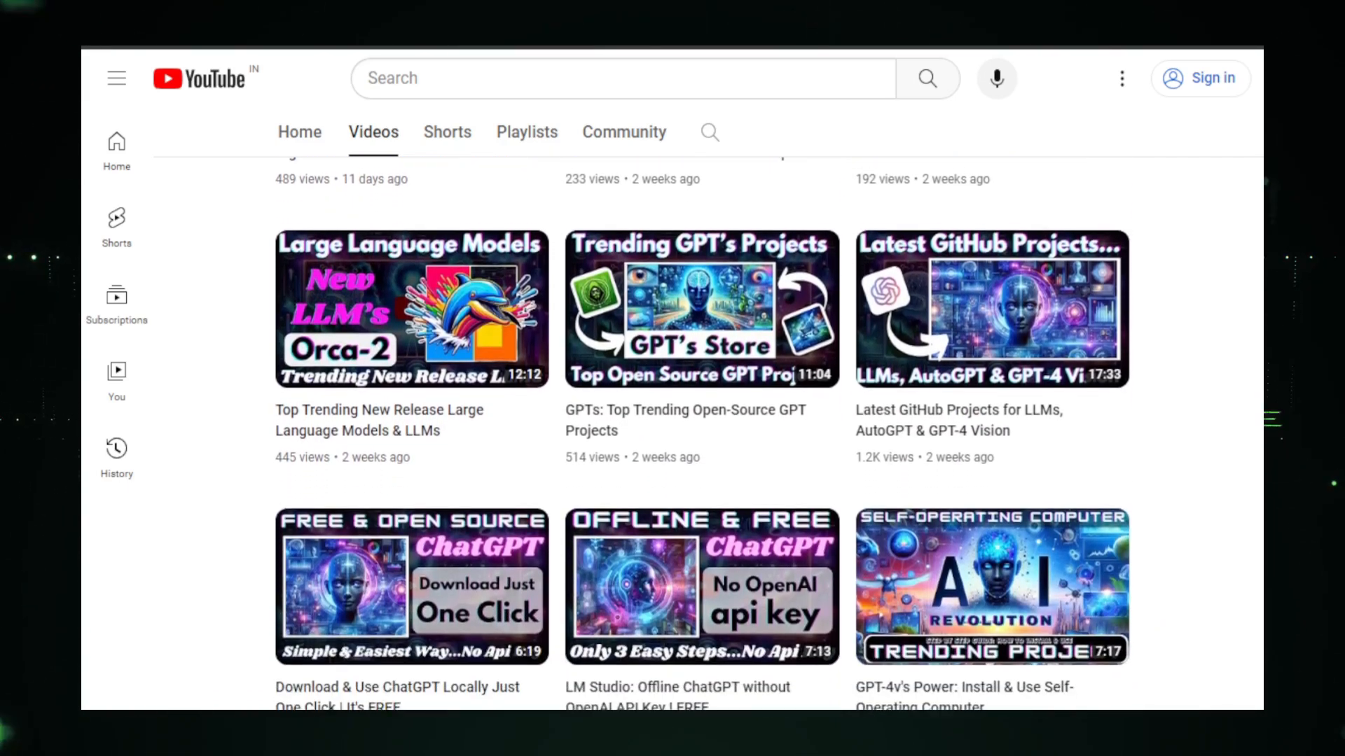
pyautogui.scroll(-3)
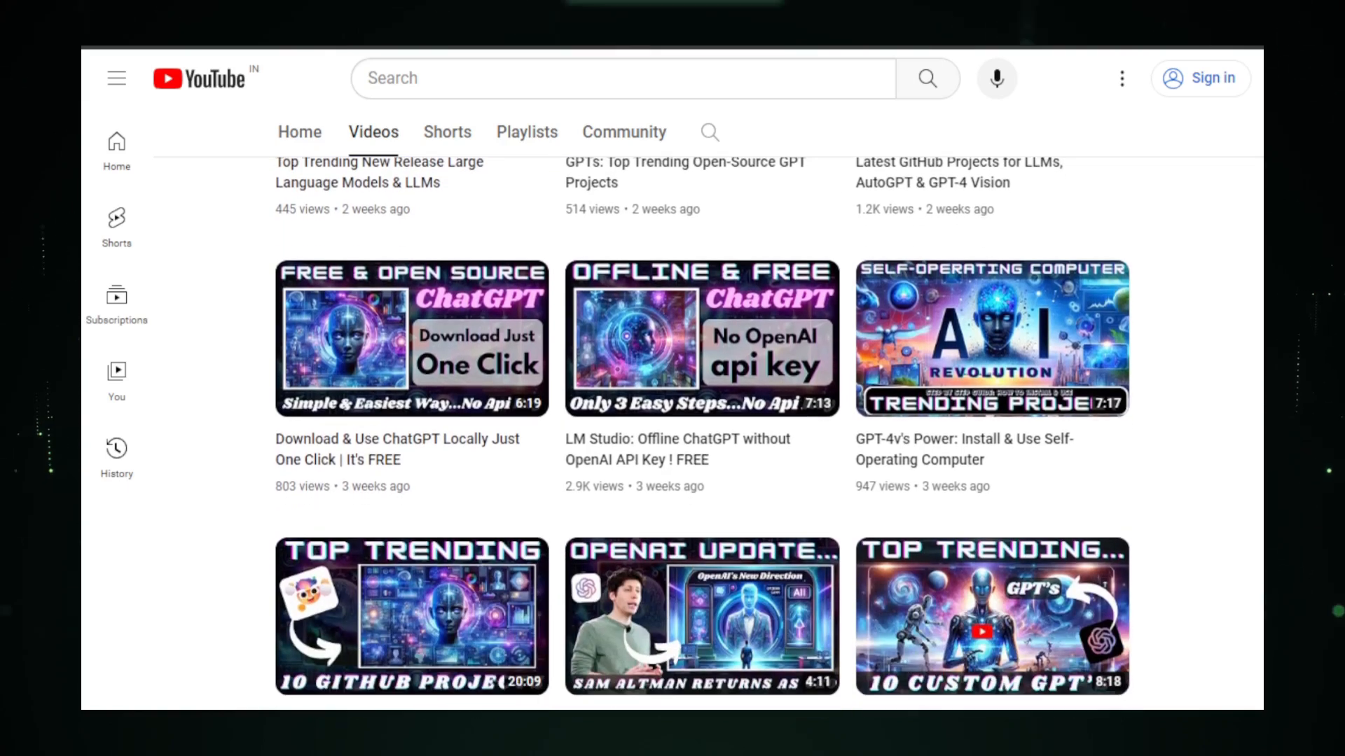
pyautogui.scroll(-3)
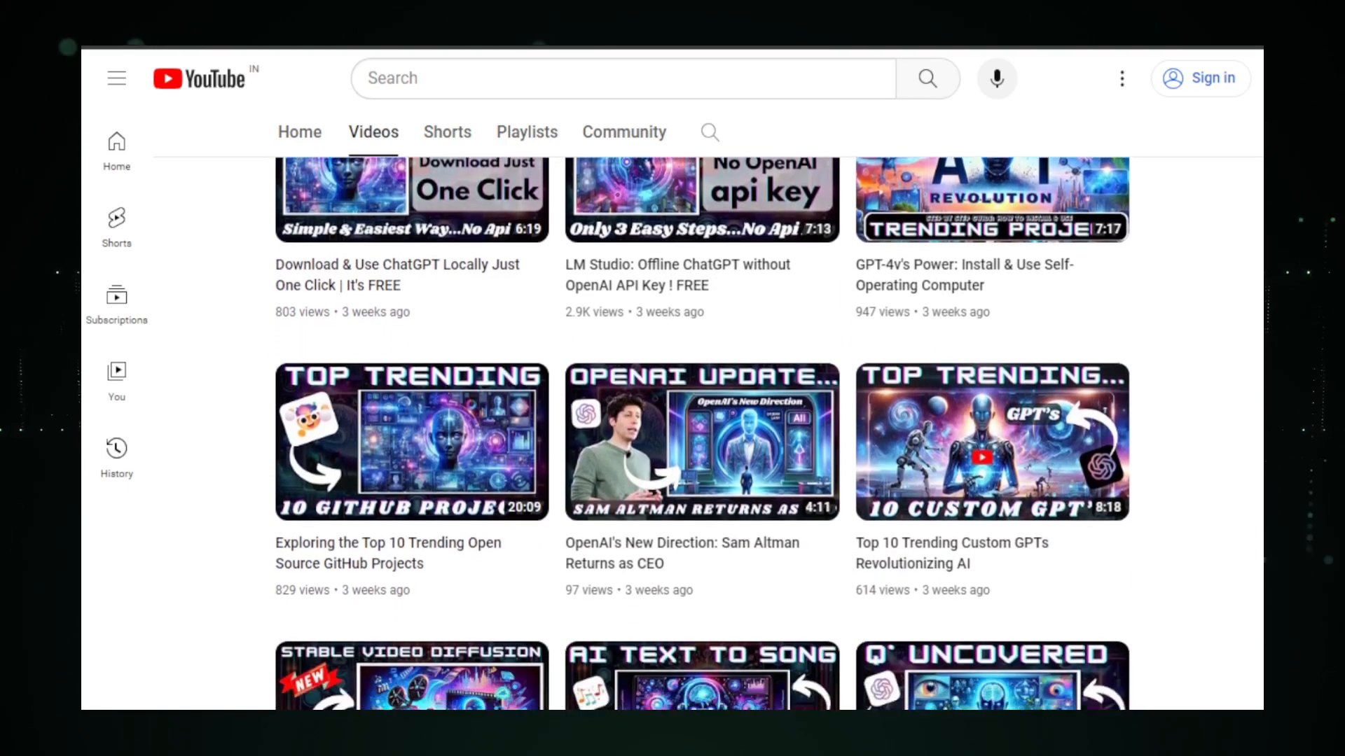
pyautogui.scroll(-3)
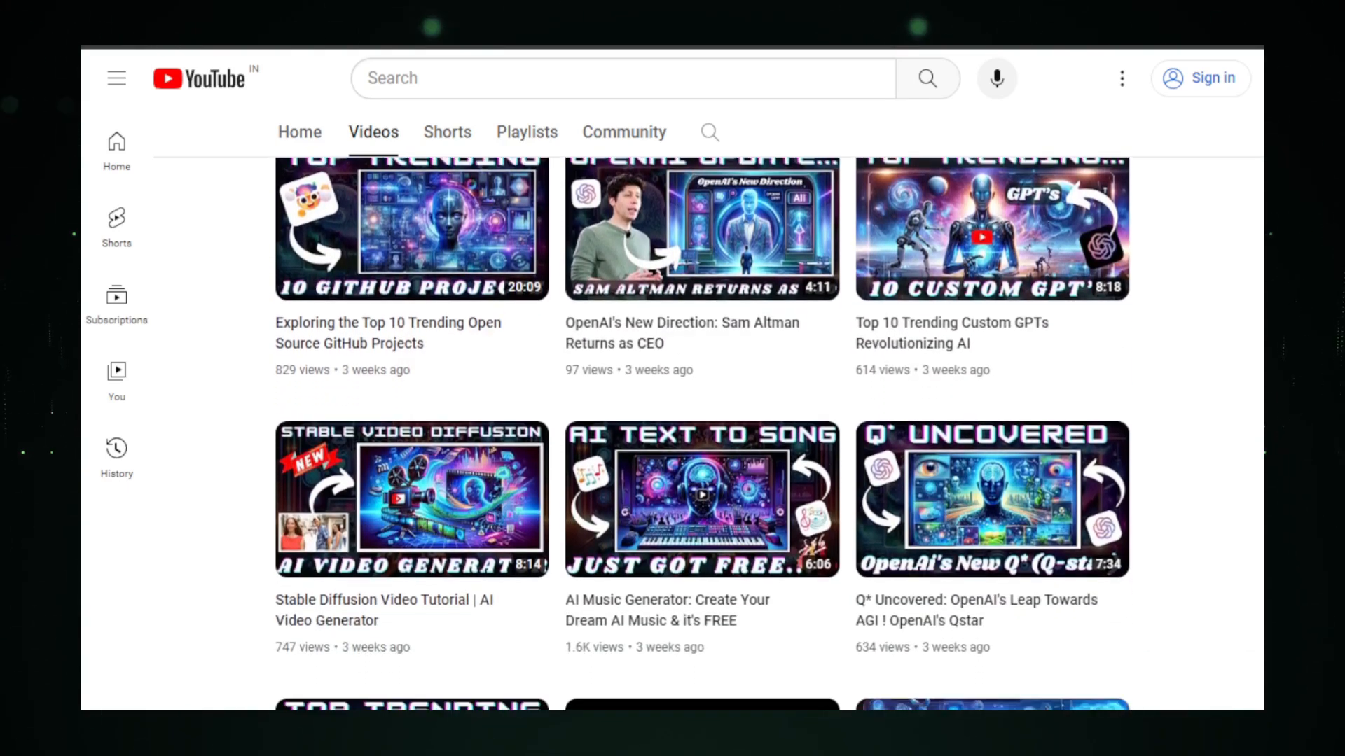
pyautogui.scroll(-3)
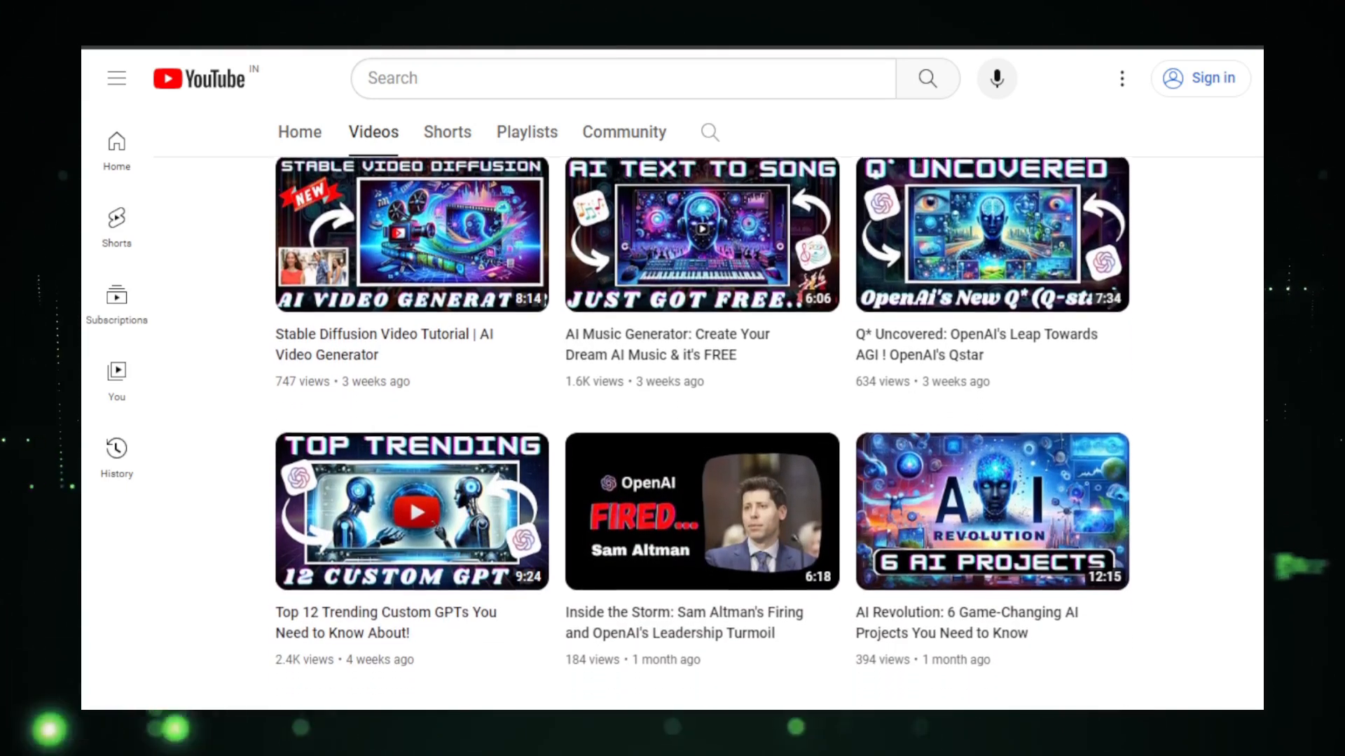
pyautogui.scroll(-3)
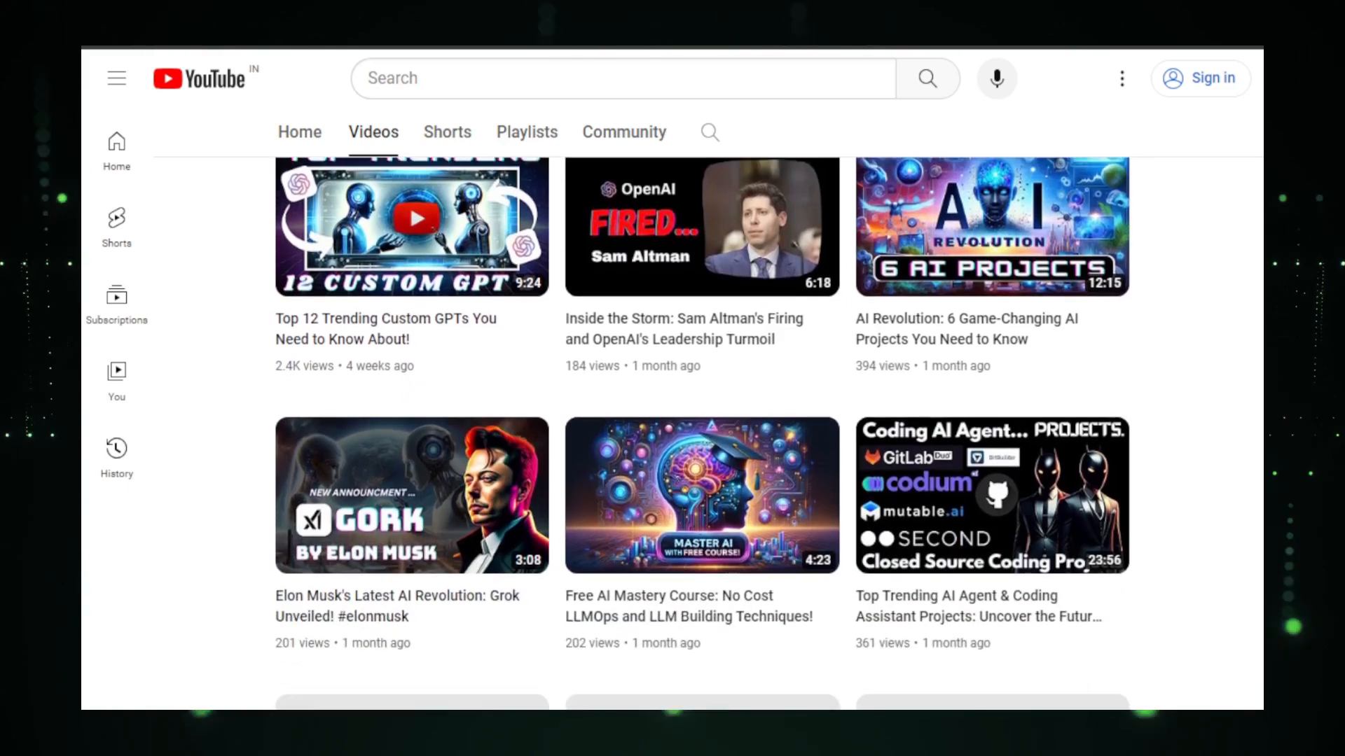
pyautogui.scroll(-3)
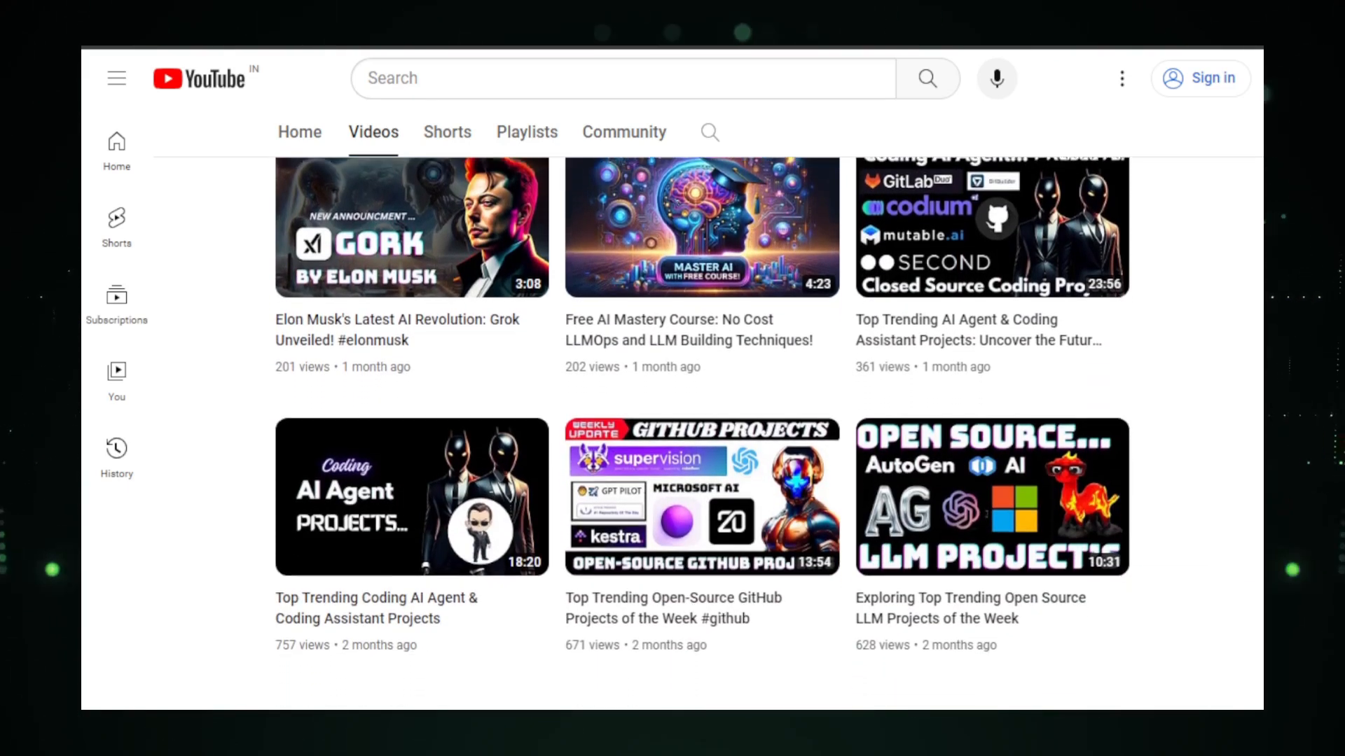
pyautogui.scroll(-3)
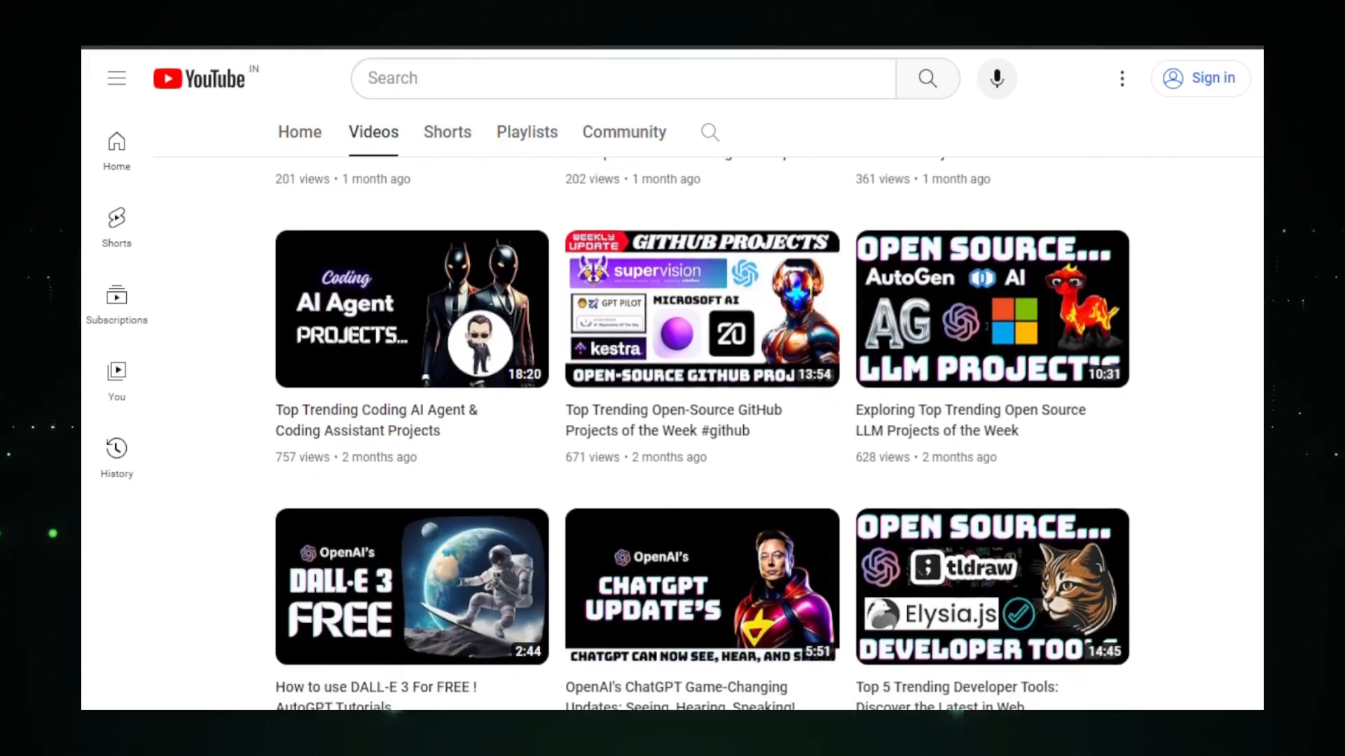